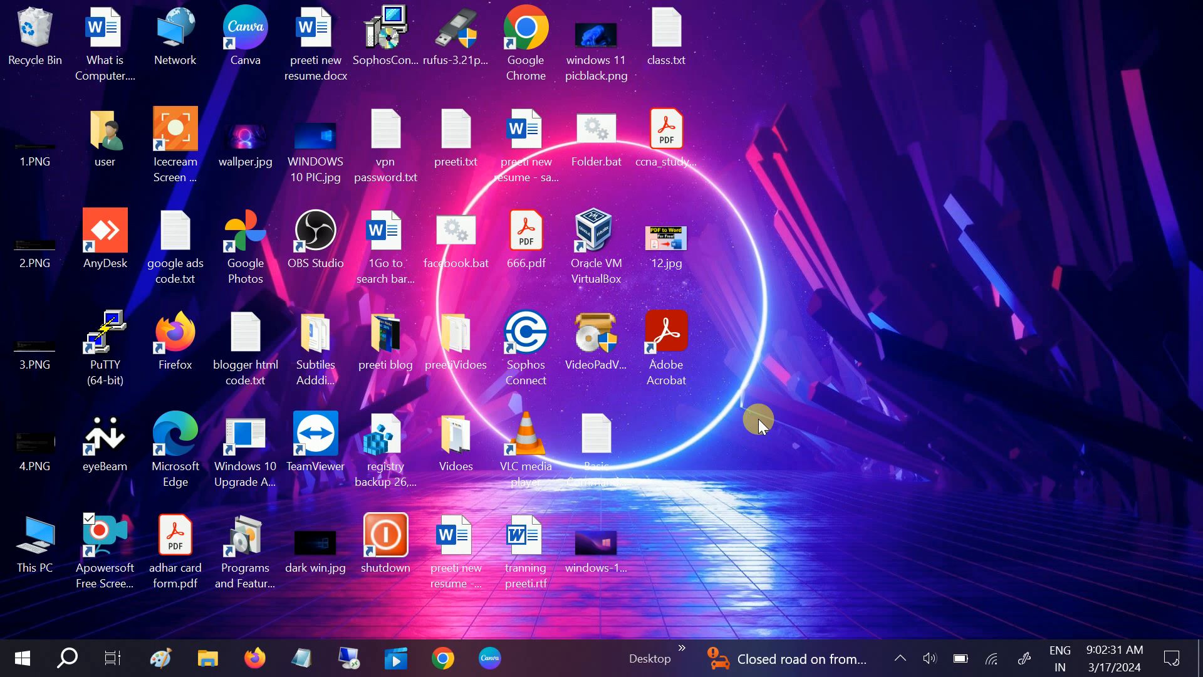
mouse_move(741, 461)
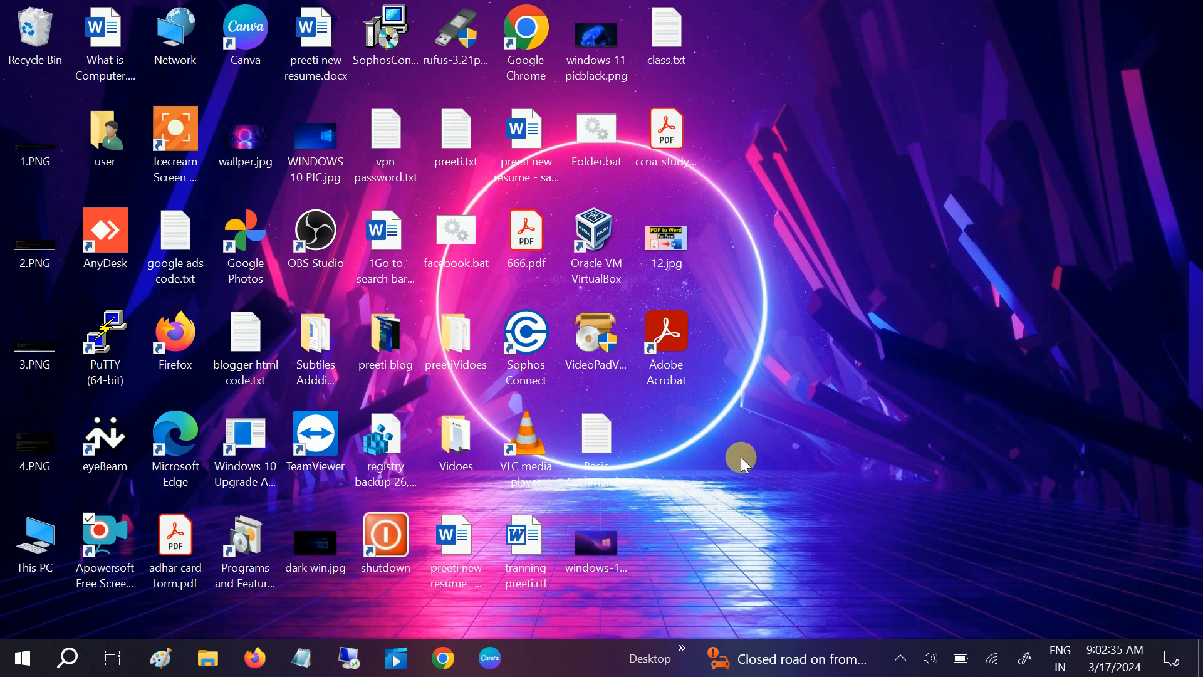
mouse_move(694, 480)
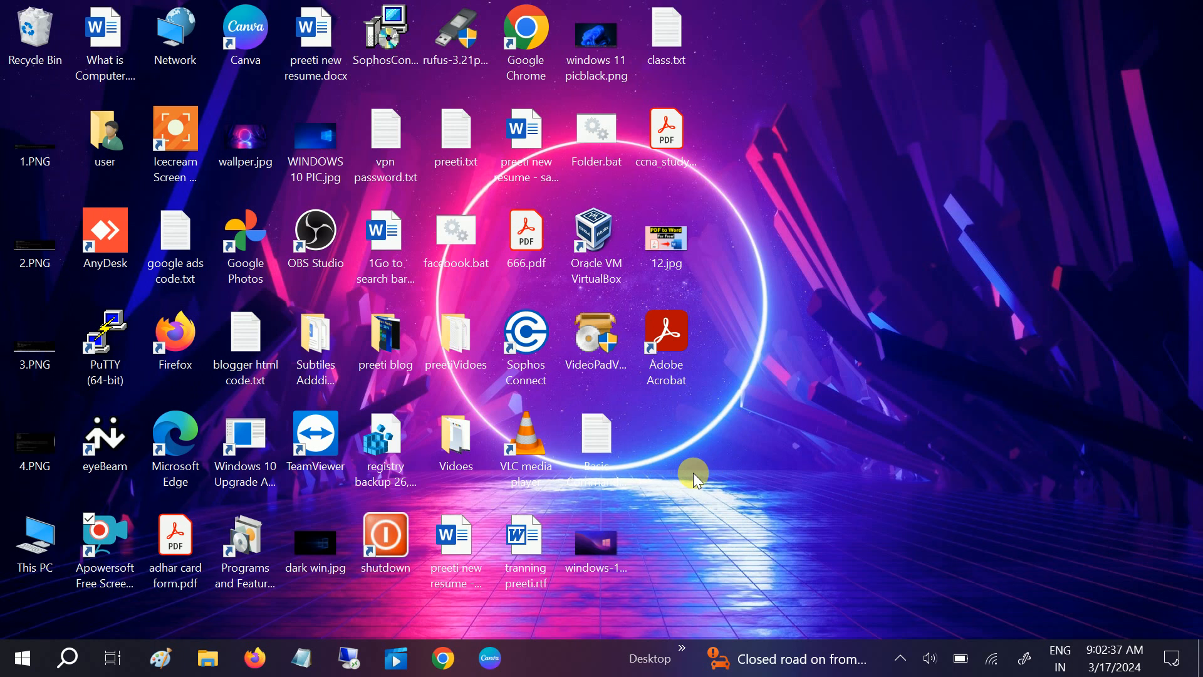
mouse_move(654, 485)
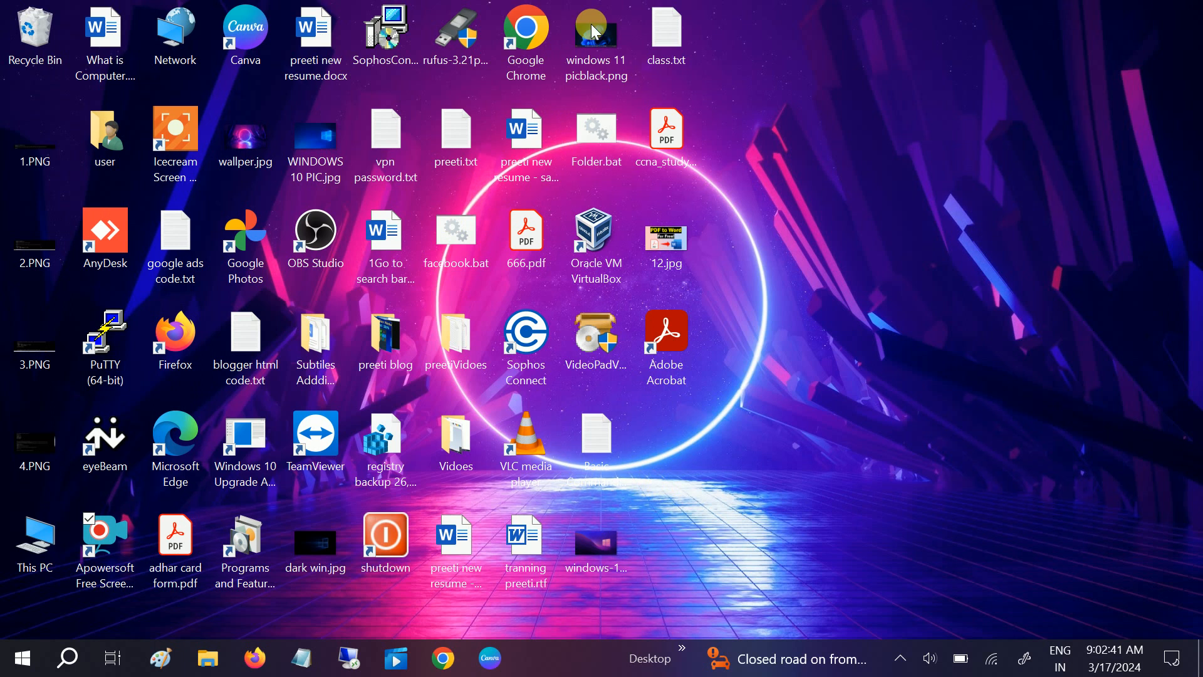
mouse_move(526, 31)
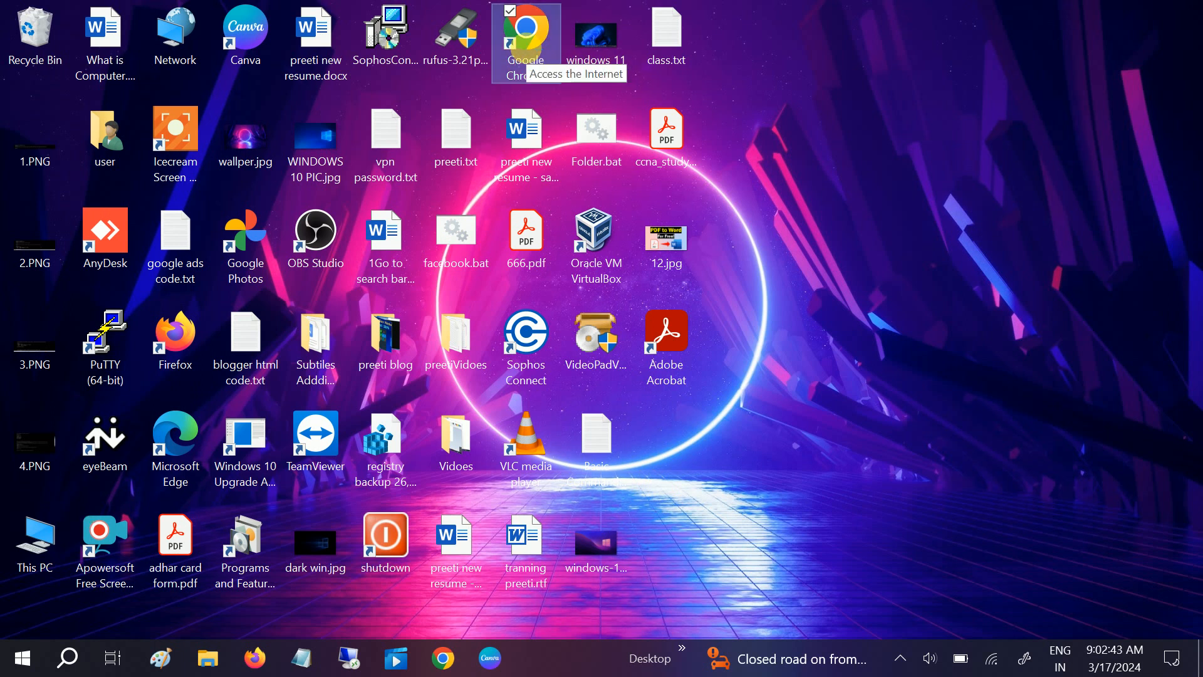
Launch Chrome and search Google for 'windows 10 iso download'.
double_click(526, 35)
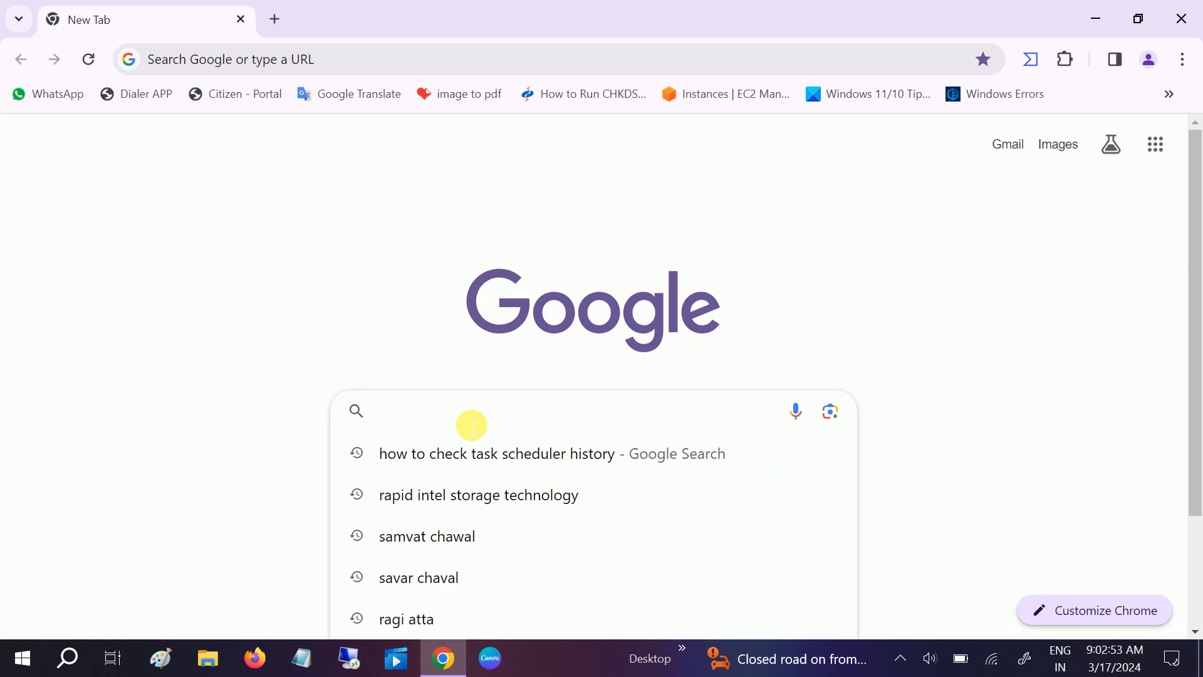
type("windows")
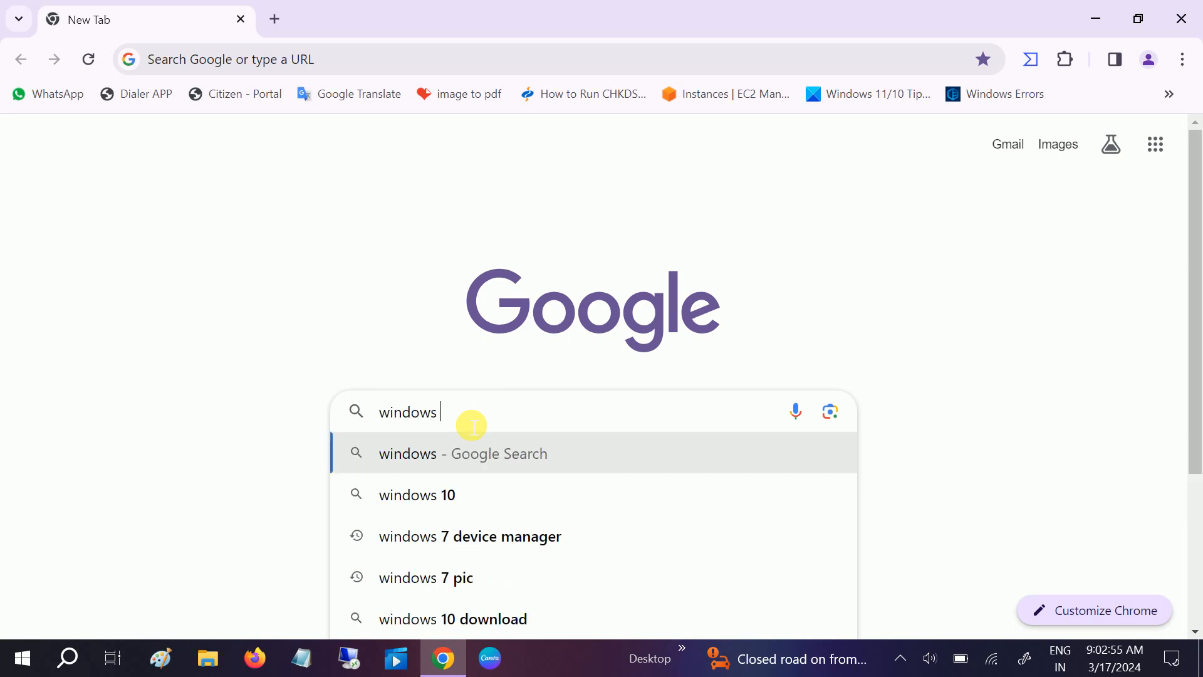
type("10 is")
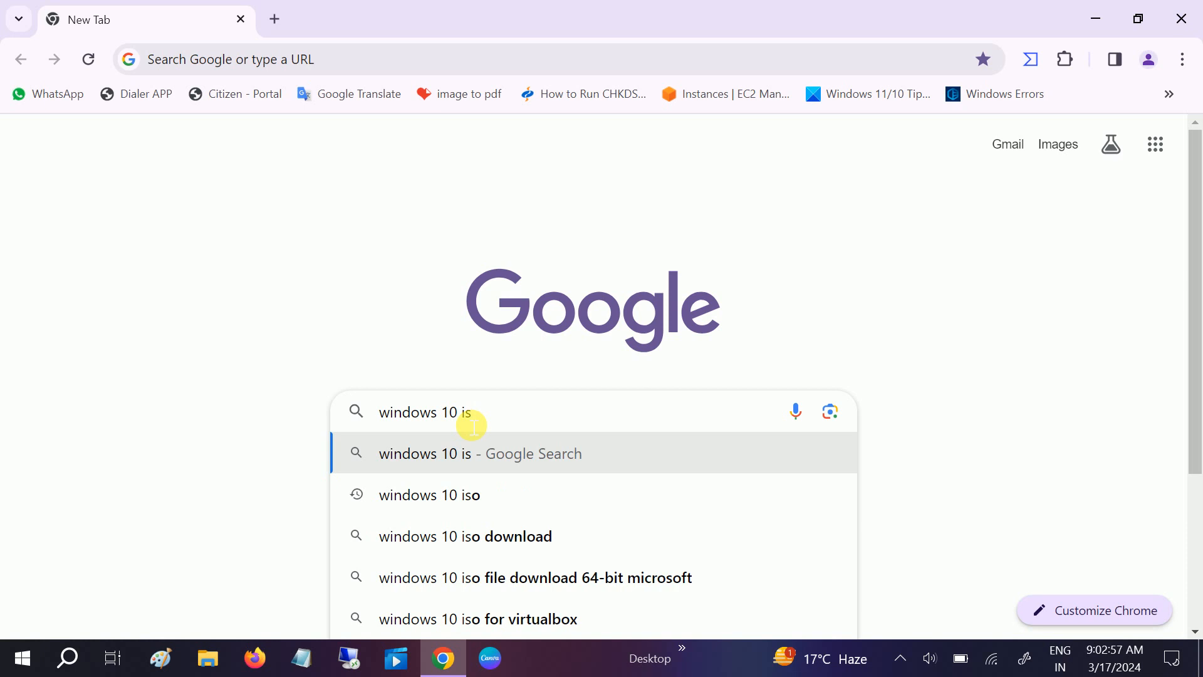
left_click(465, 535)
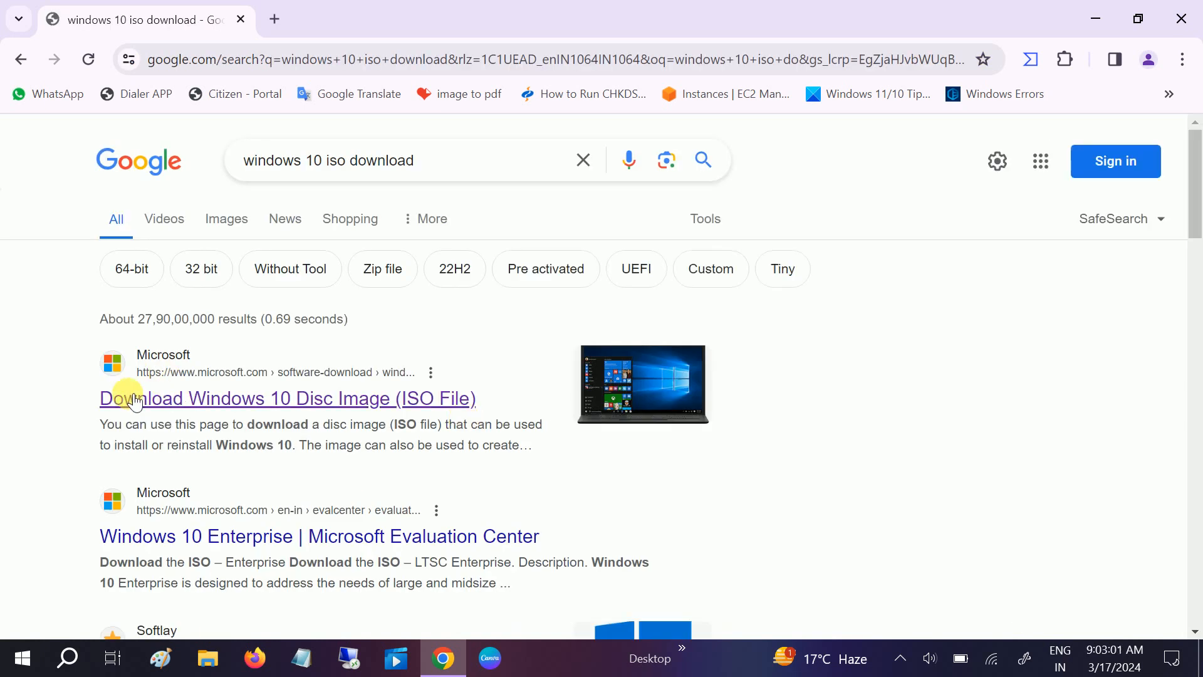
mouse_move(302, 409)
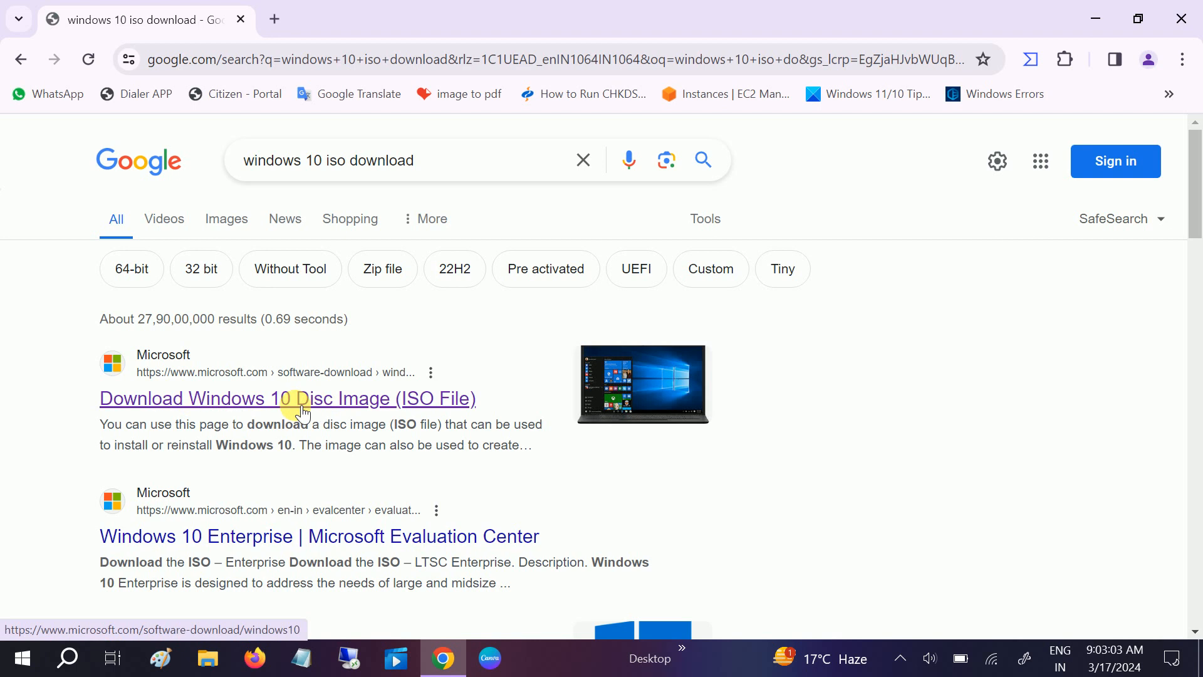
Go to Microsoft's Windows 10 disc image page and reach the installation media section.
left_click(287, 399)
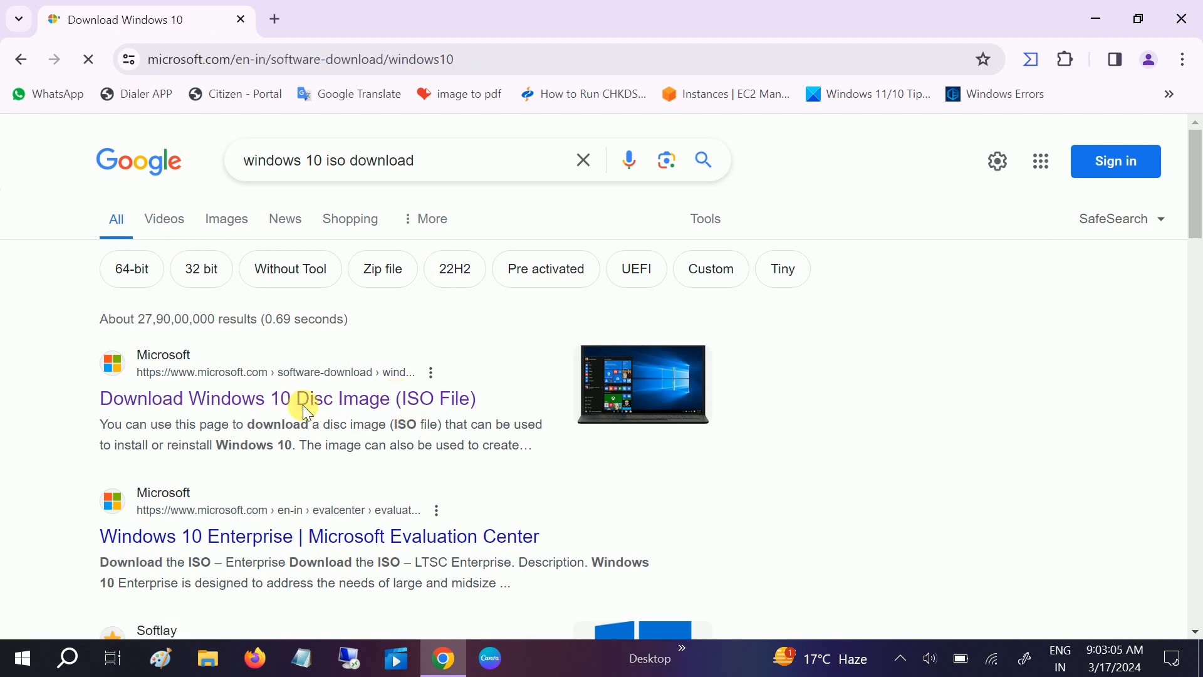
left_click(287, 399)
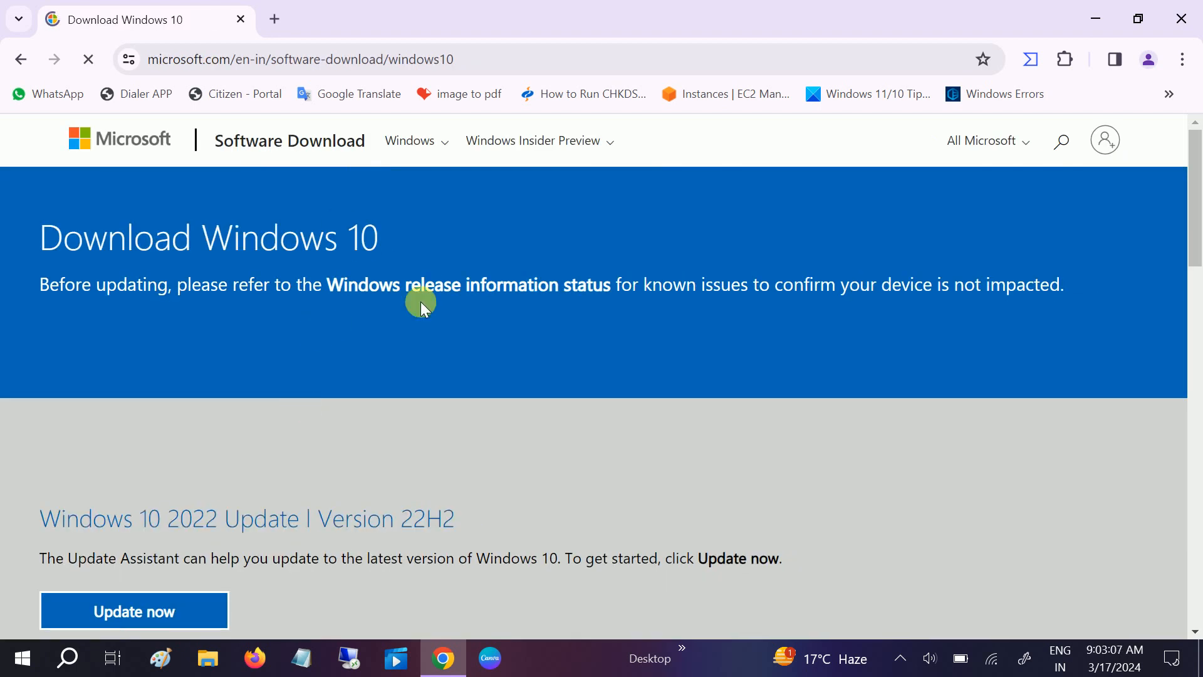
scroll("down", 3)
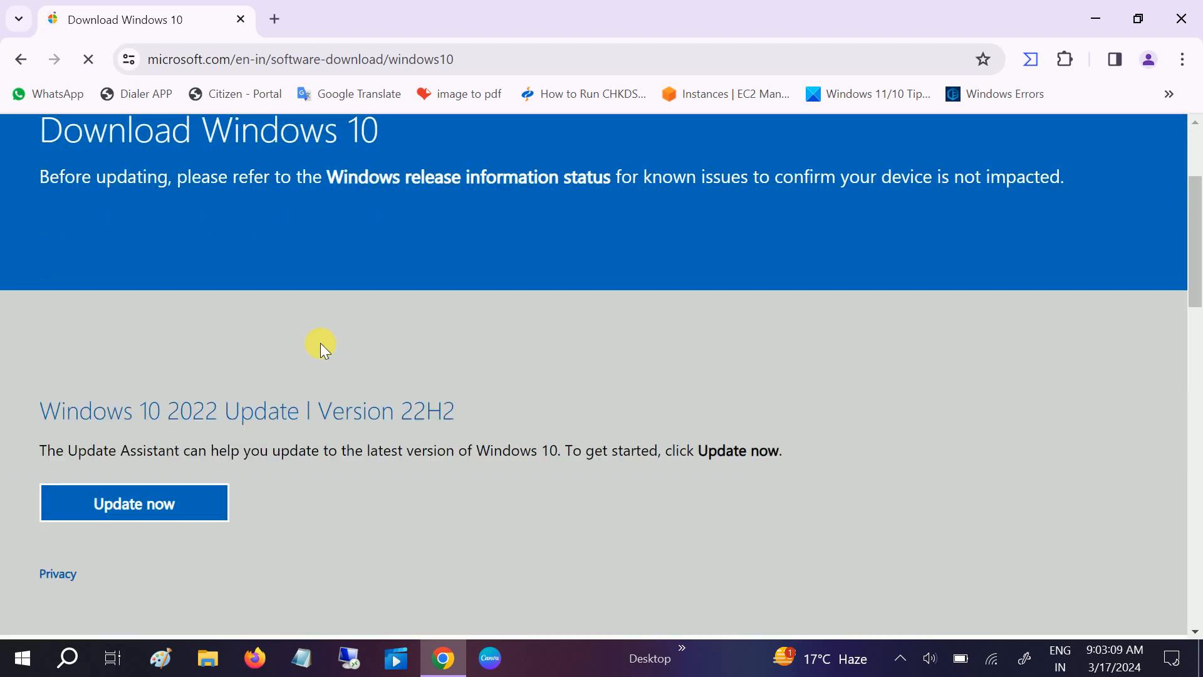
scroll("down", 3)
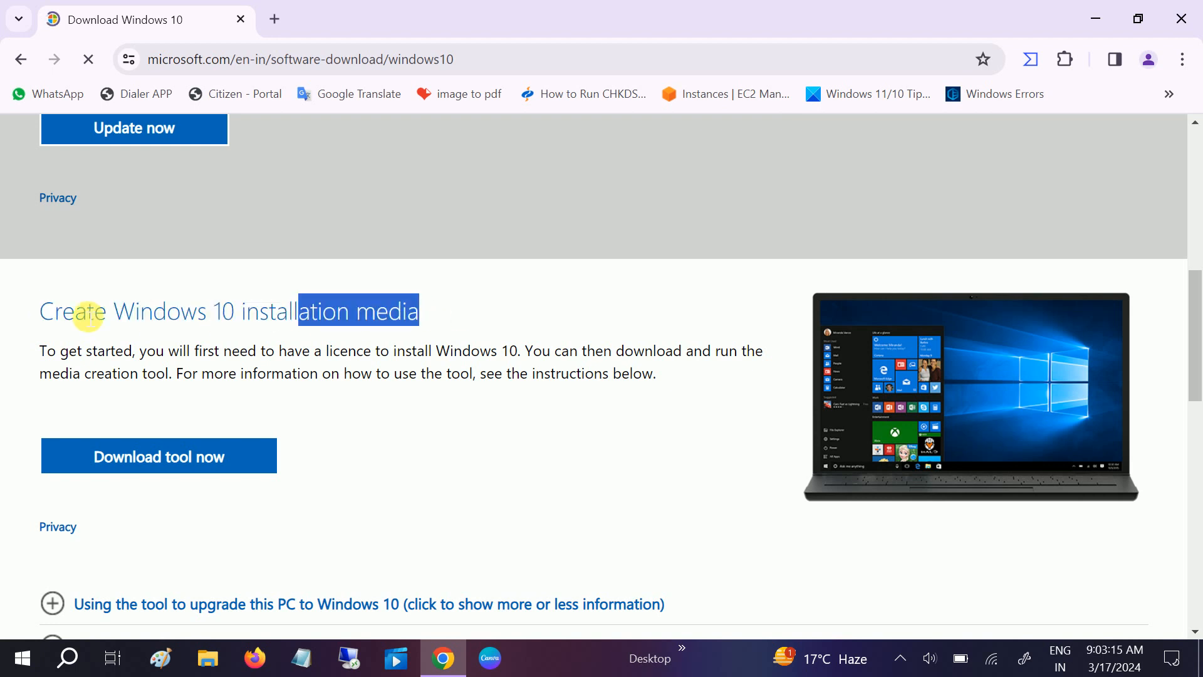
scroll("down", 3)
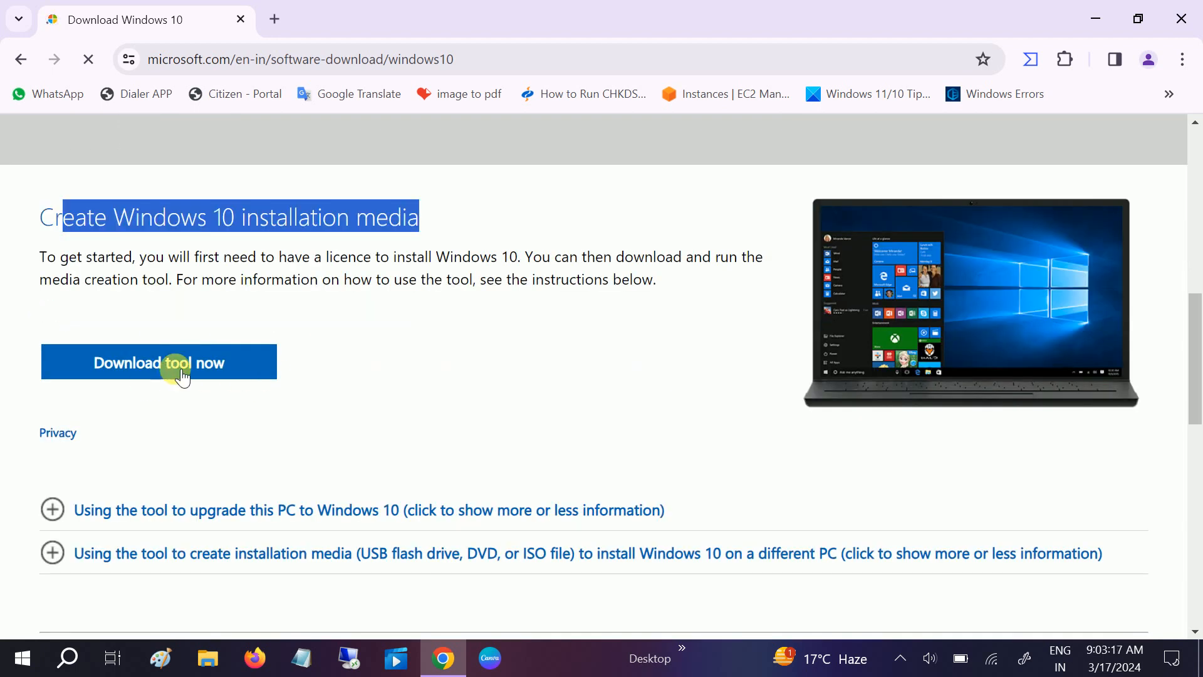
Download the media creation tool MediaCreationTool22H2.exe via 'Download tool now'.
left_click(159, 362)
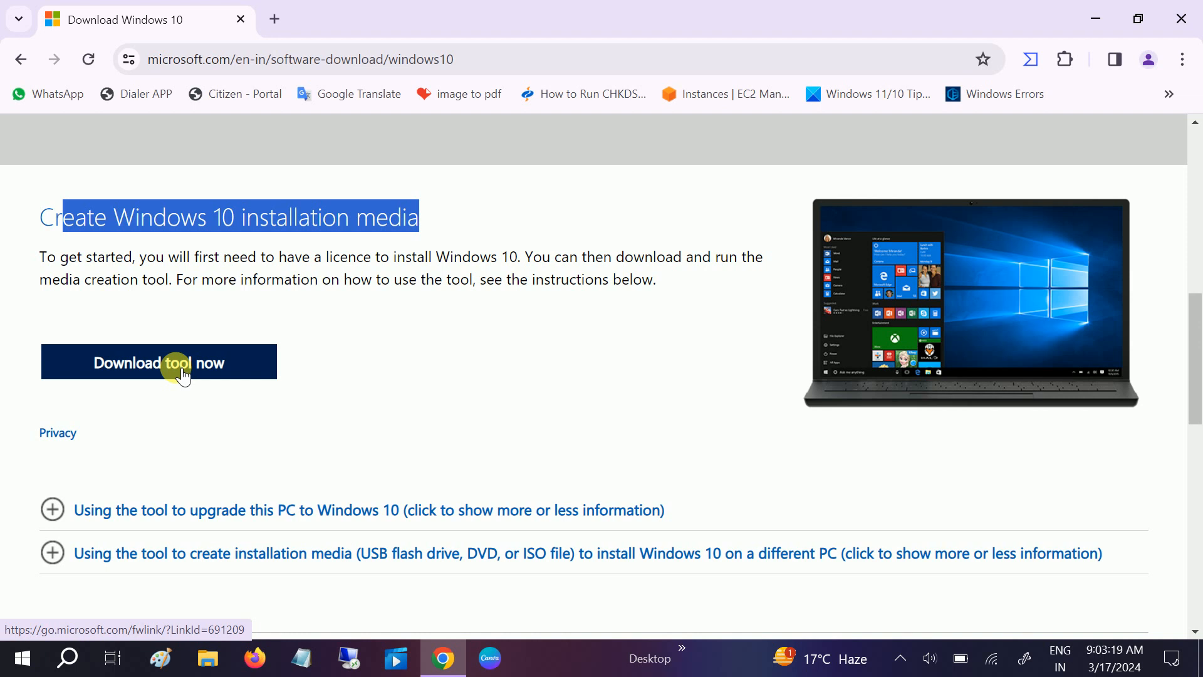
left_click(158, 362)
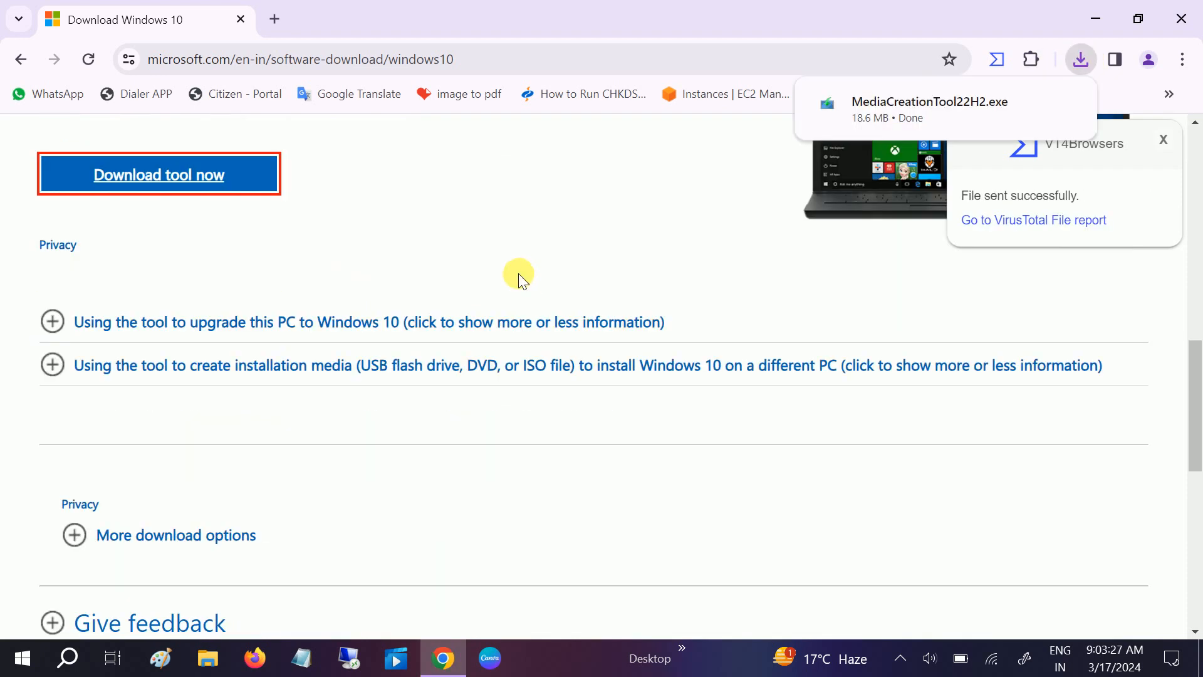
scroll("up", 3)
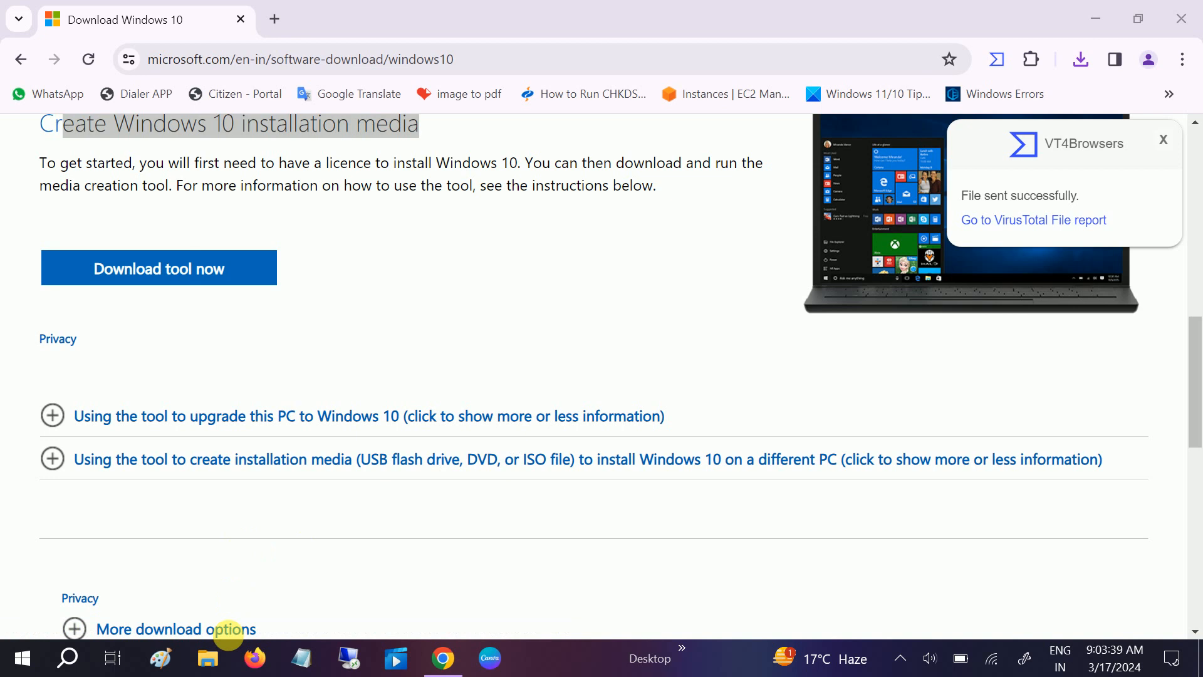
Show This PC in File Explorer and check free space on Local Disk (C:).
left_click(208, 658)
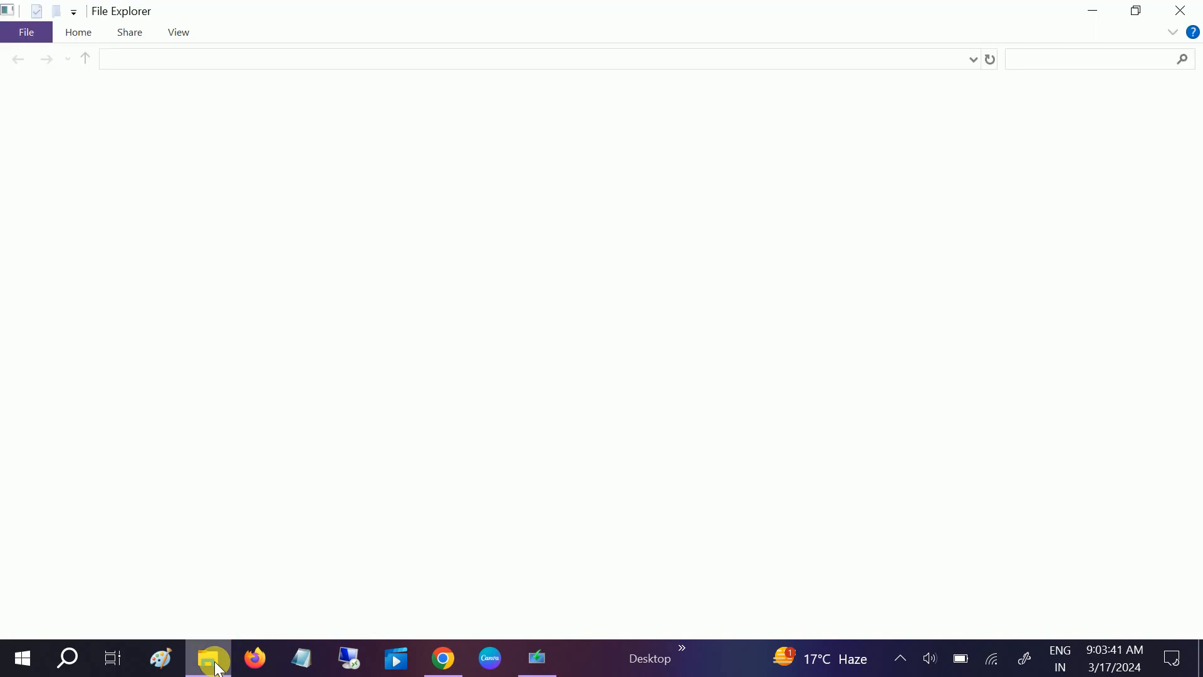
left_click(208, 657)
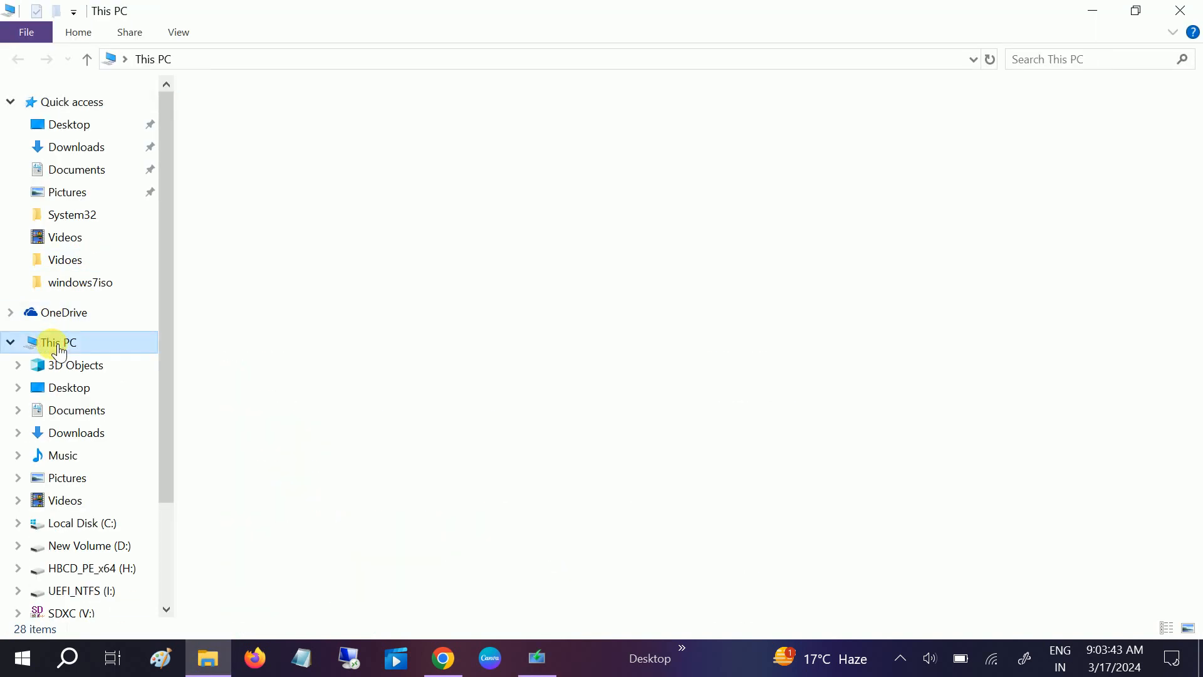
left_click(55, 342)
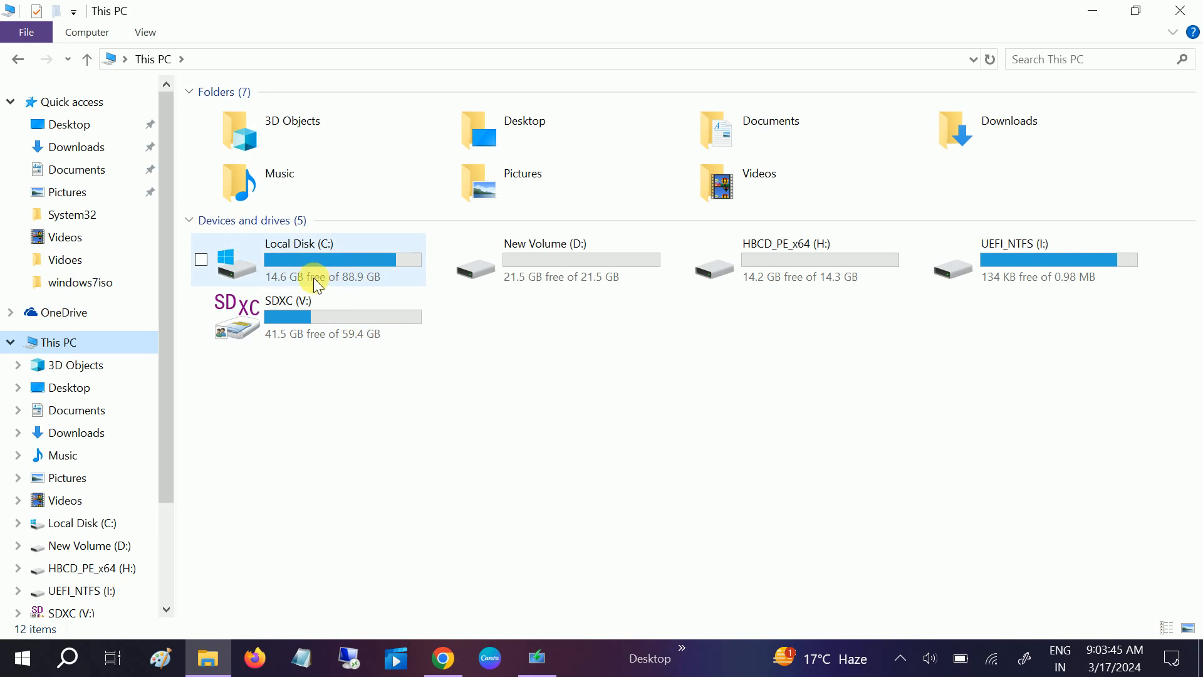
mouse_move(357, 273)
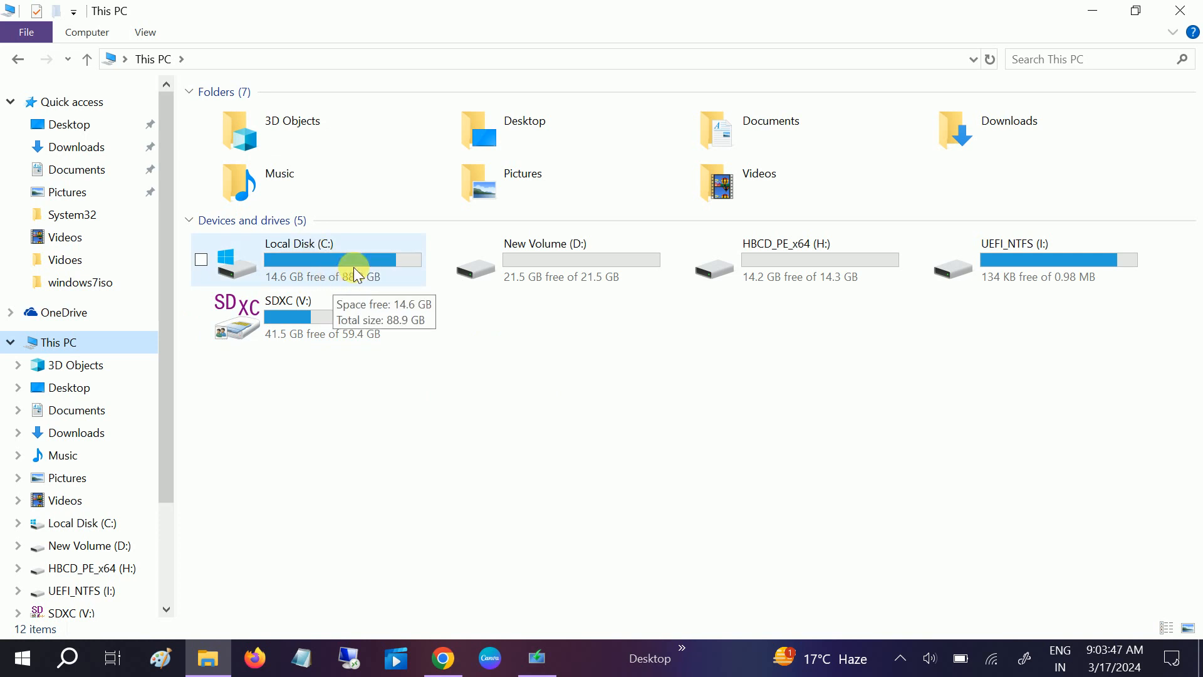
mouse_move(779, 215)
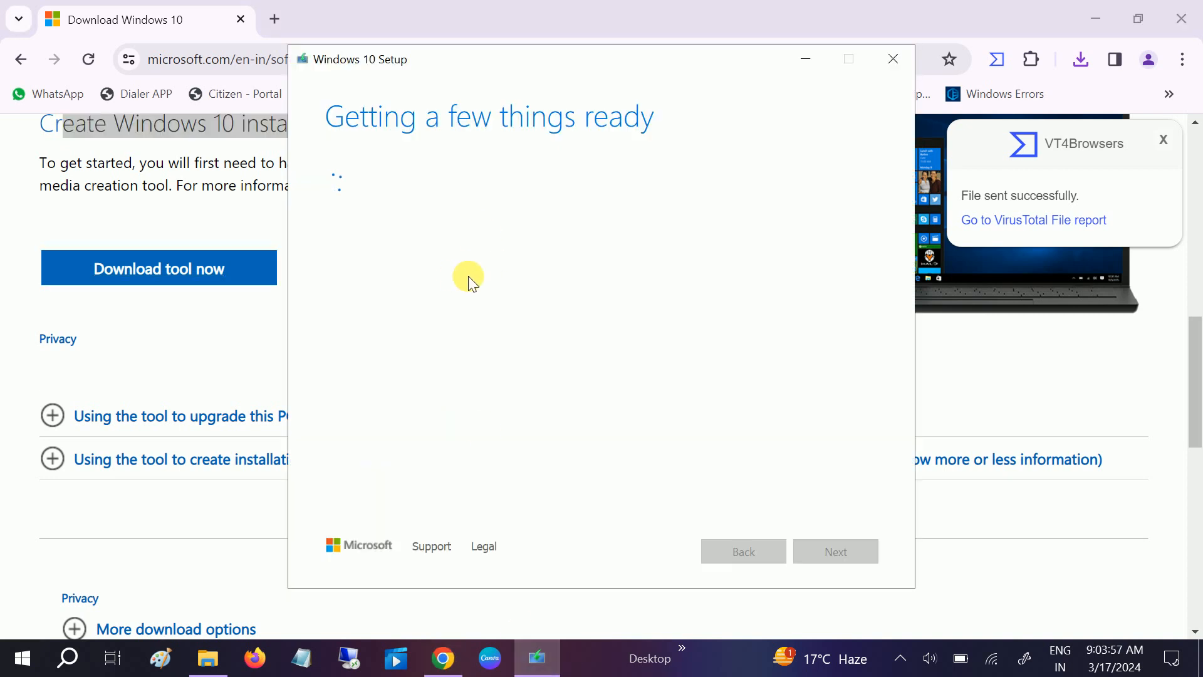
mouse_move(275, 20)
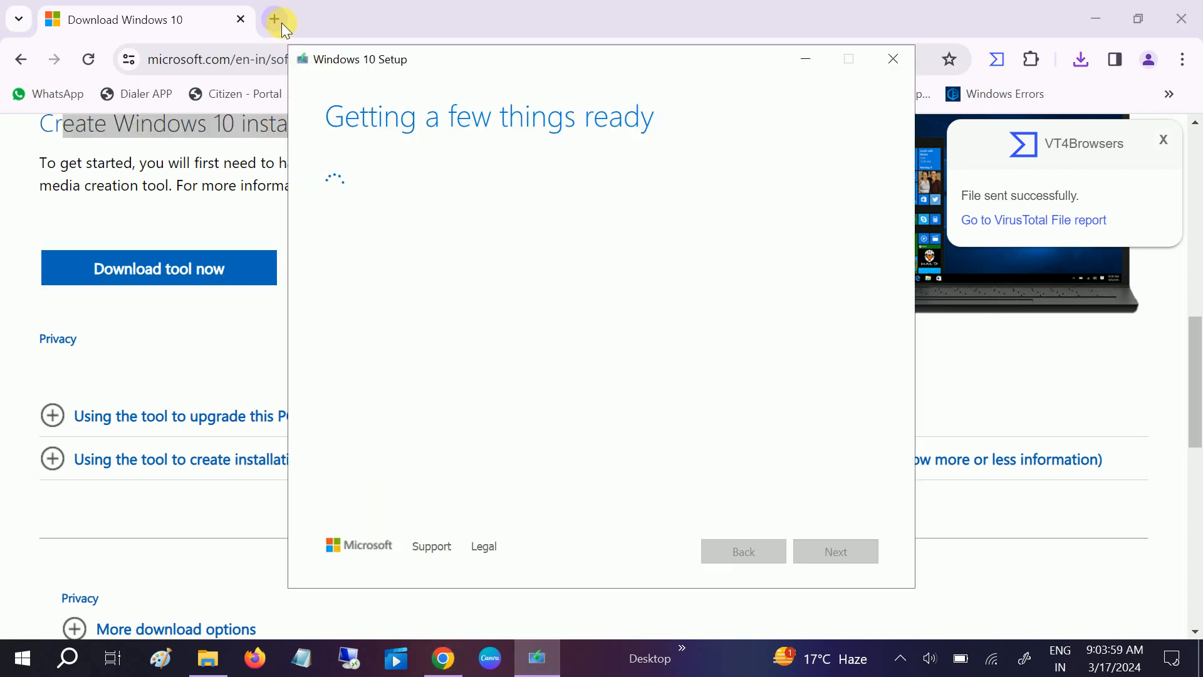
In a new tab, reach the Rufus site and download the standard x64 rufus-4.4.exe.
left_click(276, 20)
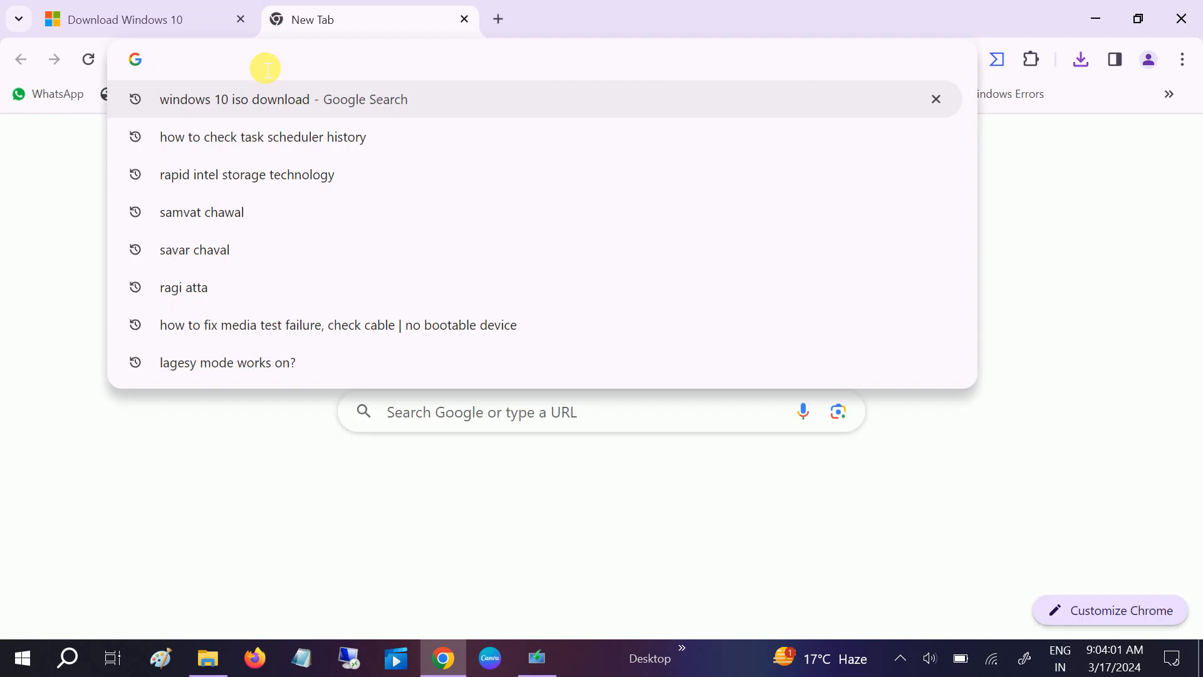
type("rufus.ie/en/")
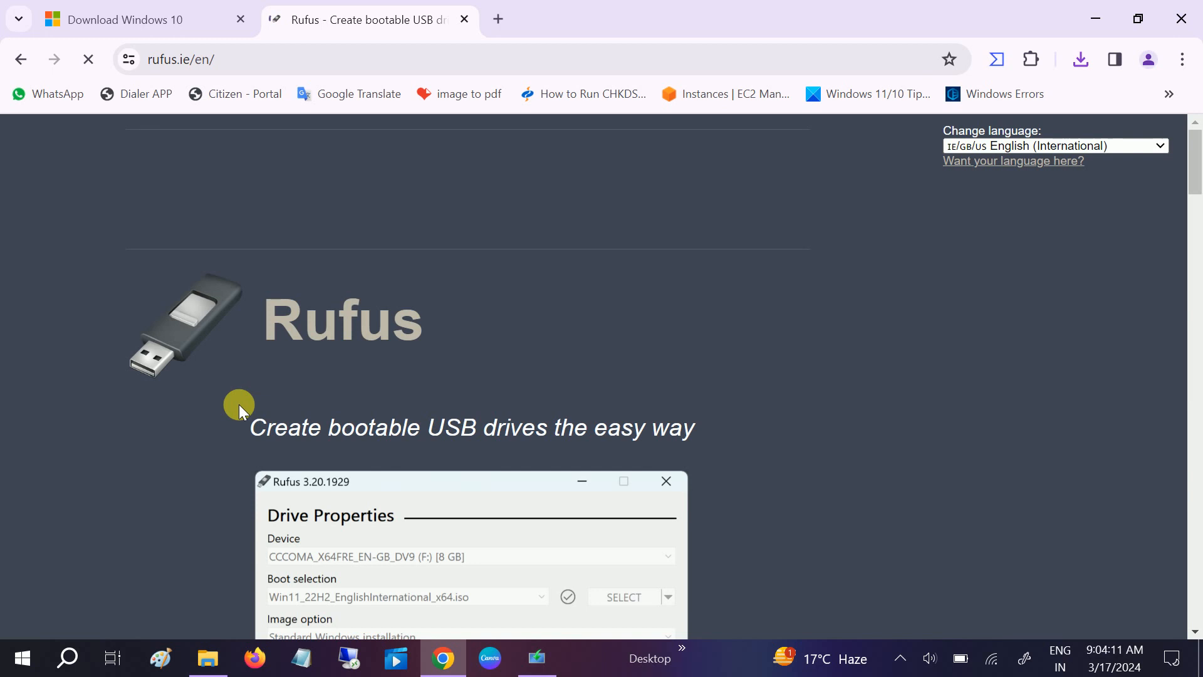
scroll("down", 3)
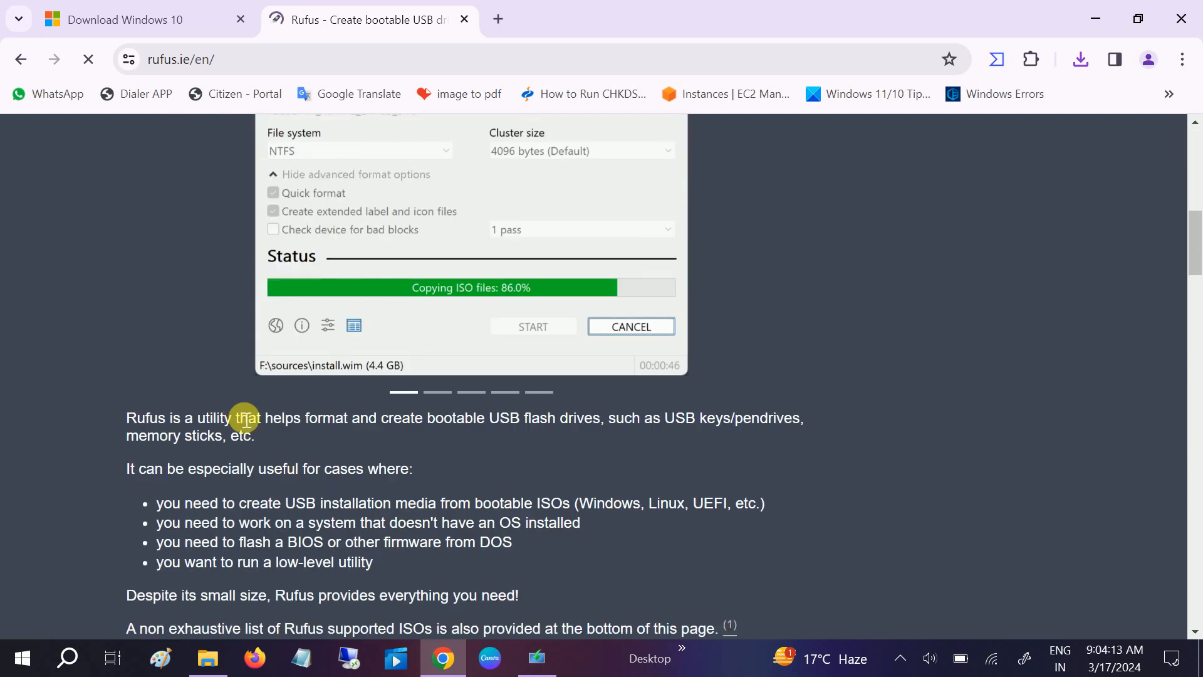
scroll("down", 3)
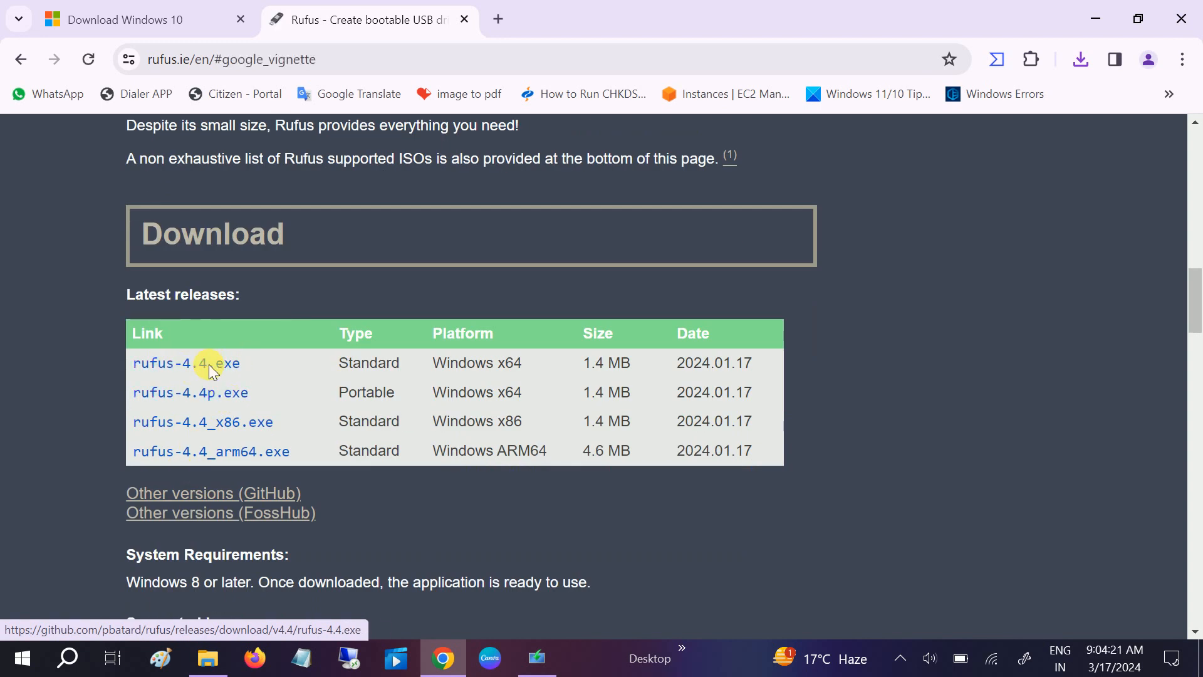
left_click(186, 363)
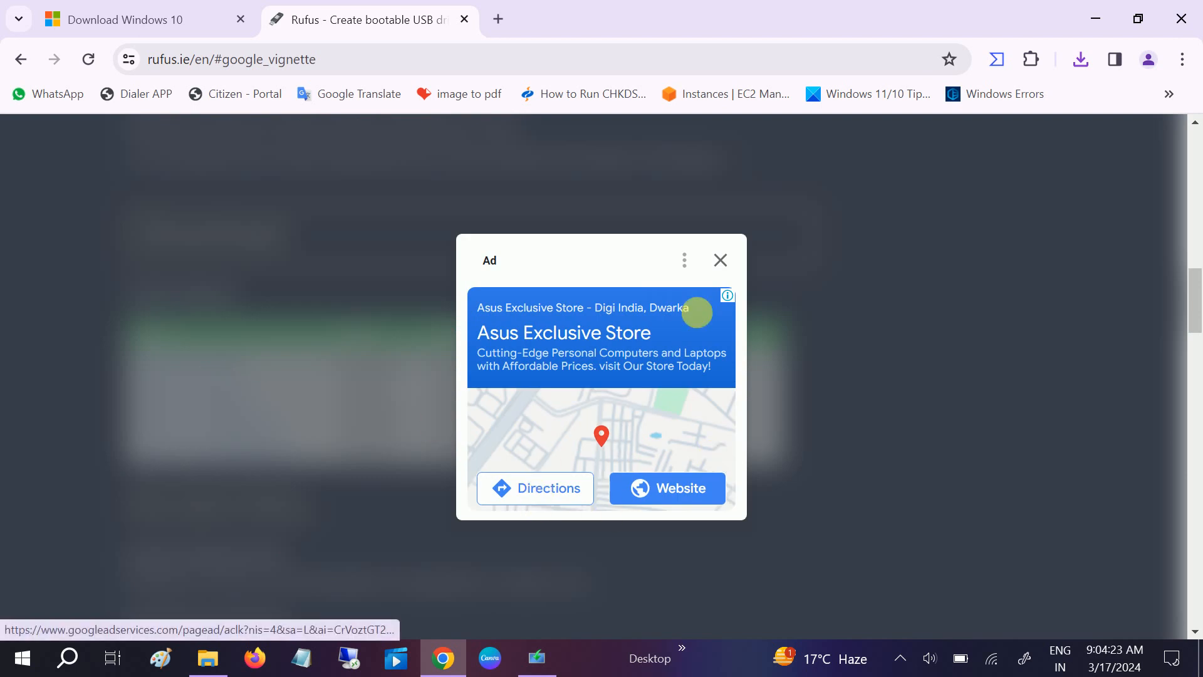
Dismiss the ad popup and confirm rufus-4.4.exe finished in Chrome's downloads.
left_click(720, 261)
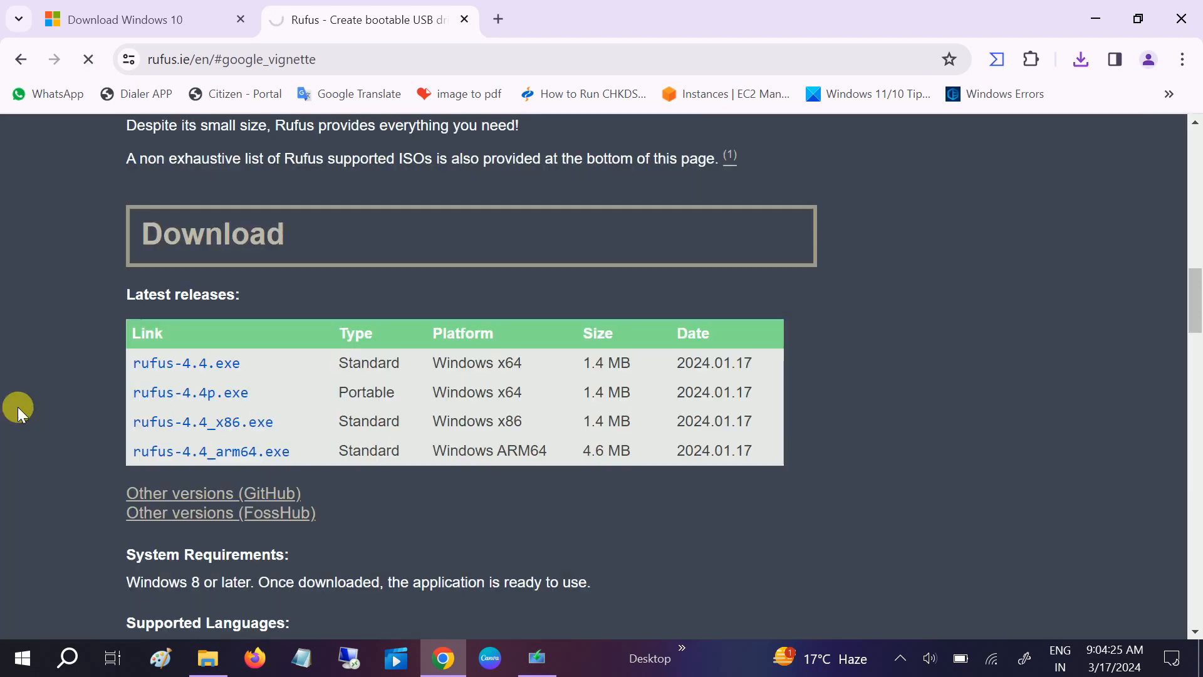
left_click(1081, 59)
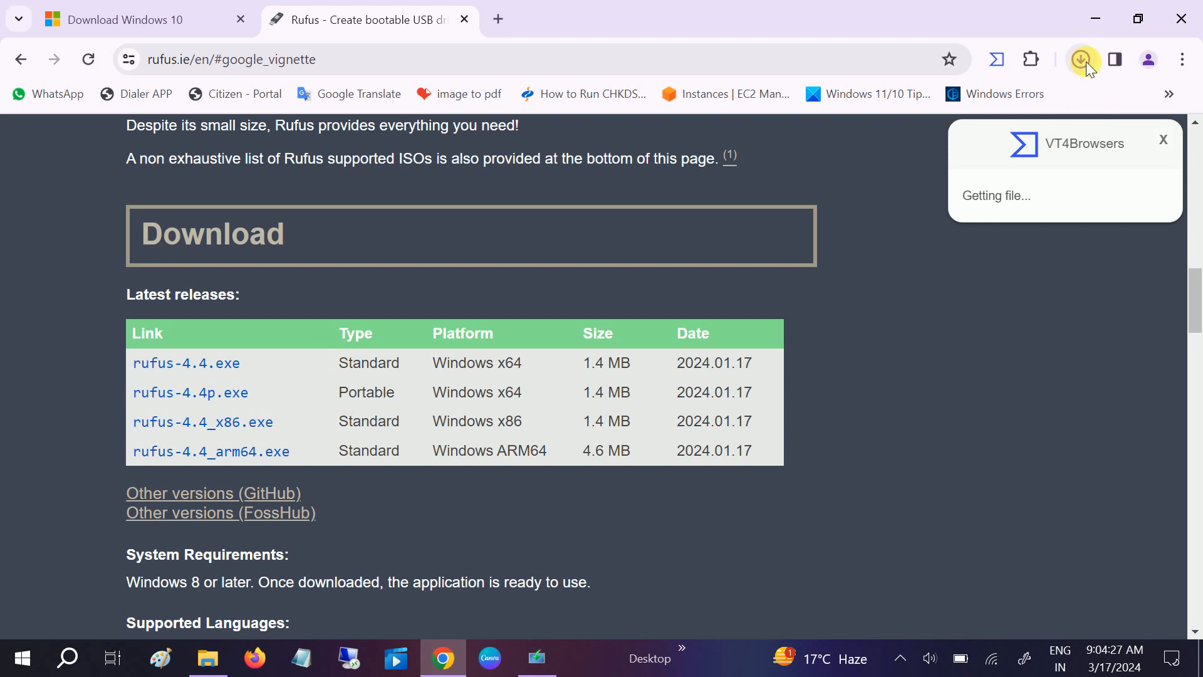
left_click(1081, 58)
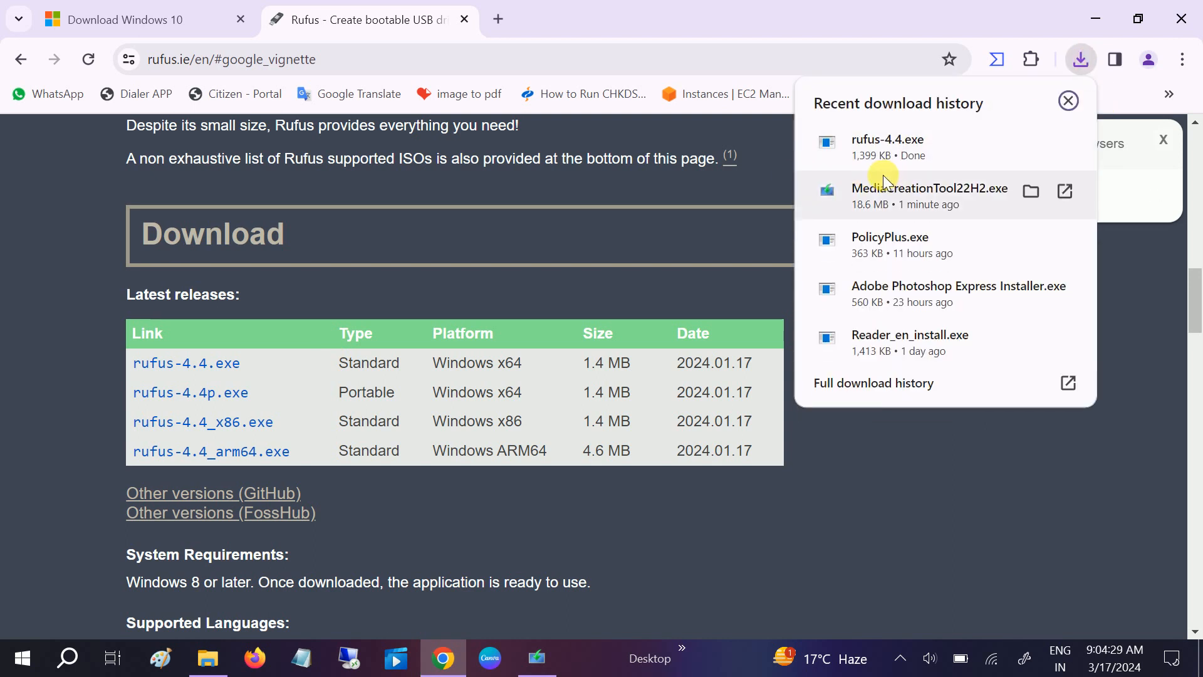
mouse_move(886, 150)
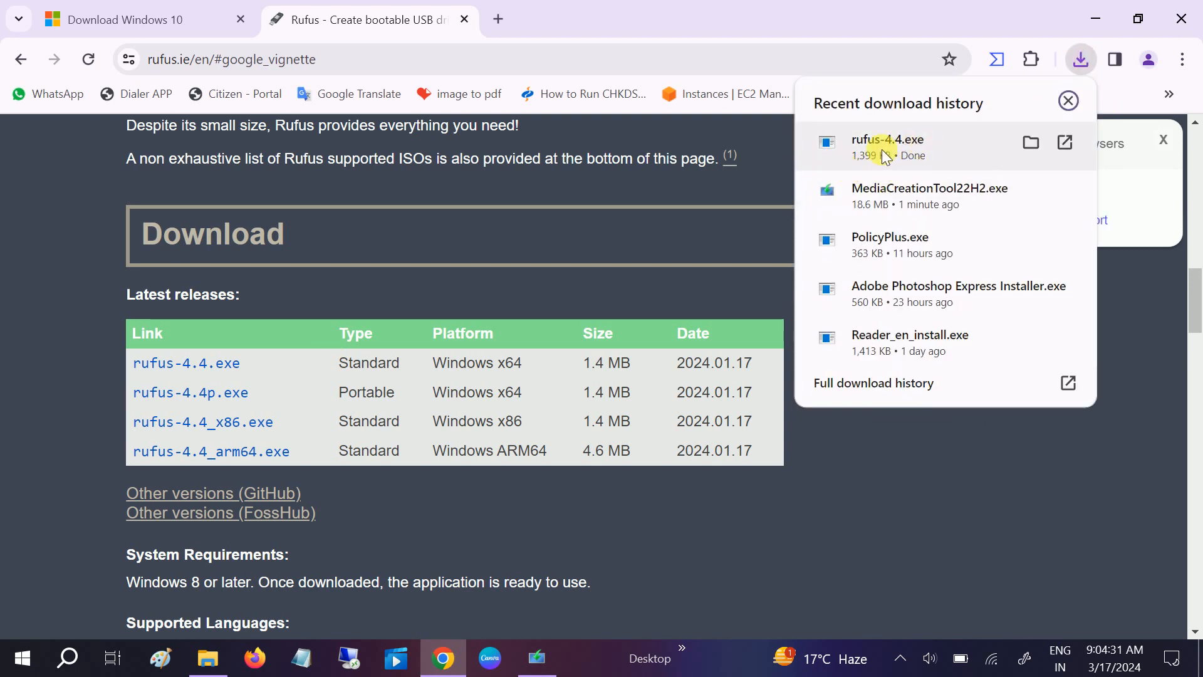
mouse_move(1065, 144)
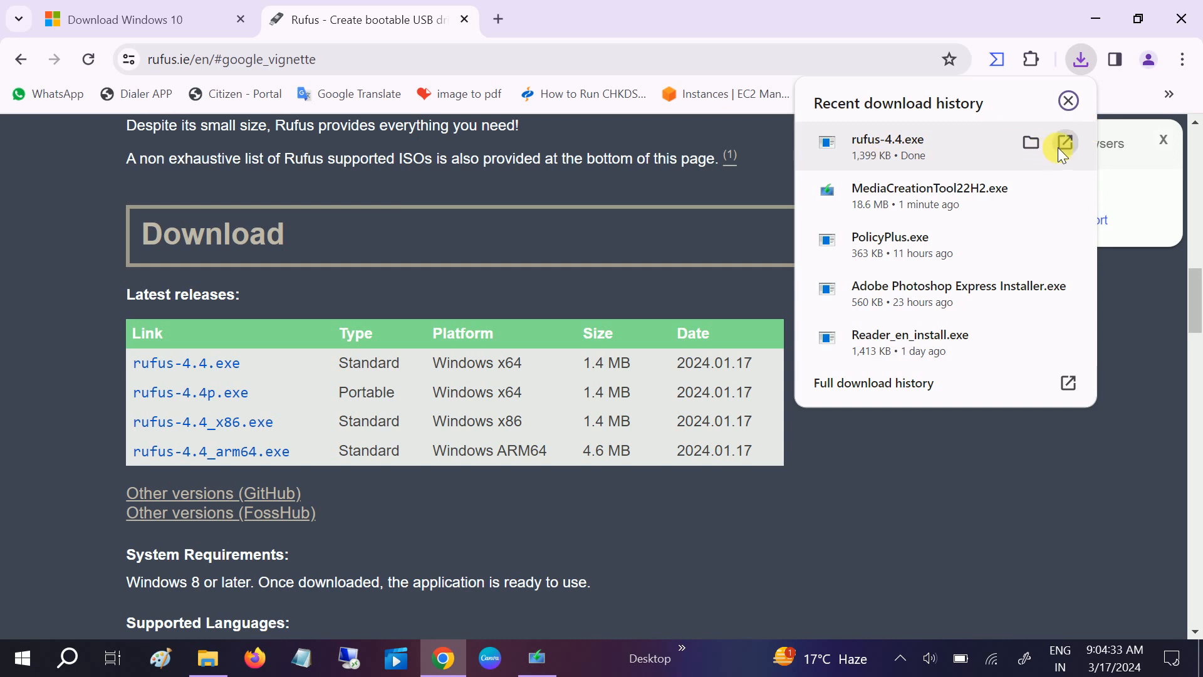
mouse_move(1029, 161)
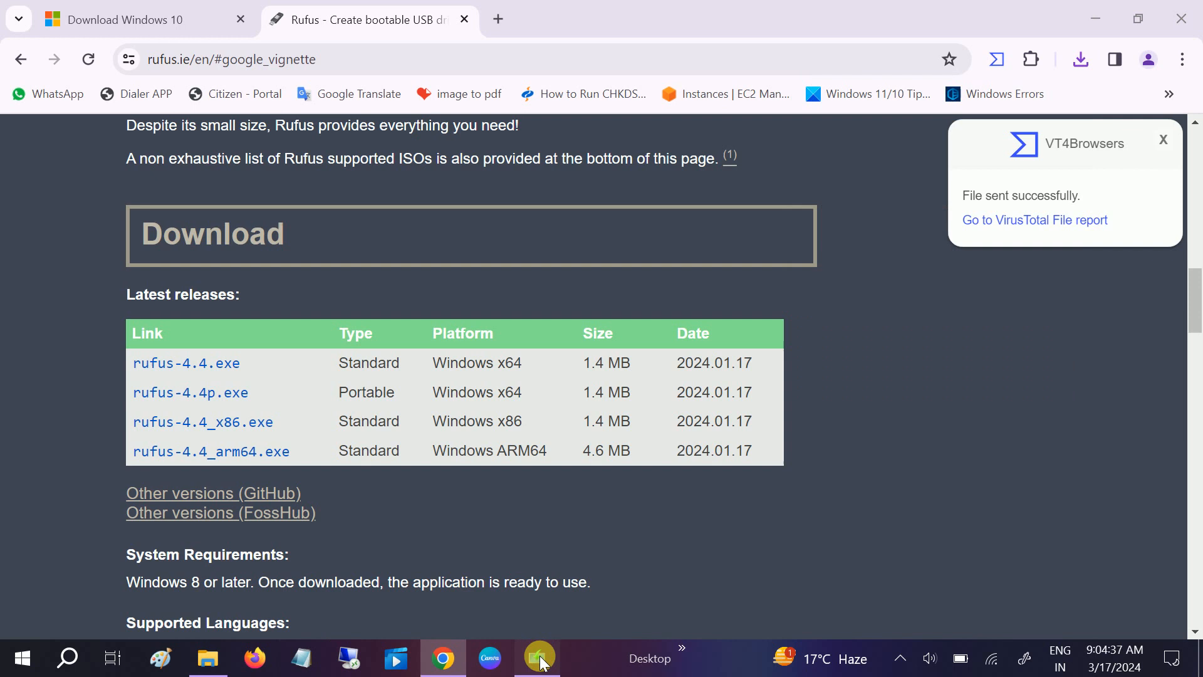
Bring Windows 10 Setup forward and wait through 'Getting a few things ready'.
left_click(537, 658)
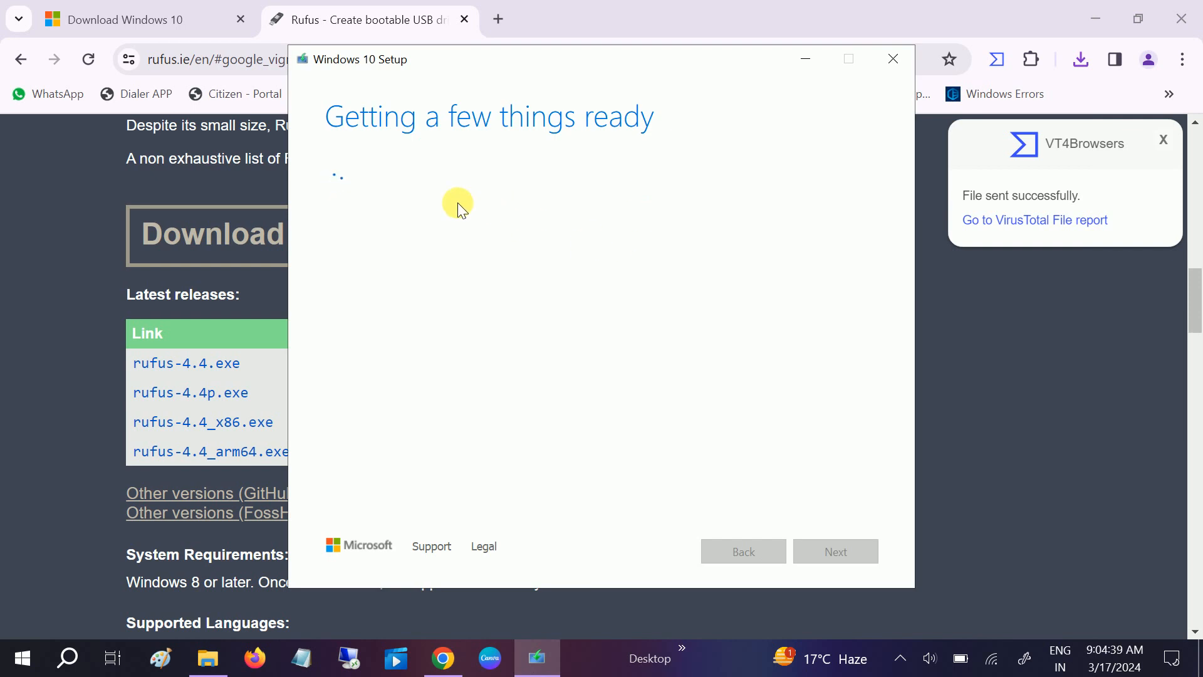
mouse_move(1096, 19)
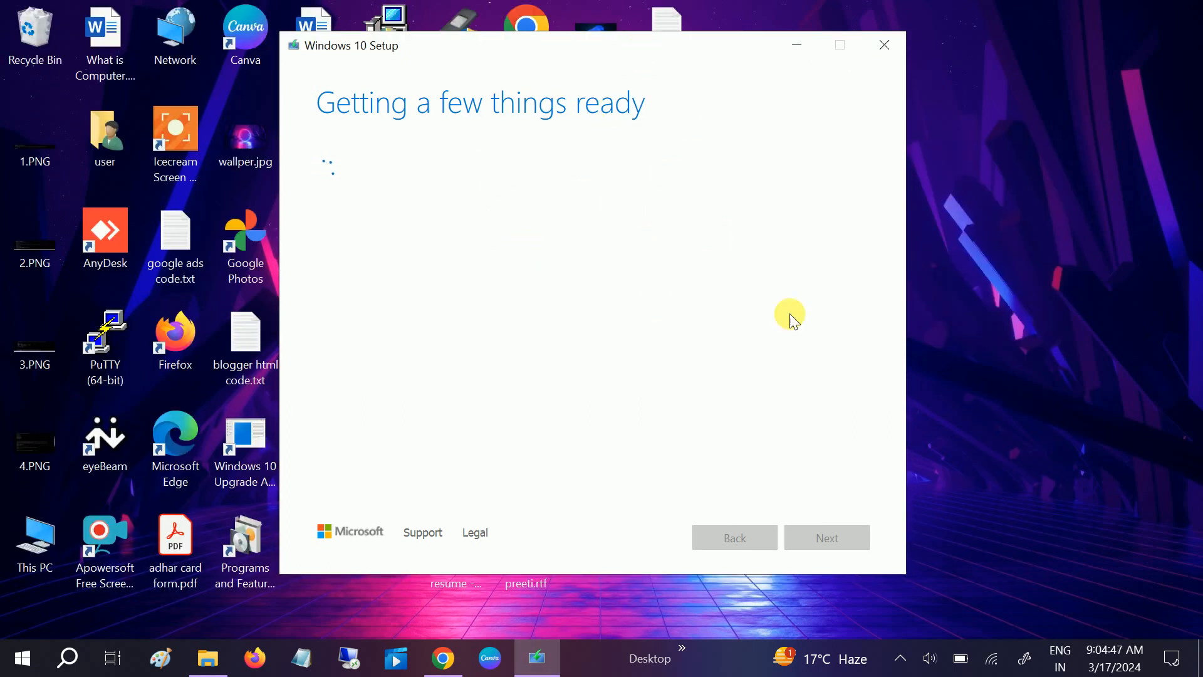
mouse_move(807, 366)
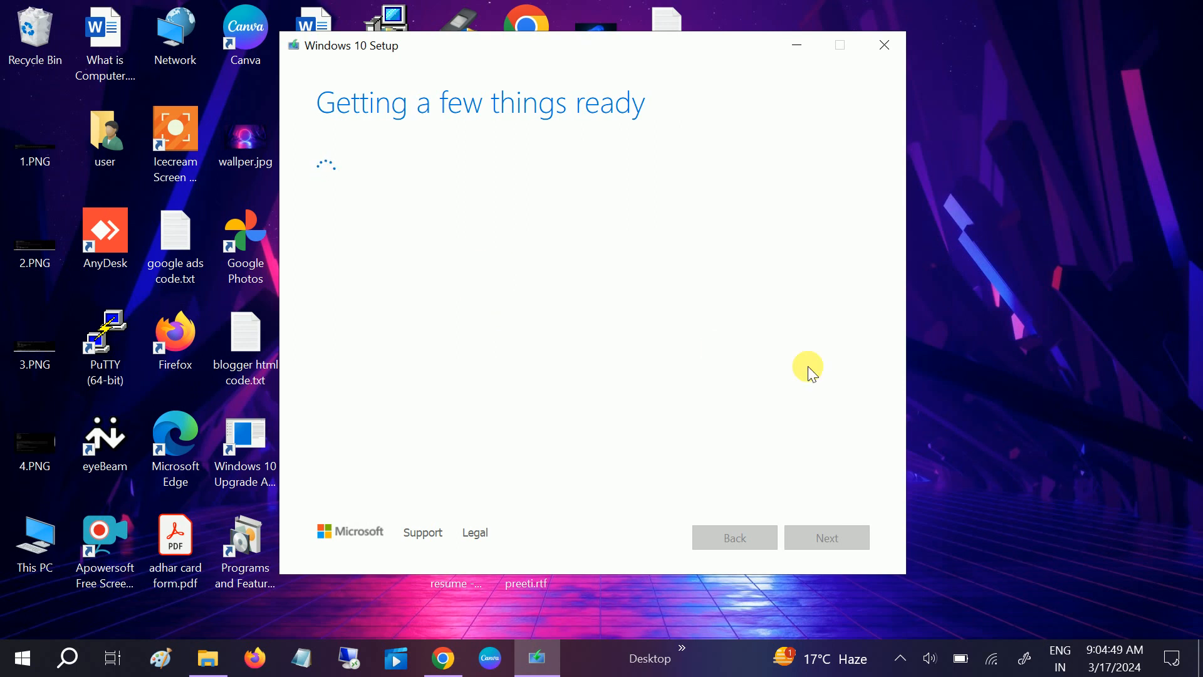
mouse_move(957, 400)
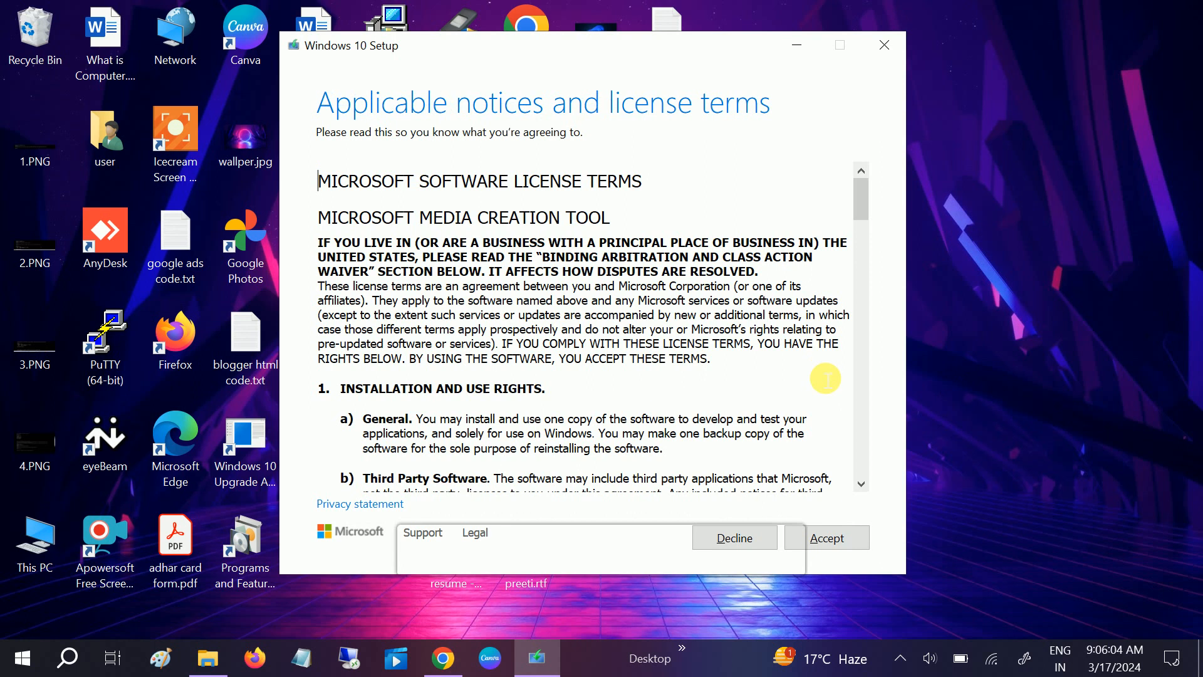
Accept the license terms and choose to create installation media for another PC.
left_click(828, 537)
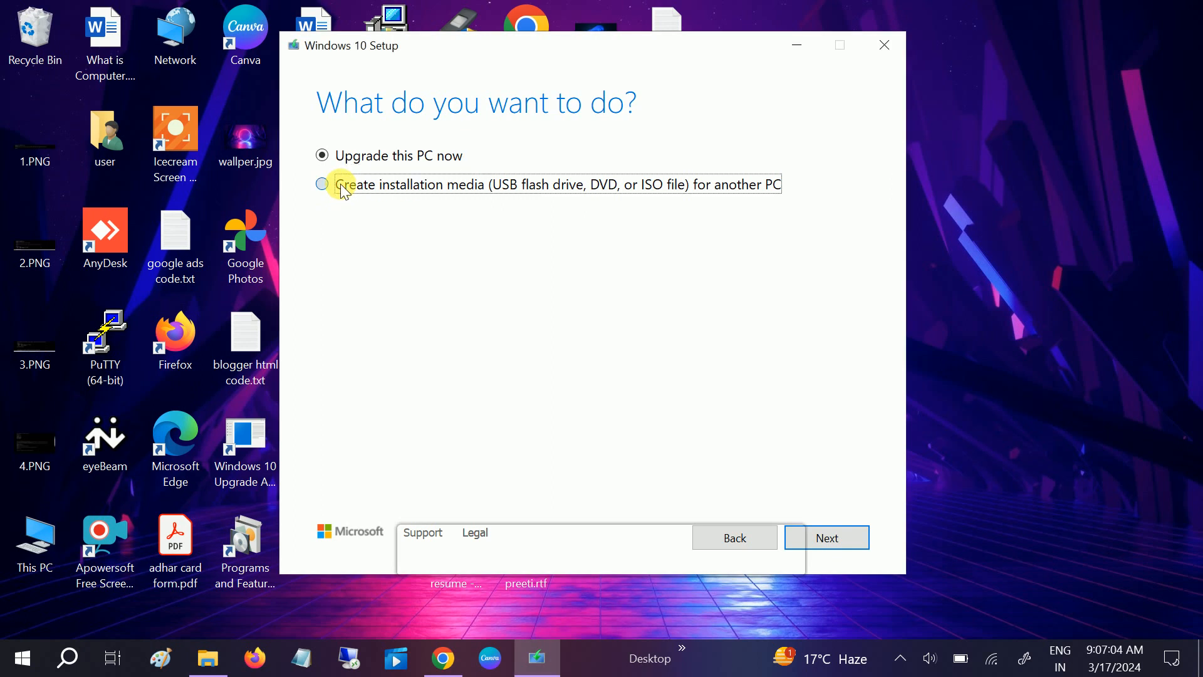
left_click(321, 184)
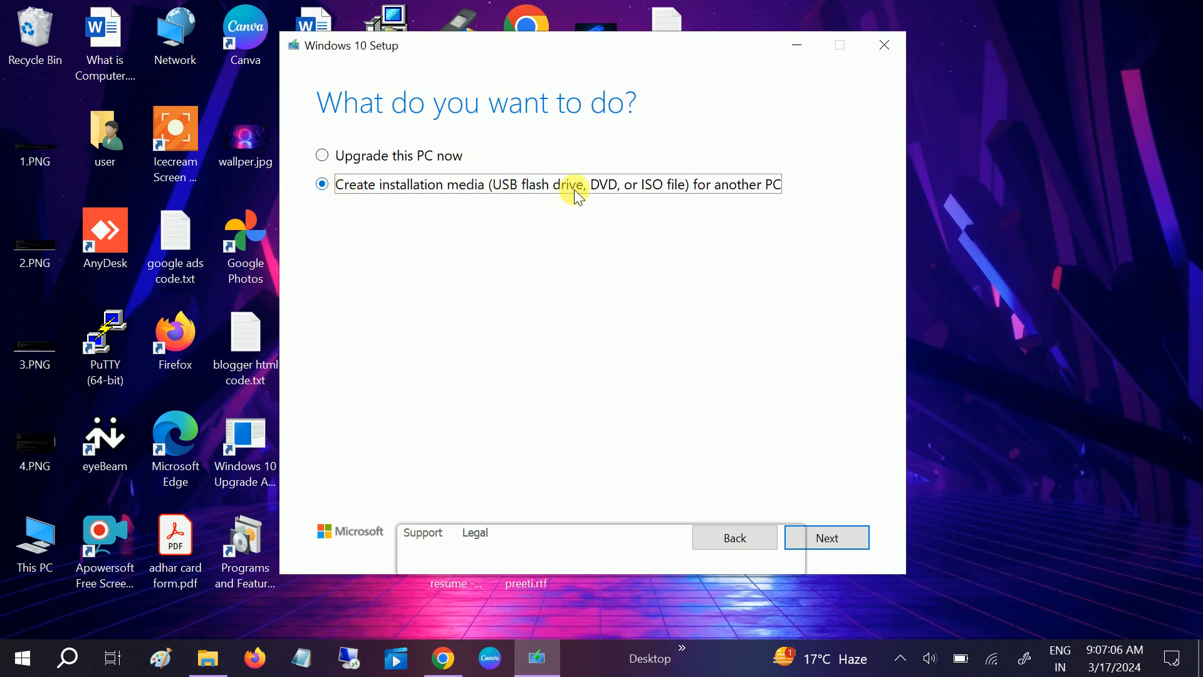
mouse_move(651, 188)
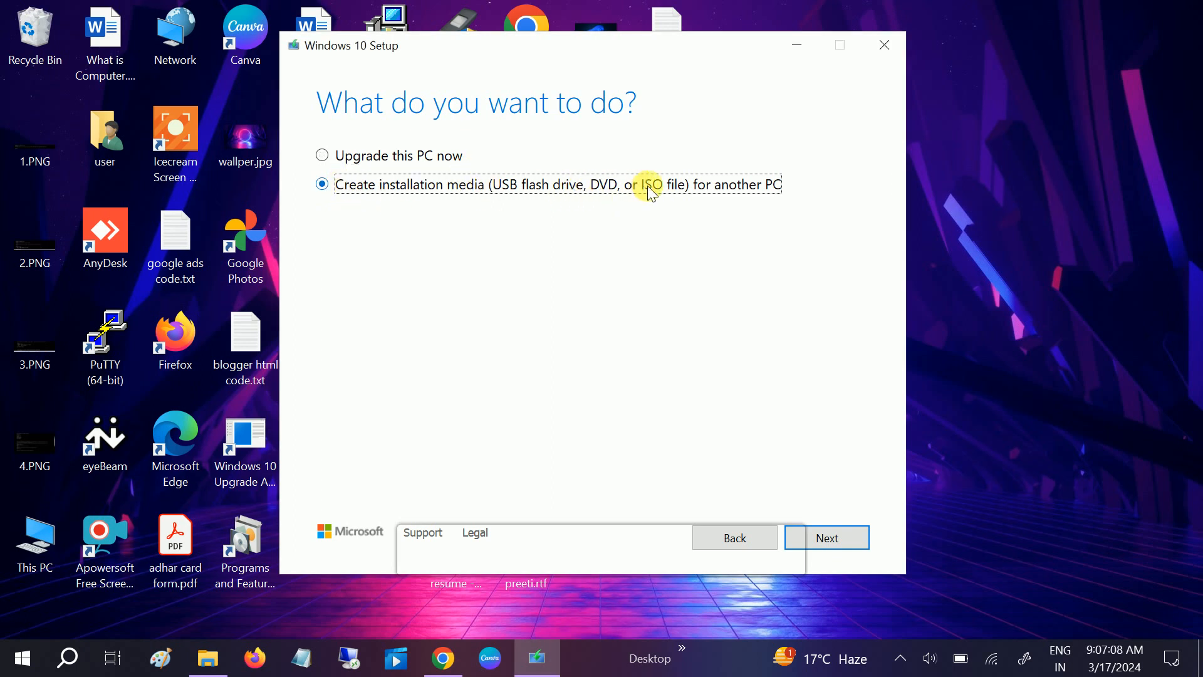
left_click(826, 538)
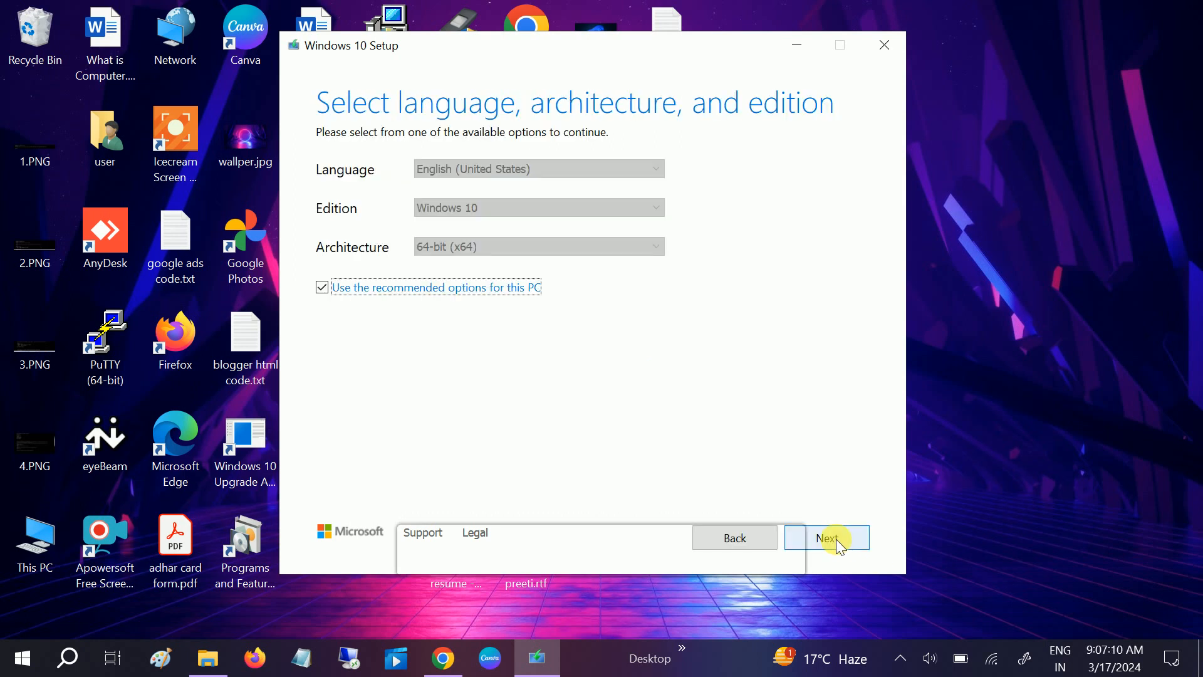
mouse_move(482, 208)
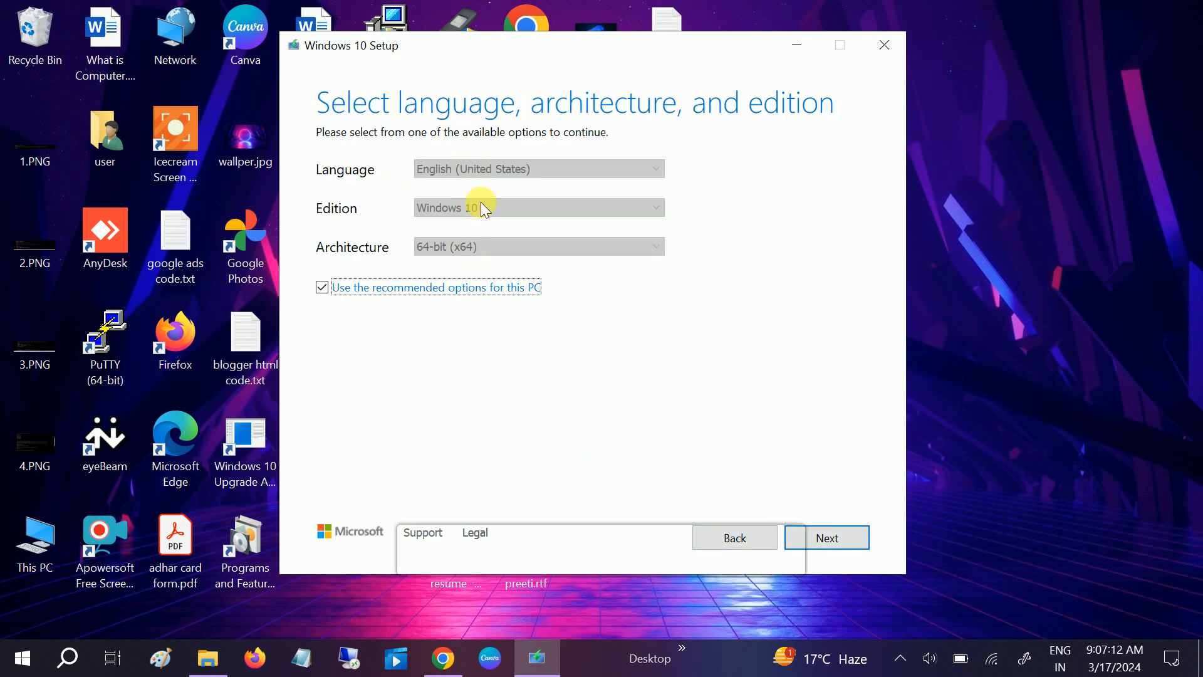
mouse_move(490, 191)
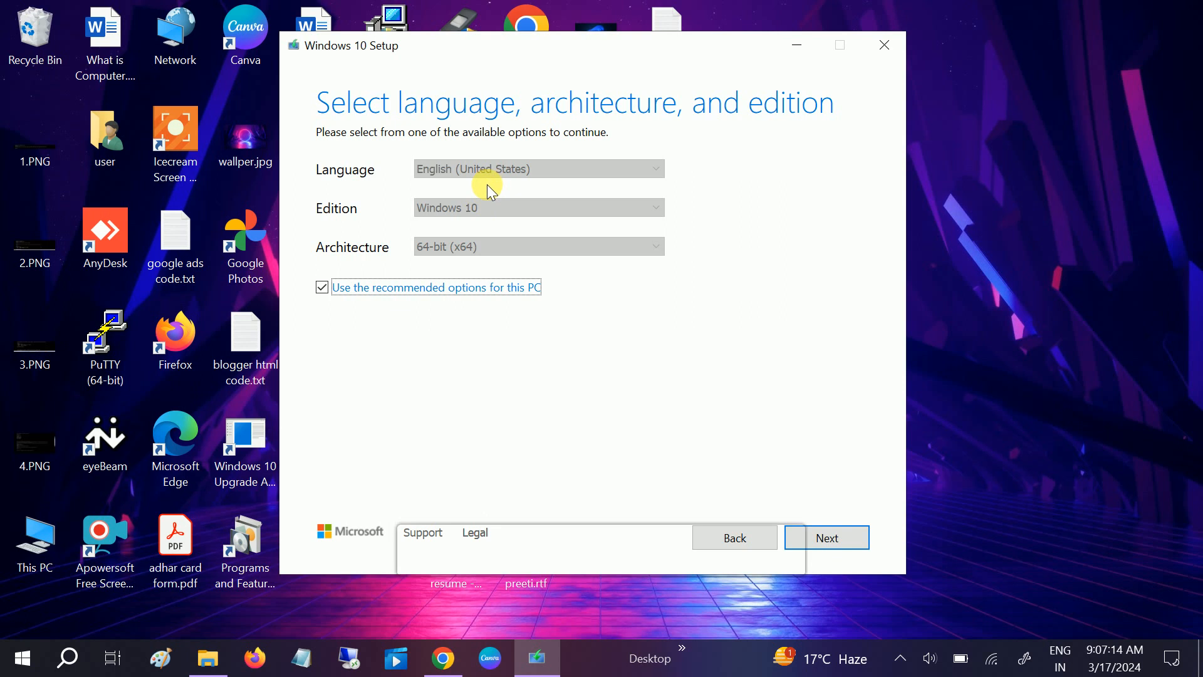
Keep the recommended language, edition and architecture, then choose ISO file over USB flash drive.
left_click(827, 537)
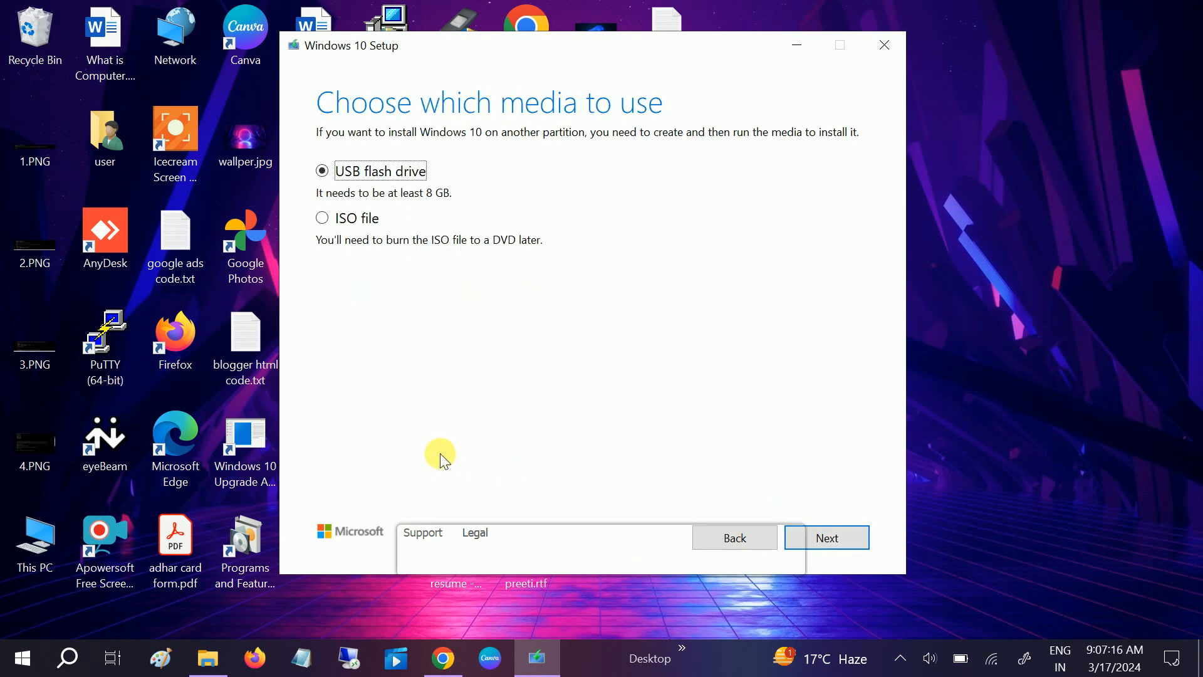
mouse_move(455, 8)
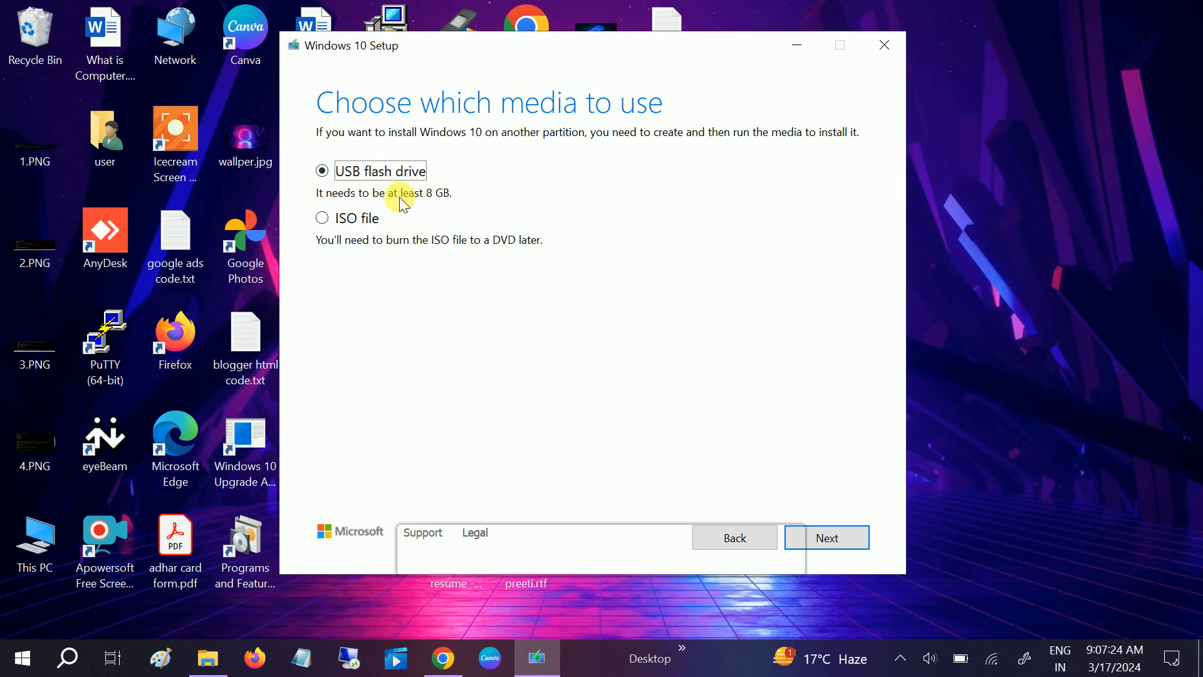
mouse_move(409, 198)
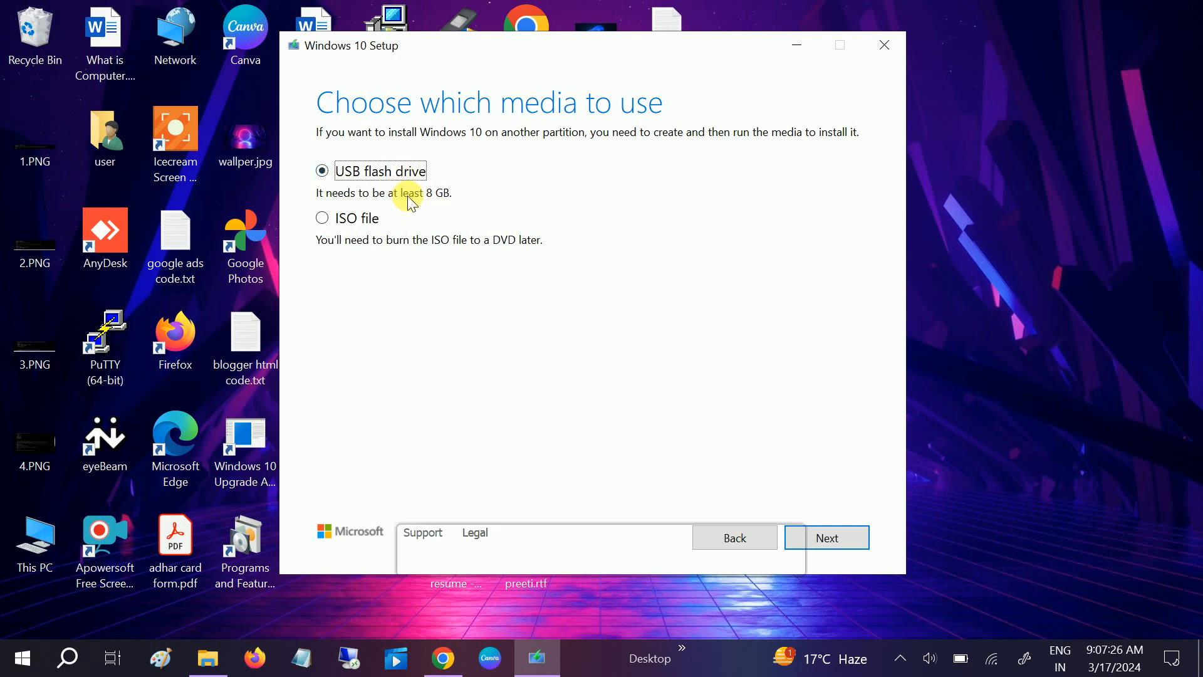
mouse_move(322, 218)
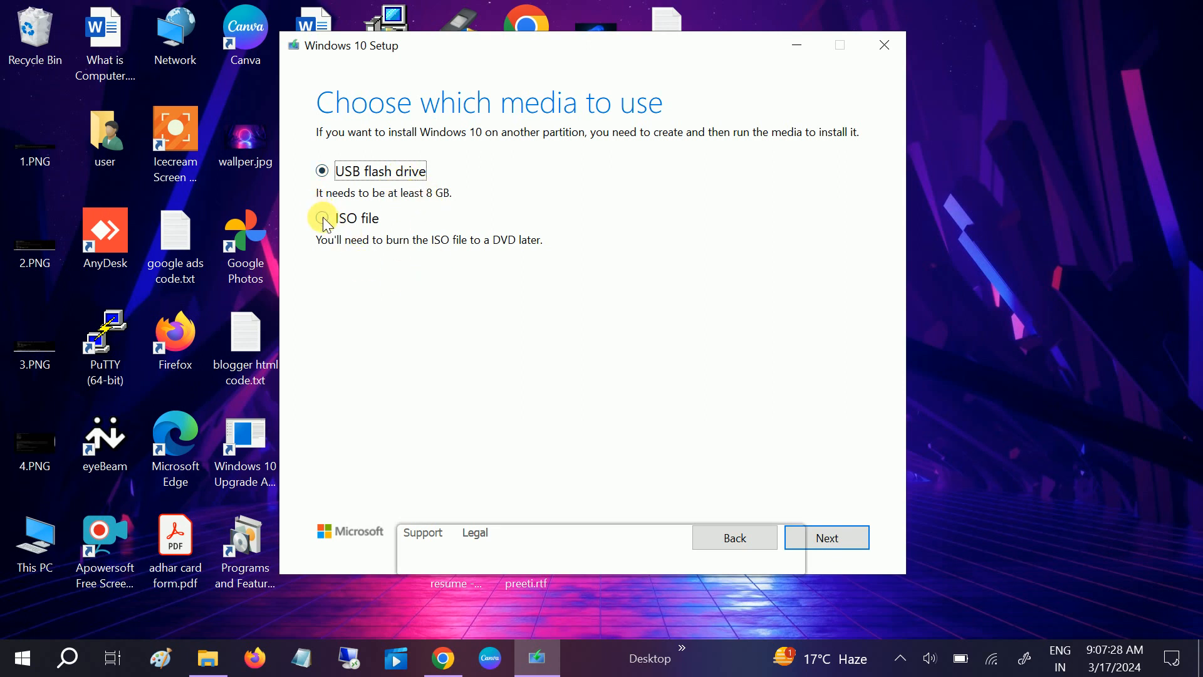
left_click(321, 218)
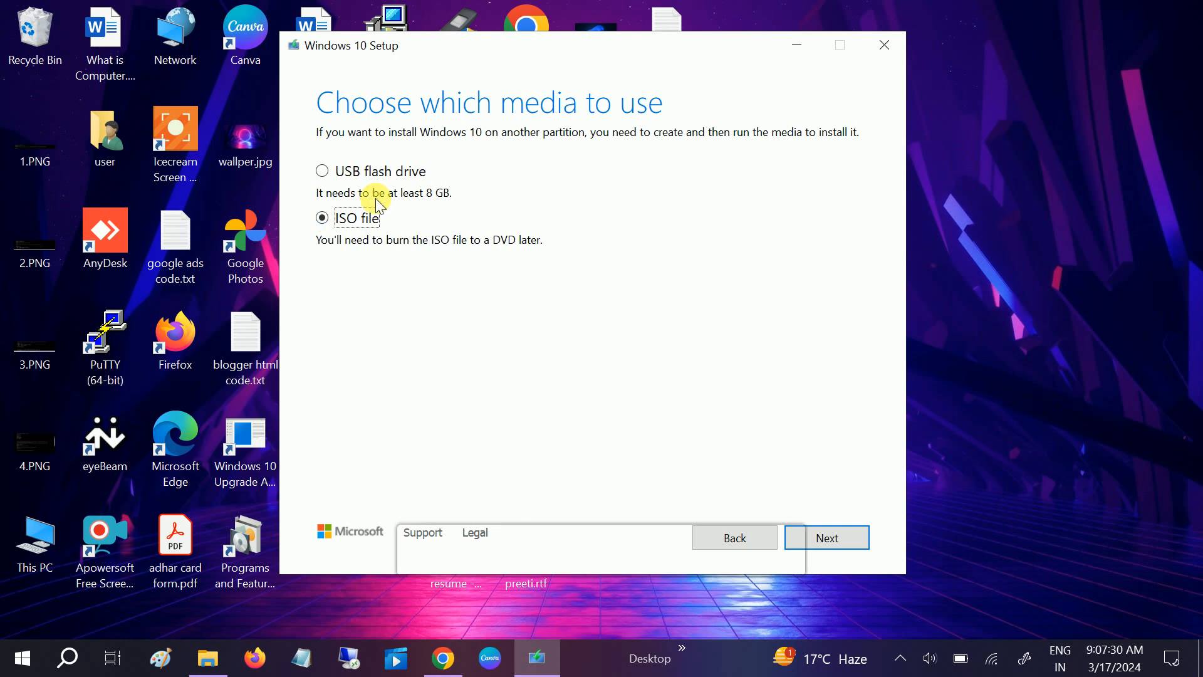
mouse_move(418, 240)
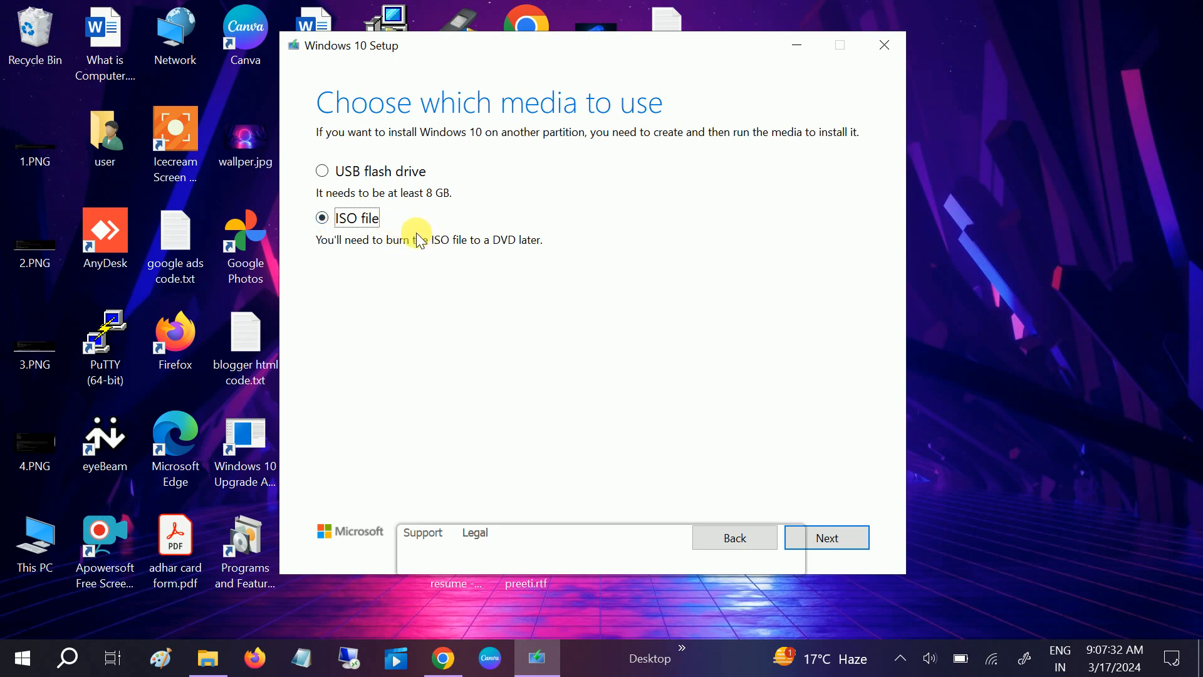
mouse_move(430, 249)
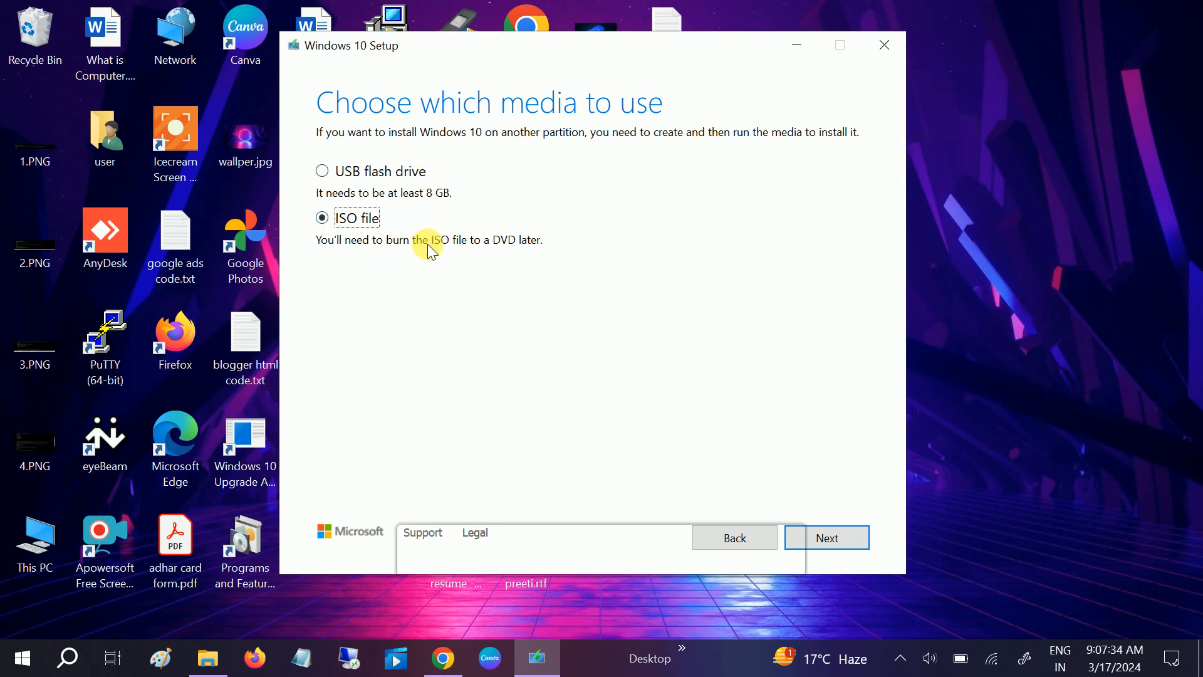
mouse_move(376, 171)
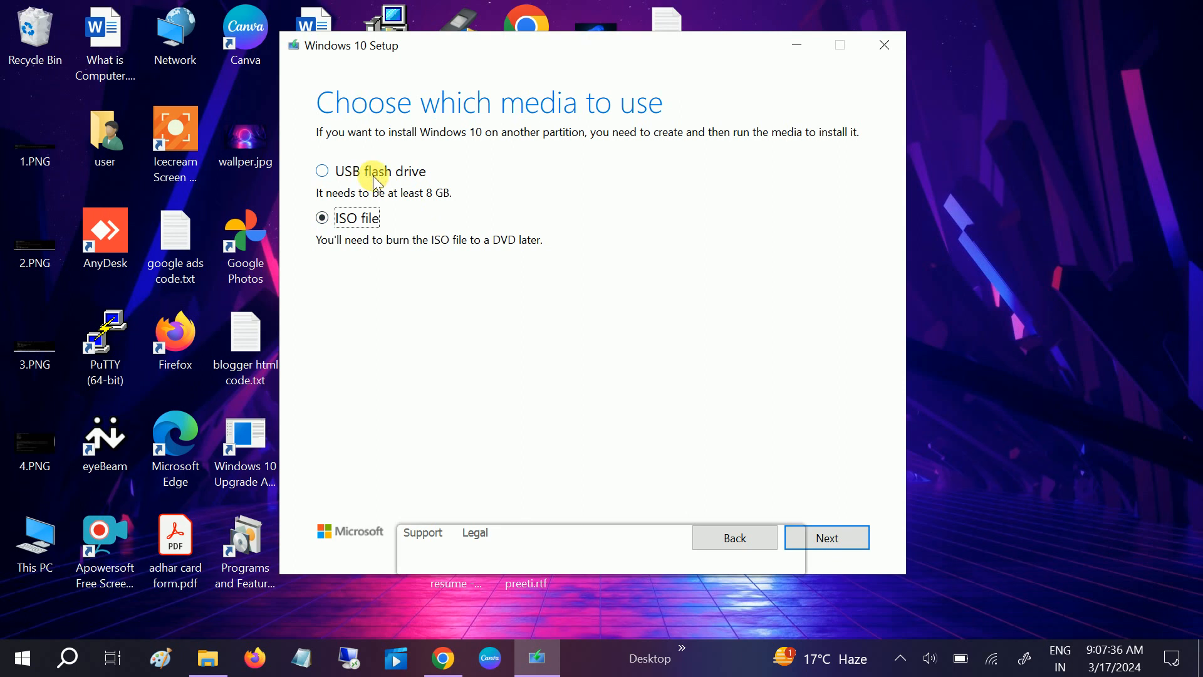
mouse_move(411, 185)
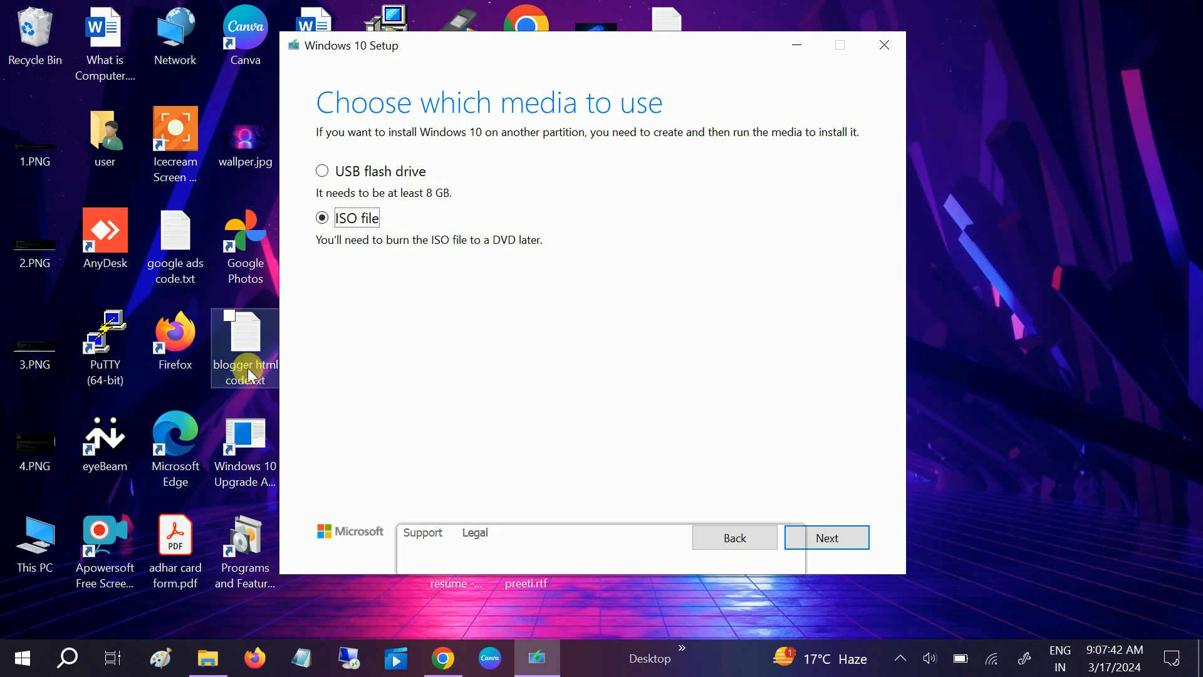
mouse_move(393, 170)
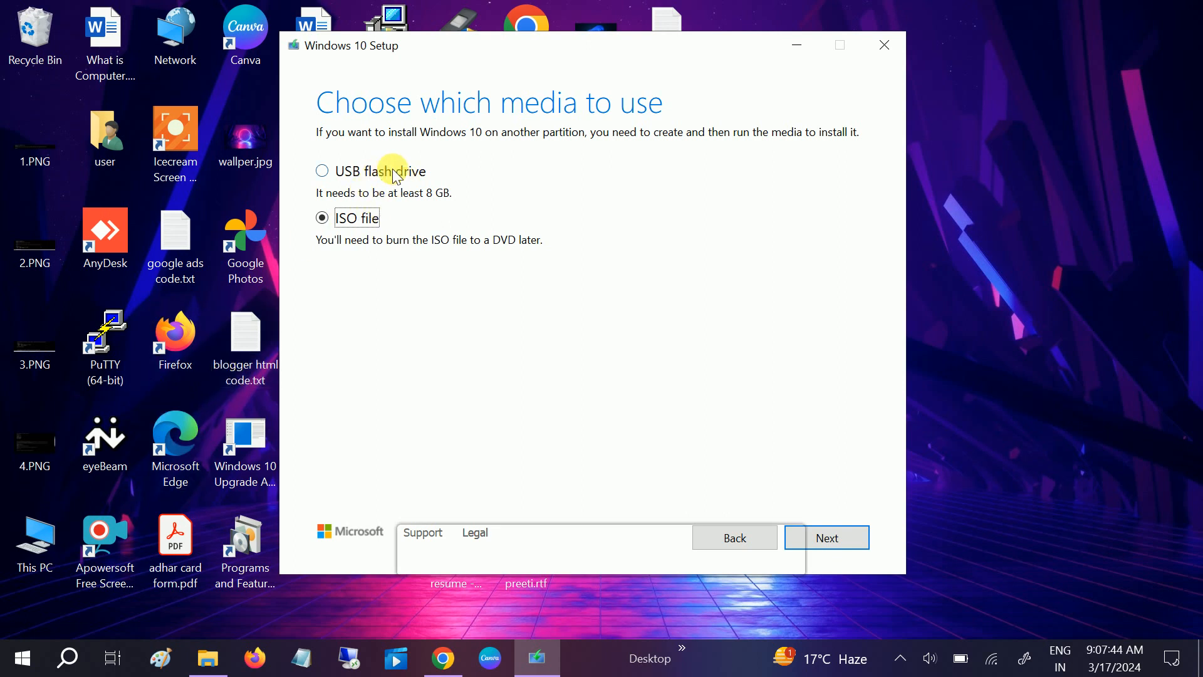
mouse_move(351, 175)
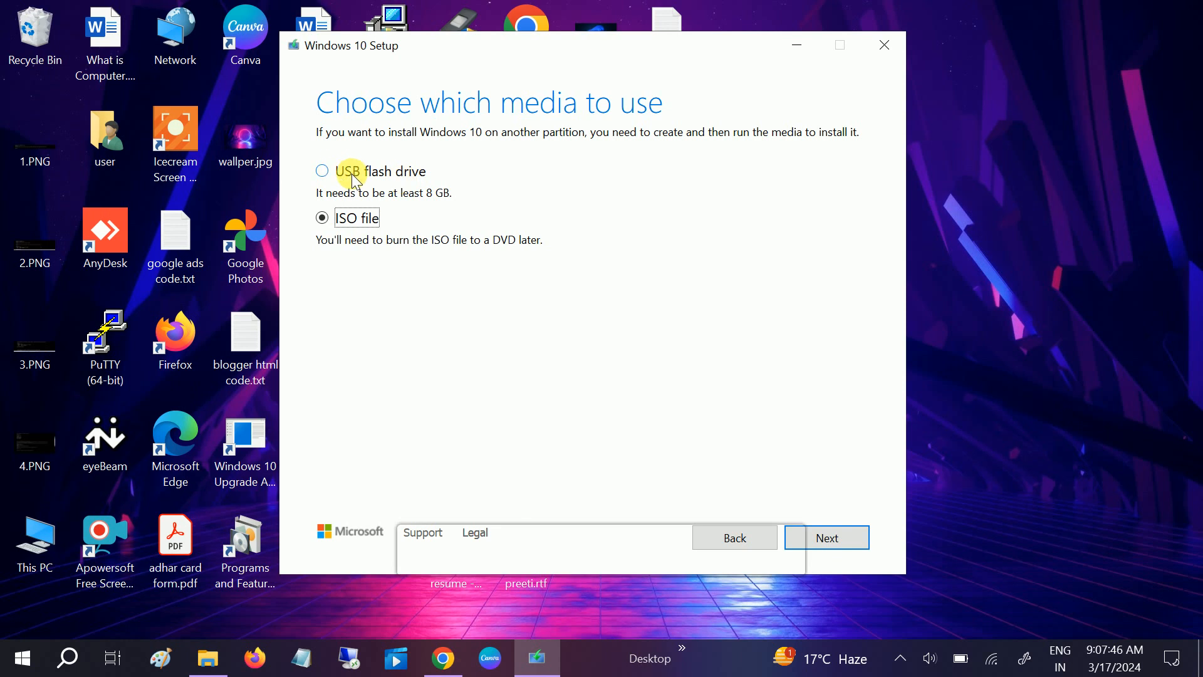
left_click(321, 171)
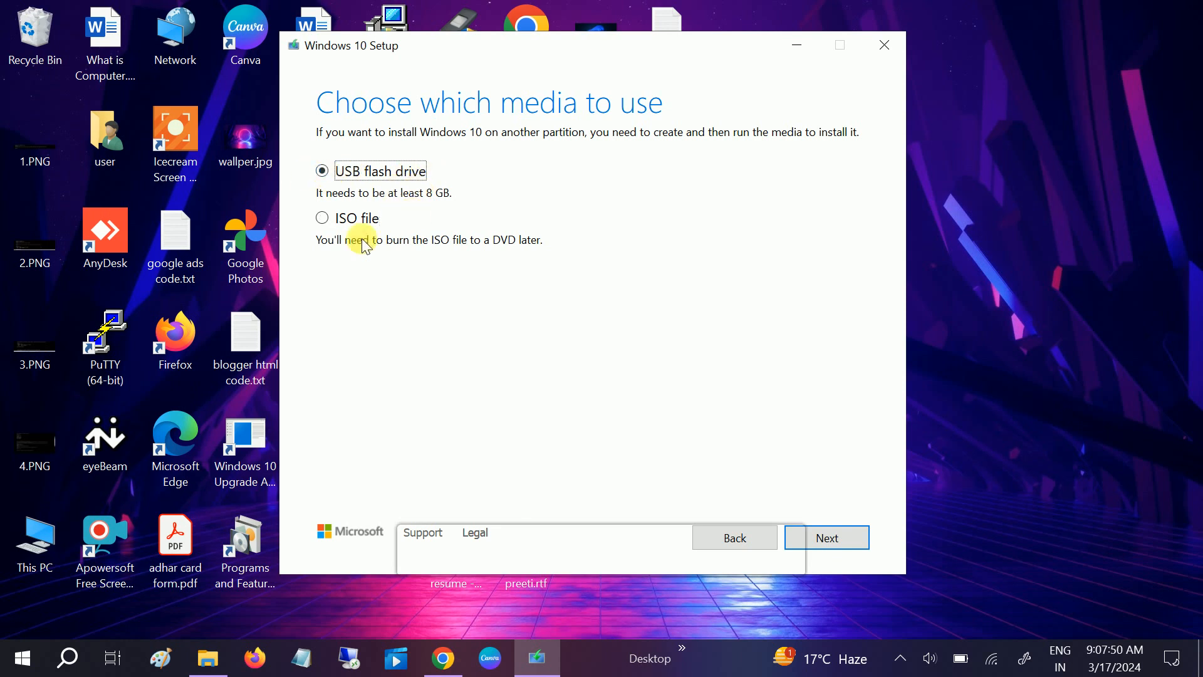
left_click(321, 217)
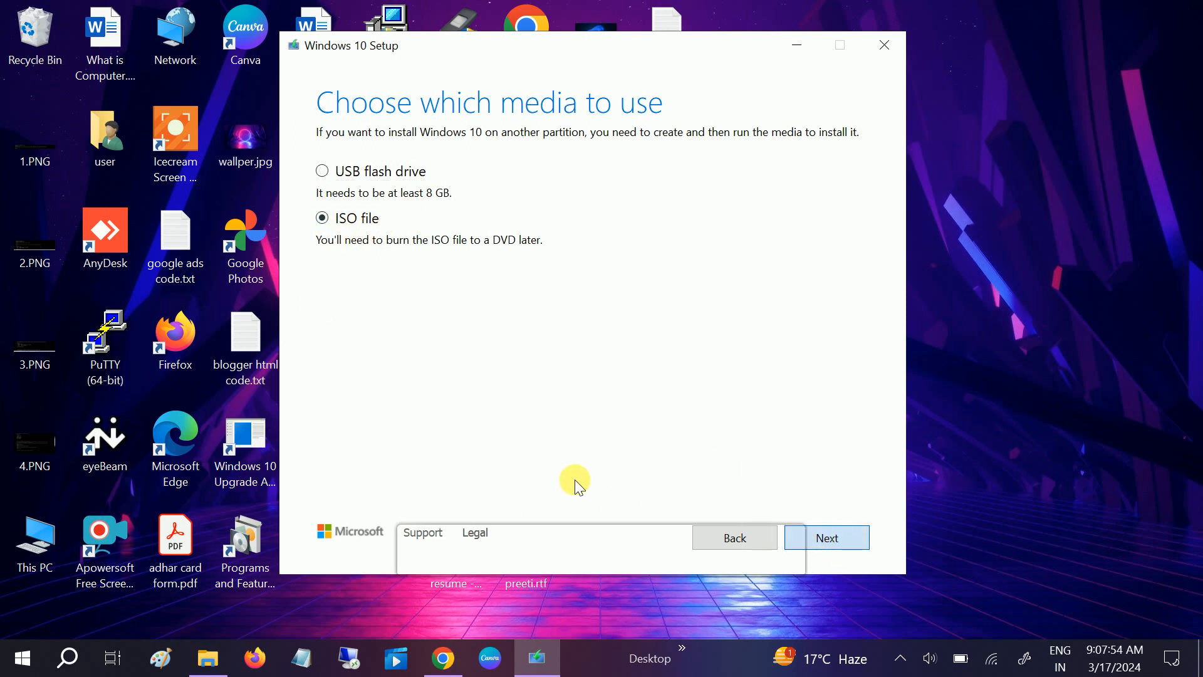
Continue to the save-path dialog and point it at the Desktop for Windows.iso.
left_click(827, 537)
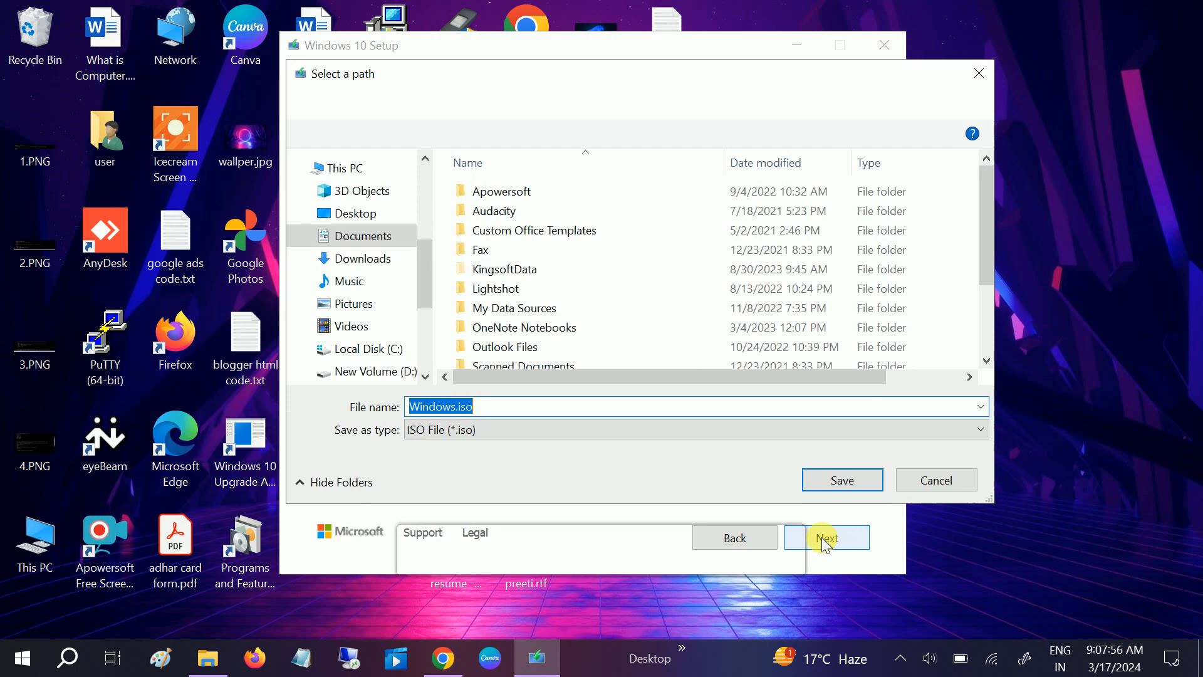
left_click(361, 236)
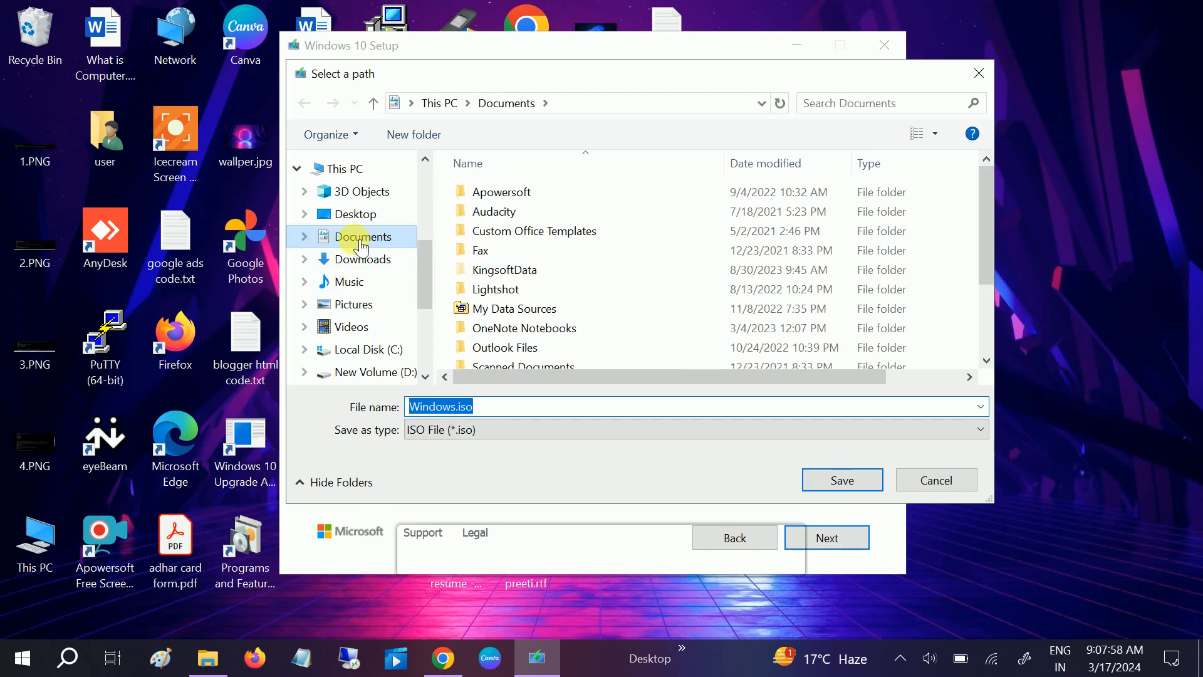
mouse_move(351, 281)
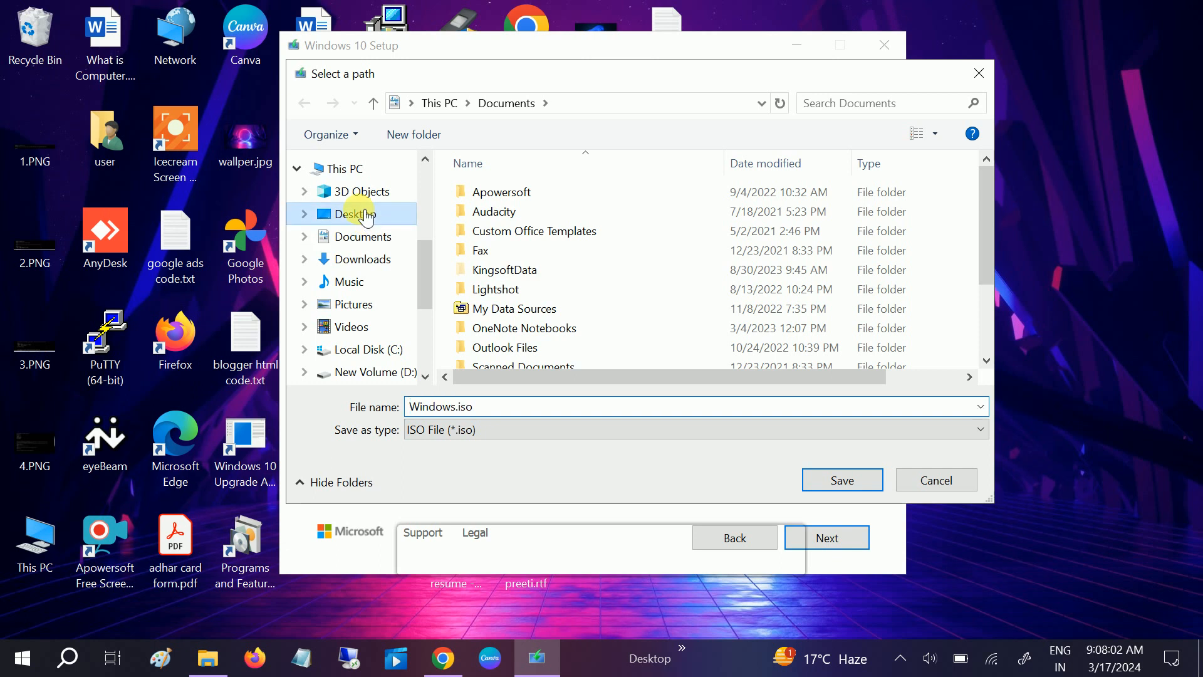
left_click(355, 213)
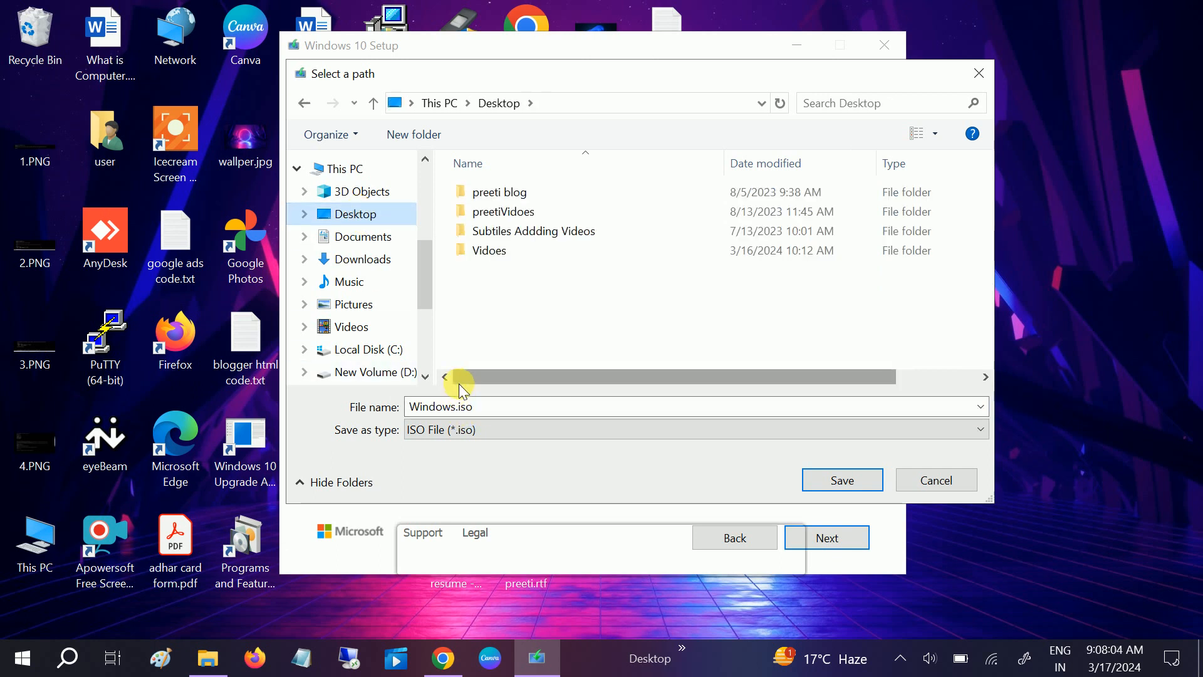
Save Windows.iso to the Desktop and let Setup download Windows 10 and create the media.
left_click(841, 479)
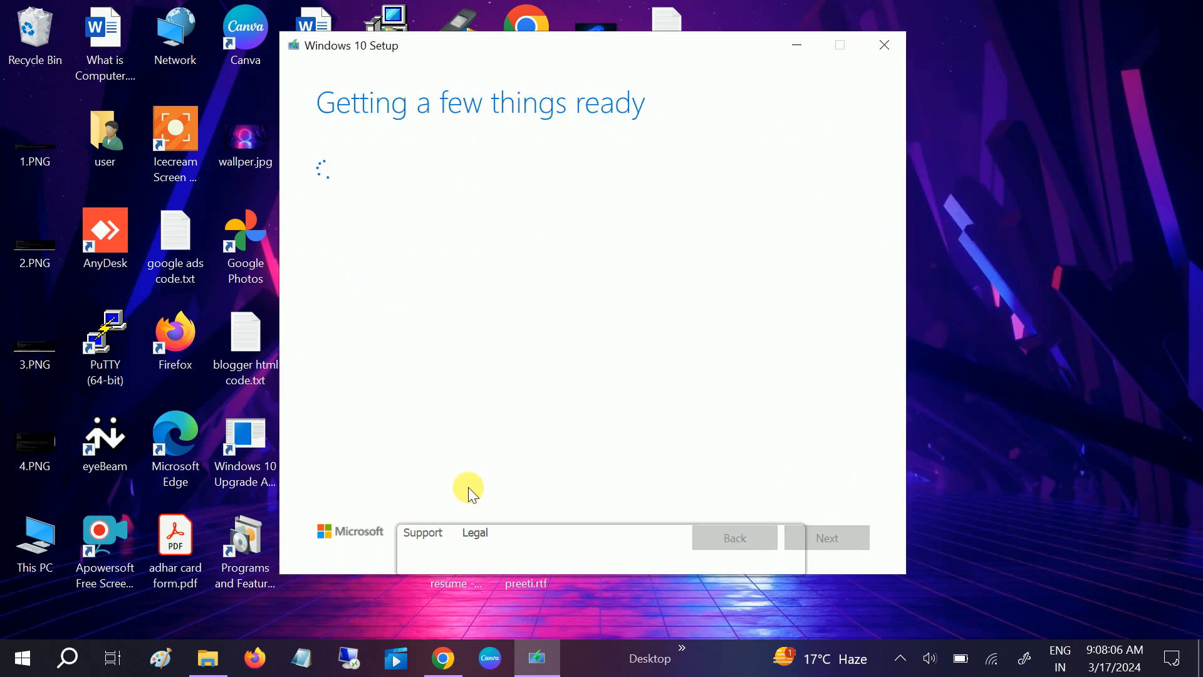
mouse_move(512, 81)
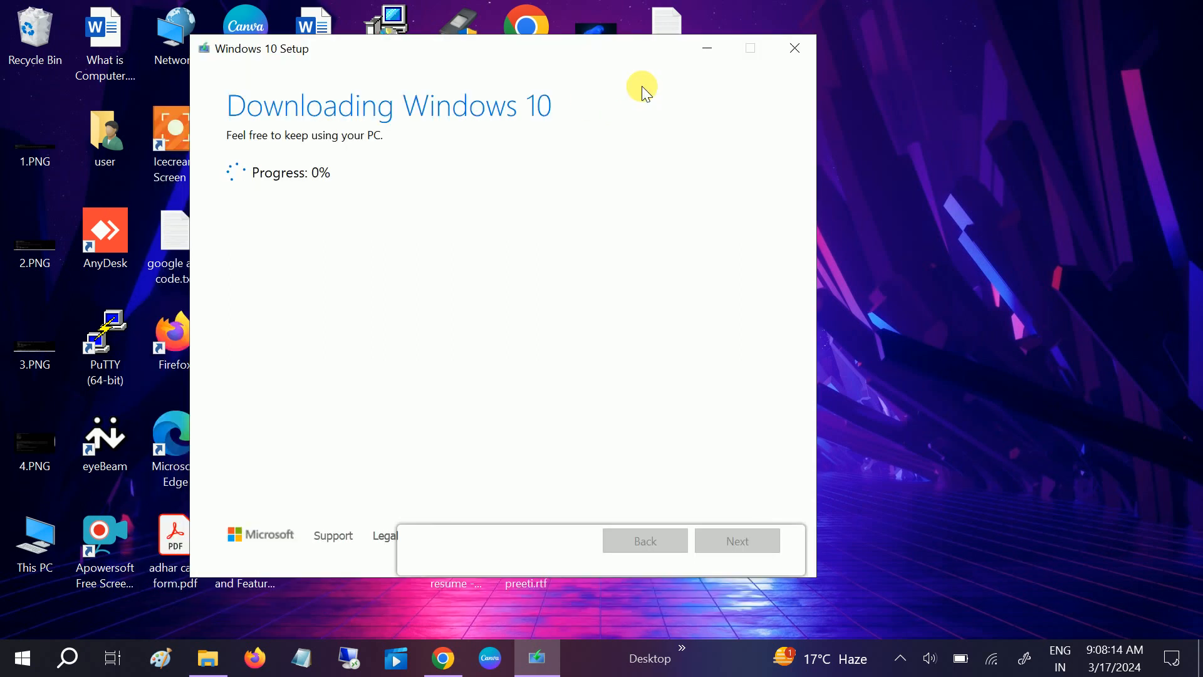
mouse_move(334, 129)
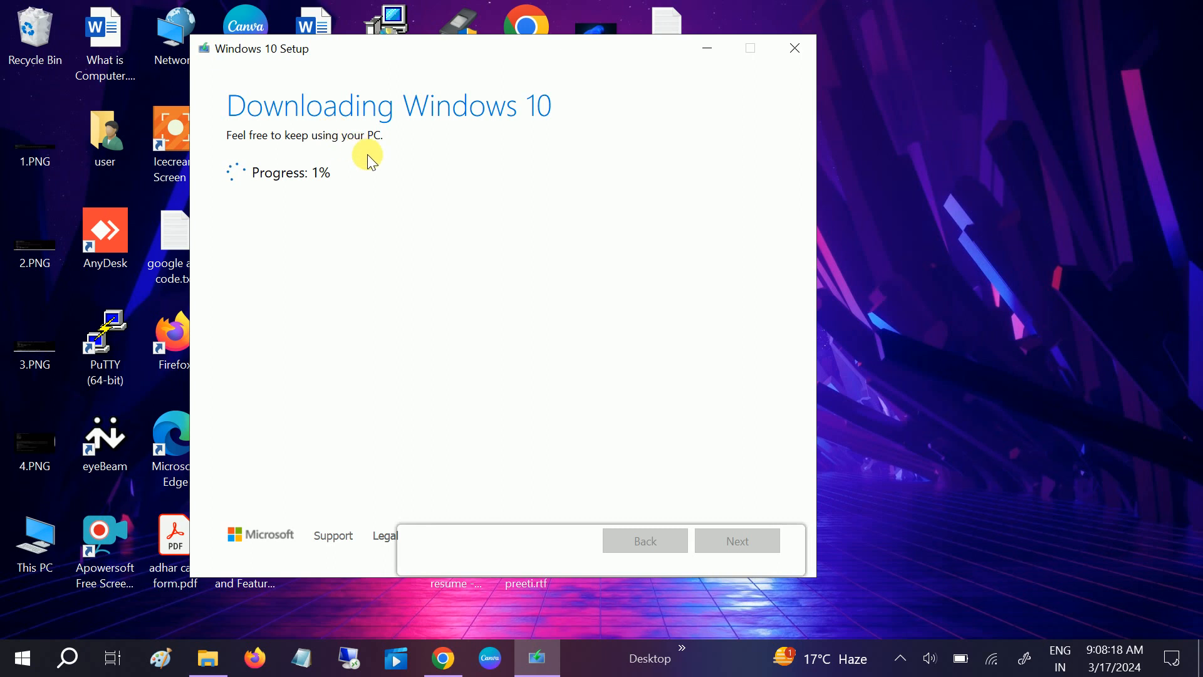
mouse_move(334, 134)
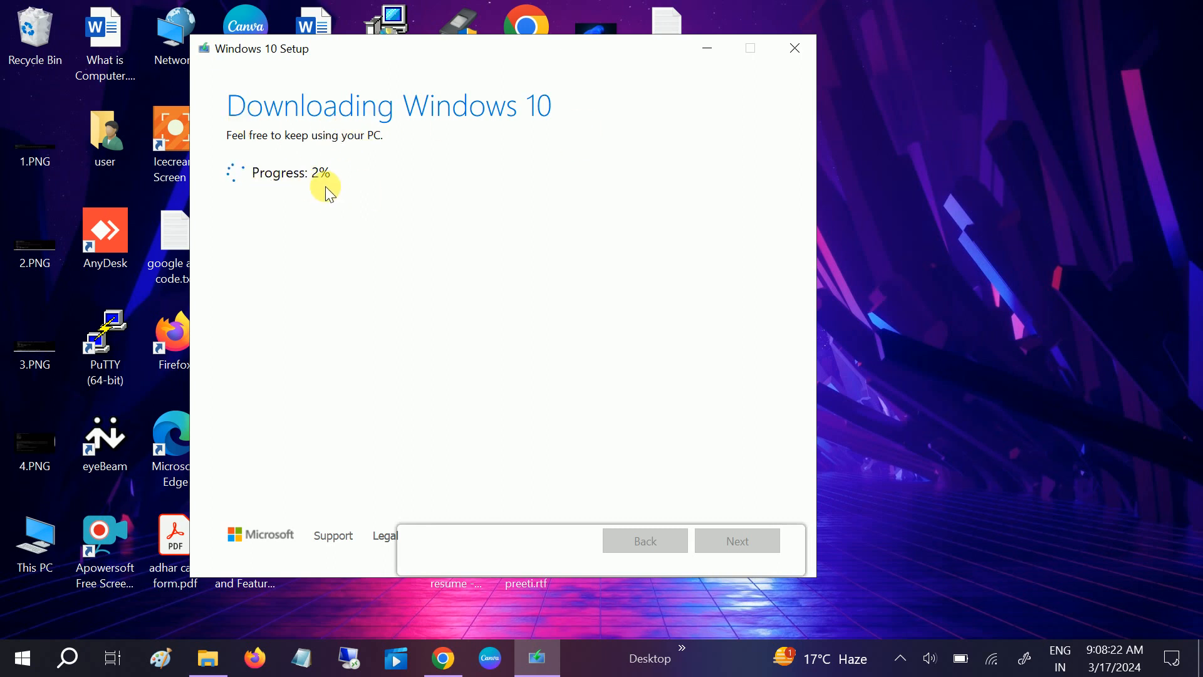
mouse_move(719, 461)
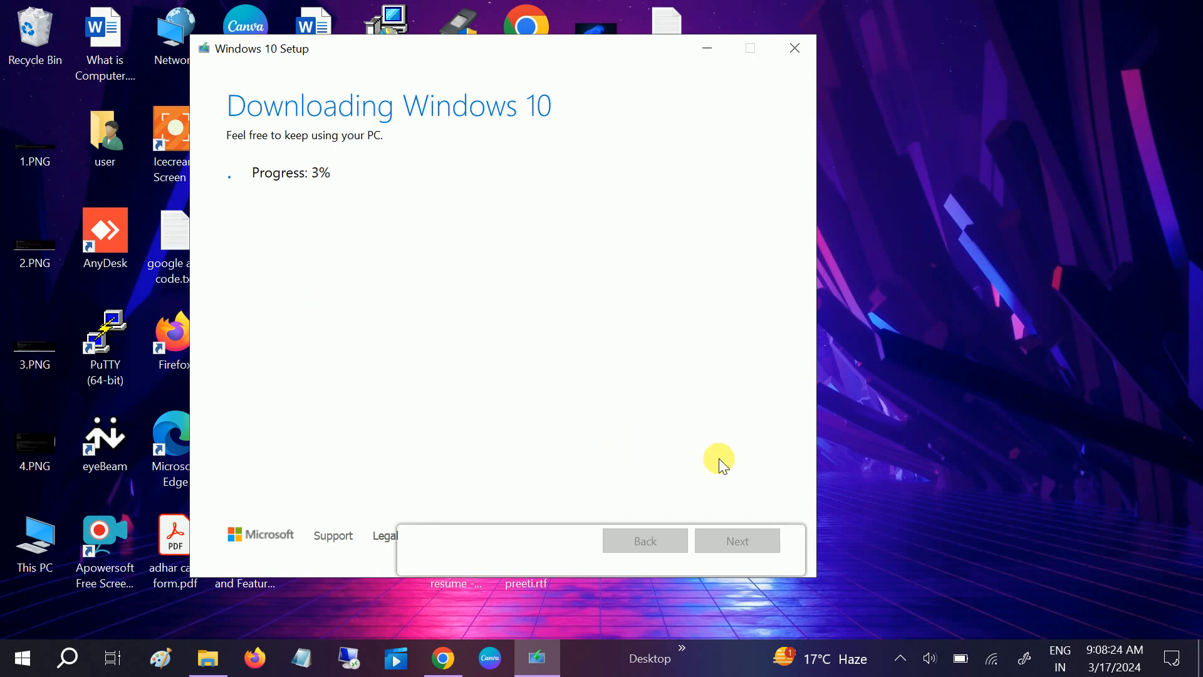
mouse_move(889, 509)
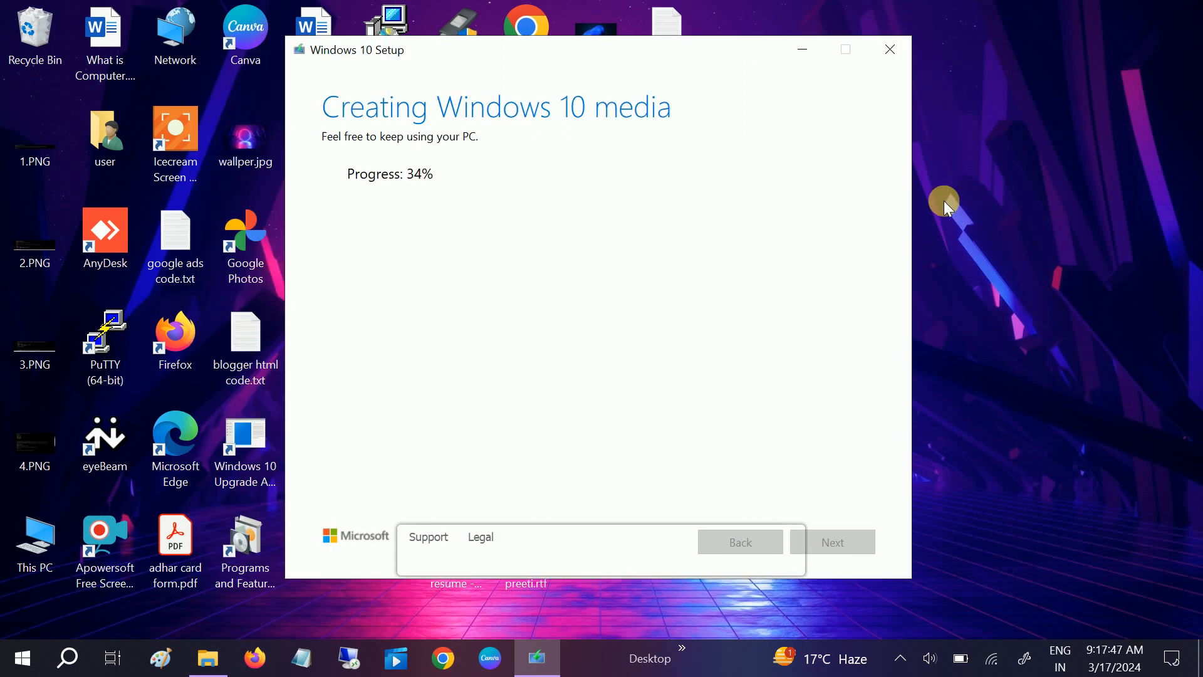
mouse_move(419, 157)
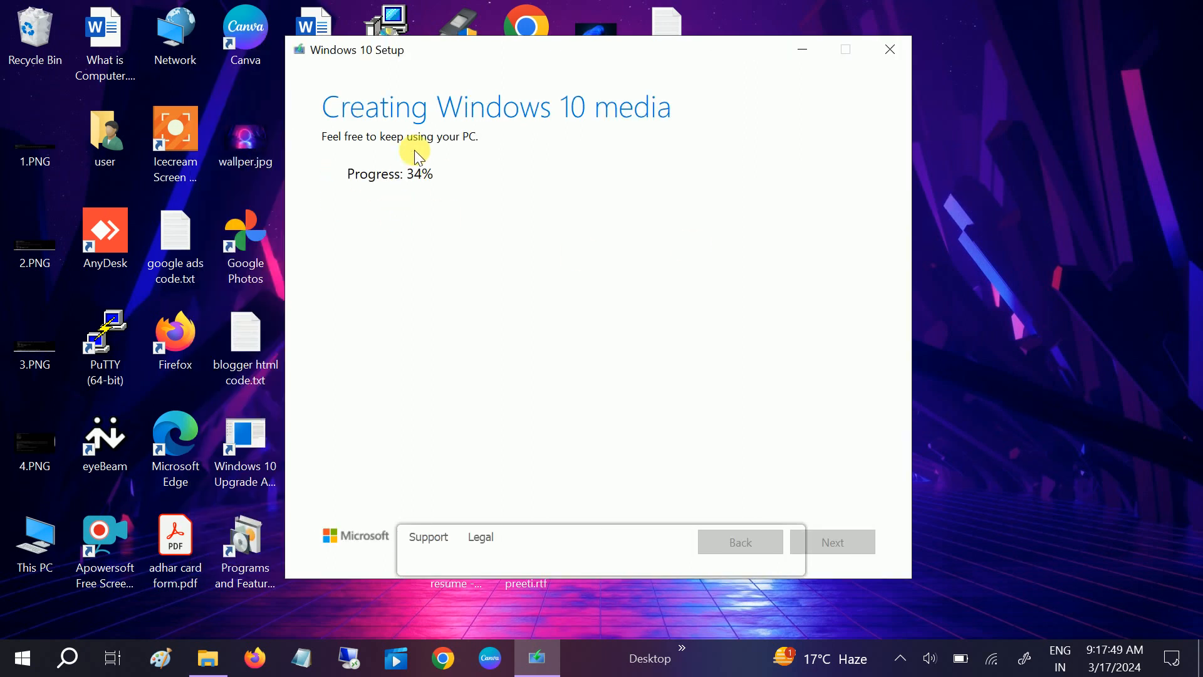
mouse_move(366, 181)
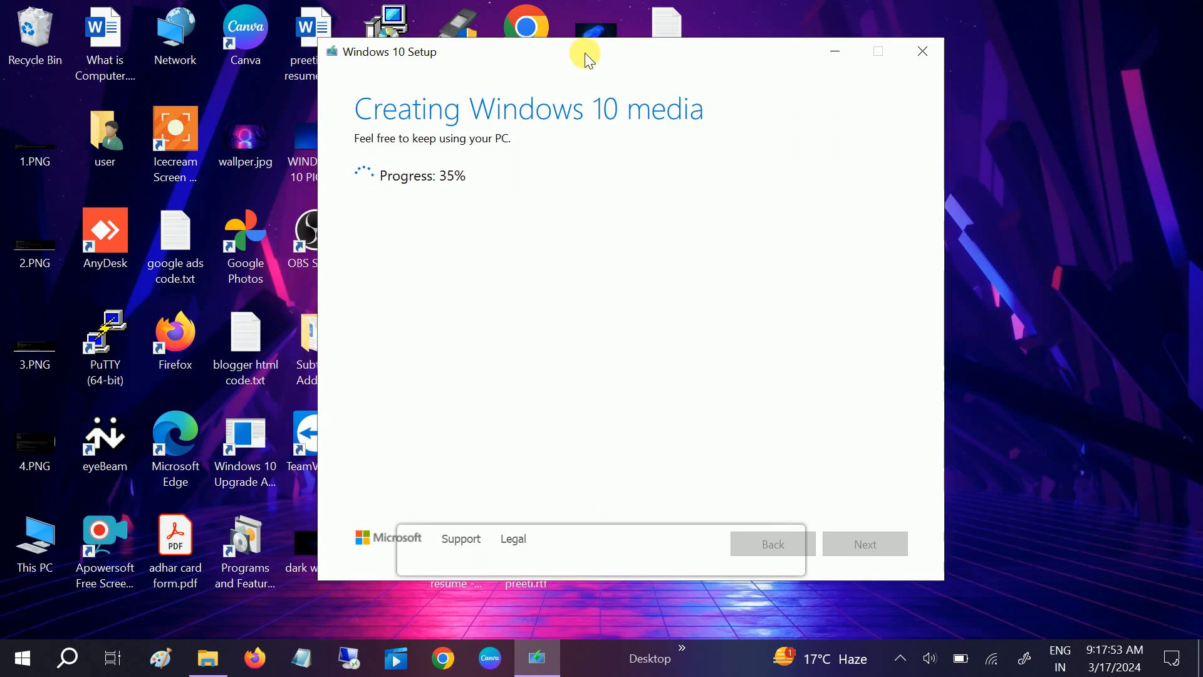
mouse_move(534, 55)
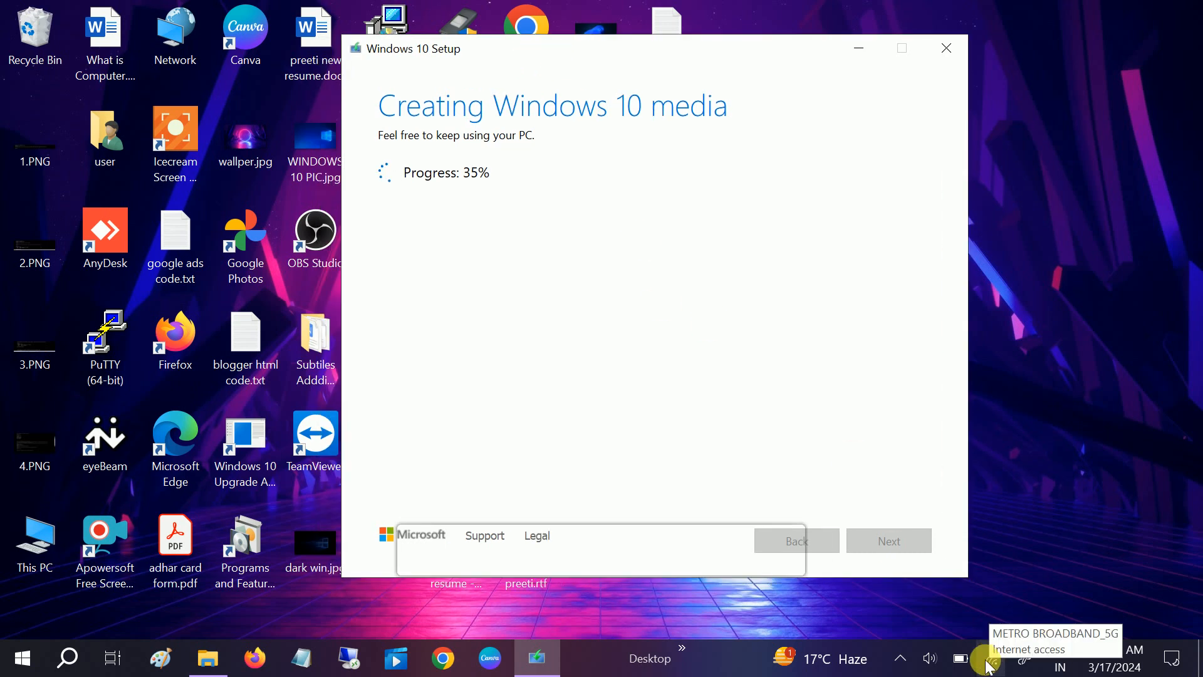
mouse_move(543, 81)
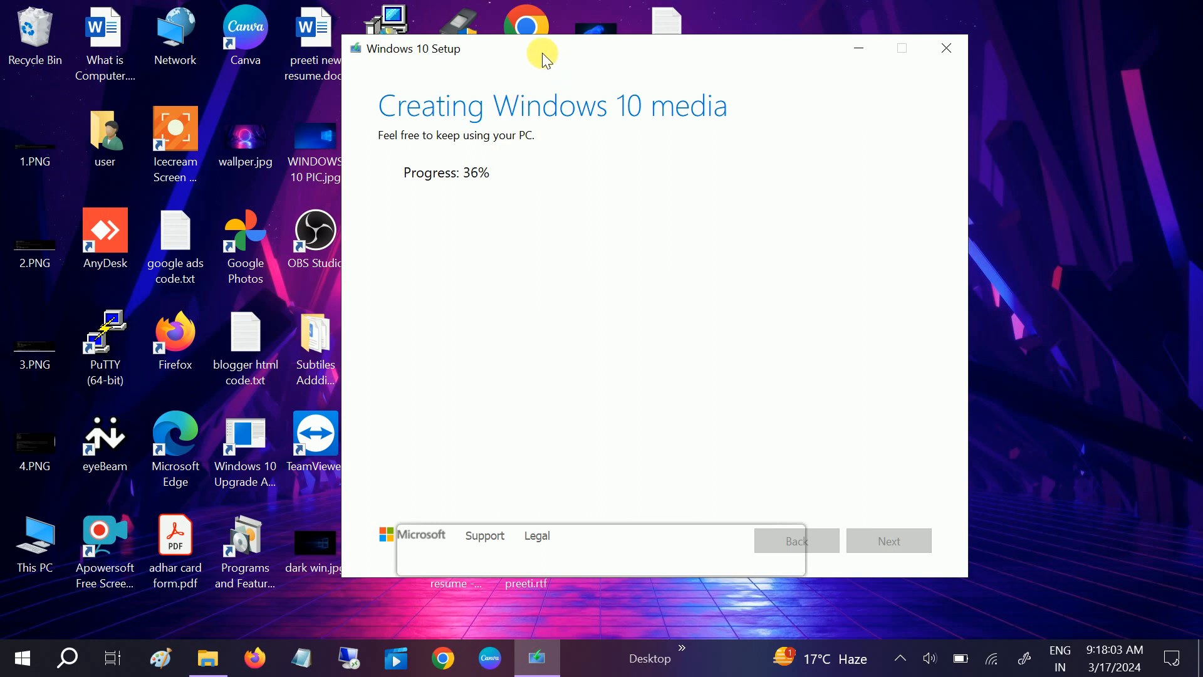
mouse_move(585, 98)
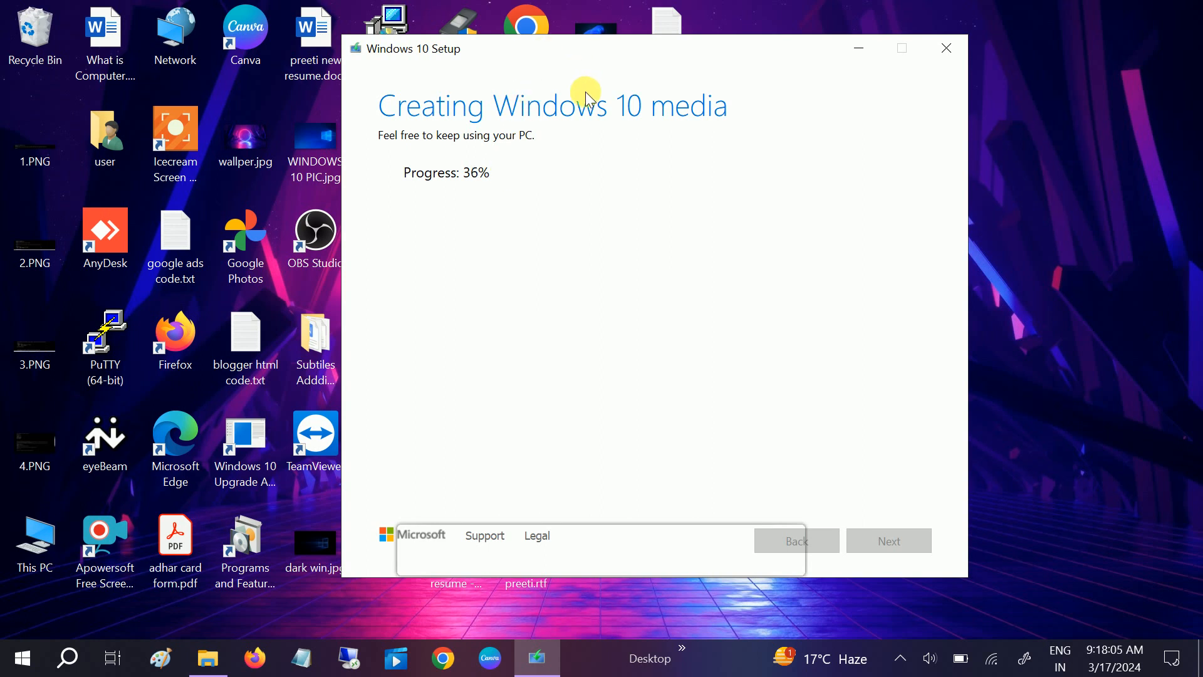
mouse_move(566, 85)
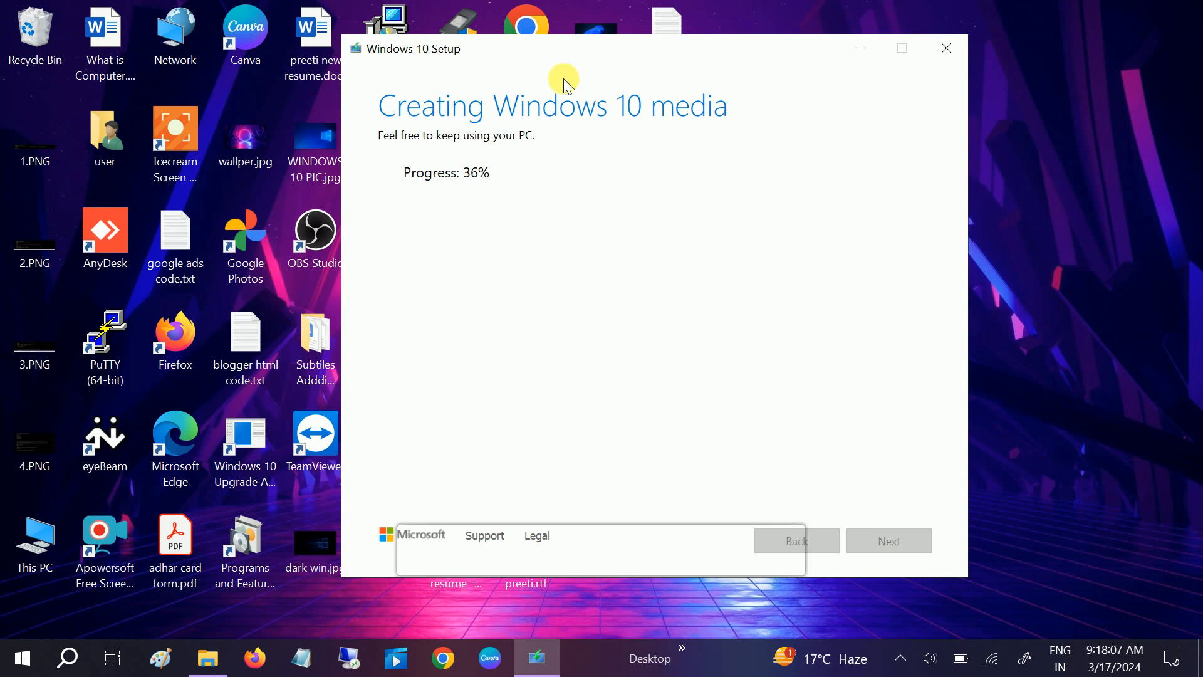
mouse_move(951, 295)
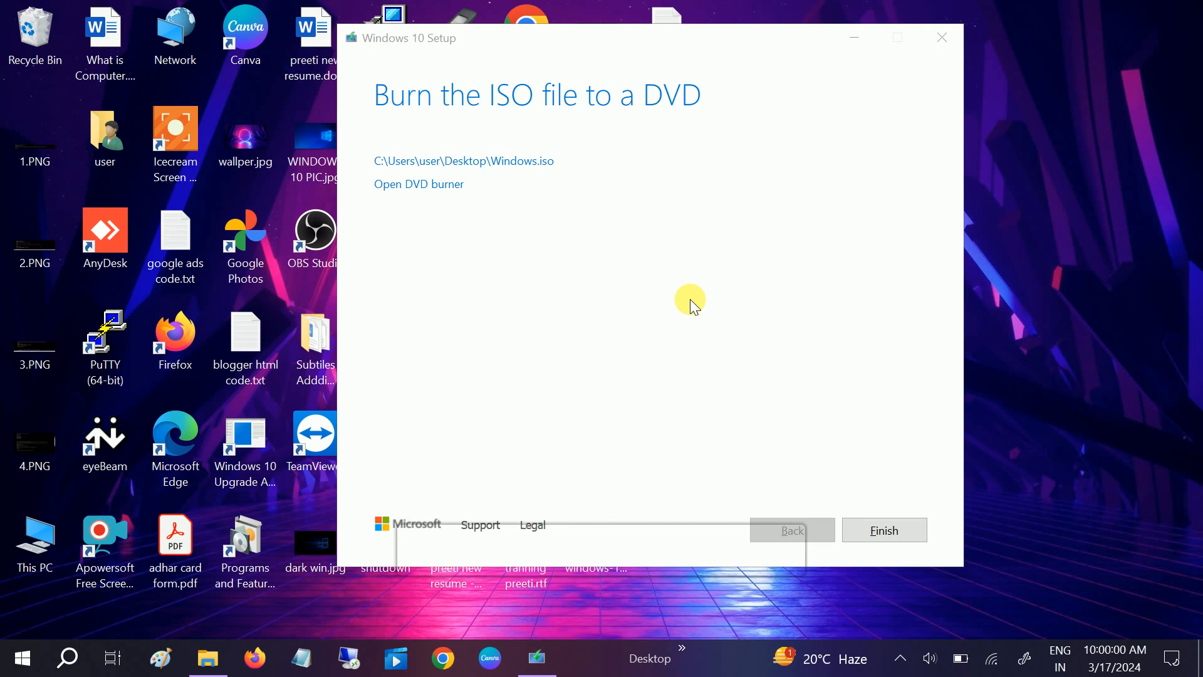
Finish Windows 10 Setup so it cleans up and closes, leaving Windows.iso on the Desktop.
left_click(884, 529)
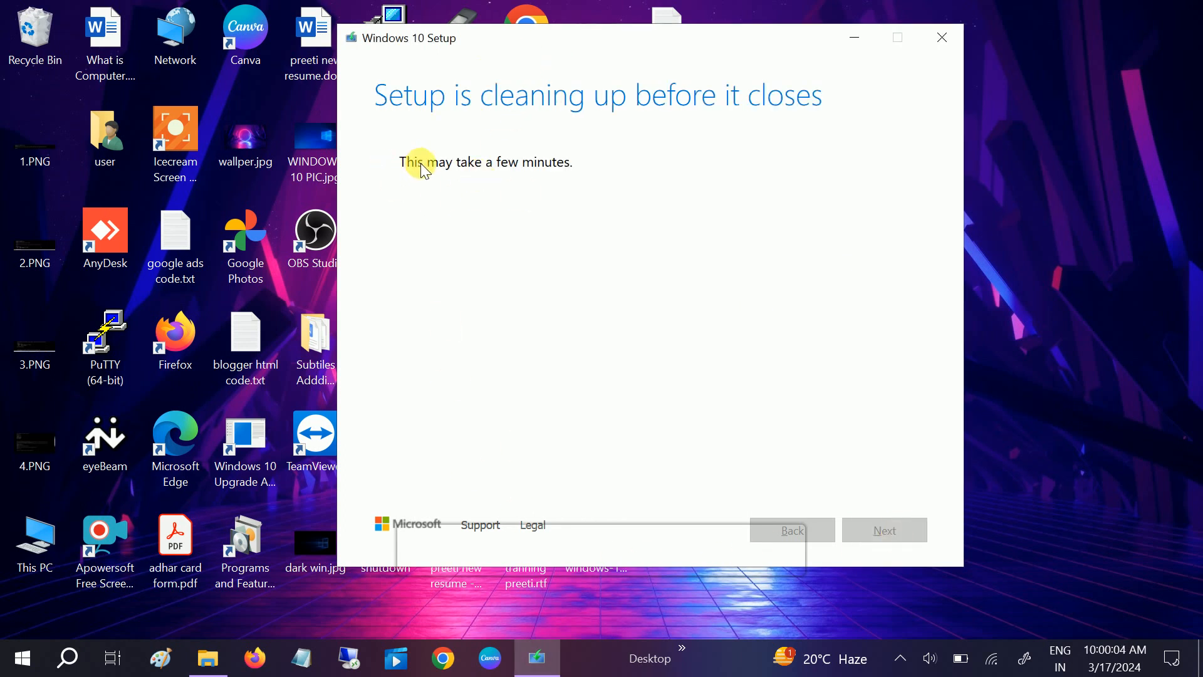
mouse_move(974, 161)
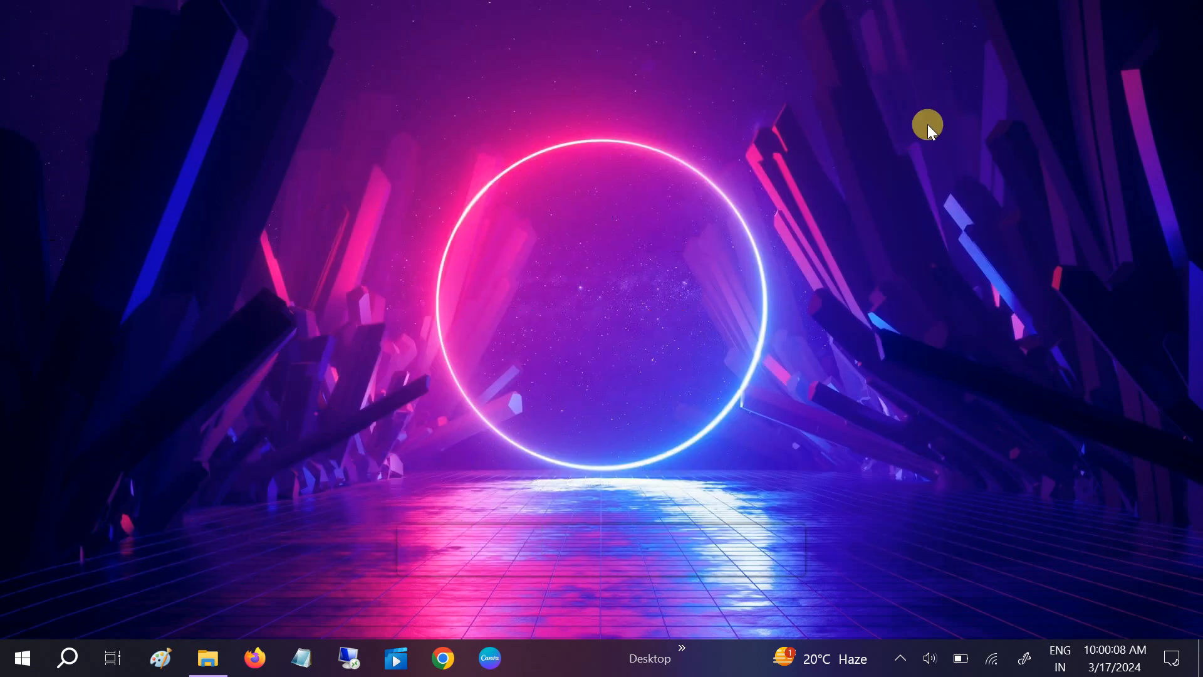
mouse_move(844, 168)
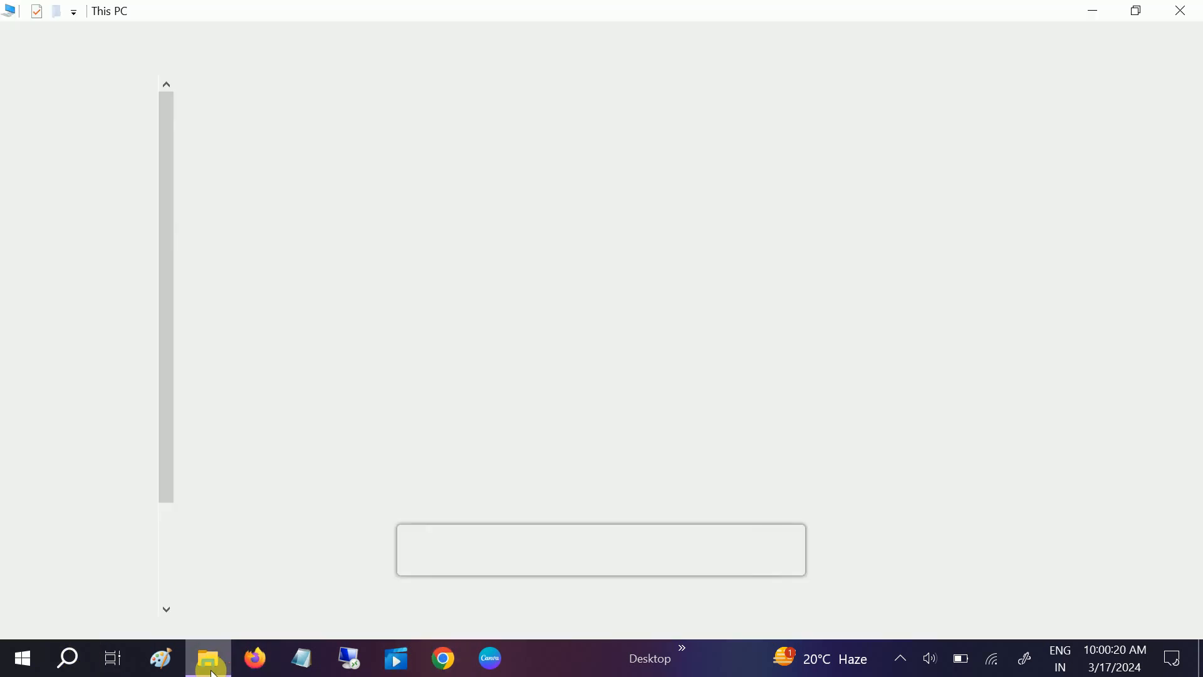
Show This PC's folders and drives, including the HBCD_PE_x64 USB drive.
left_click(76, 147)
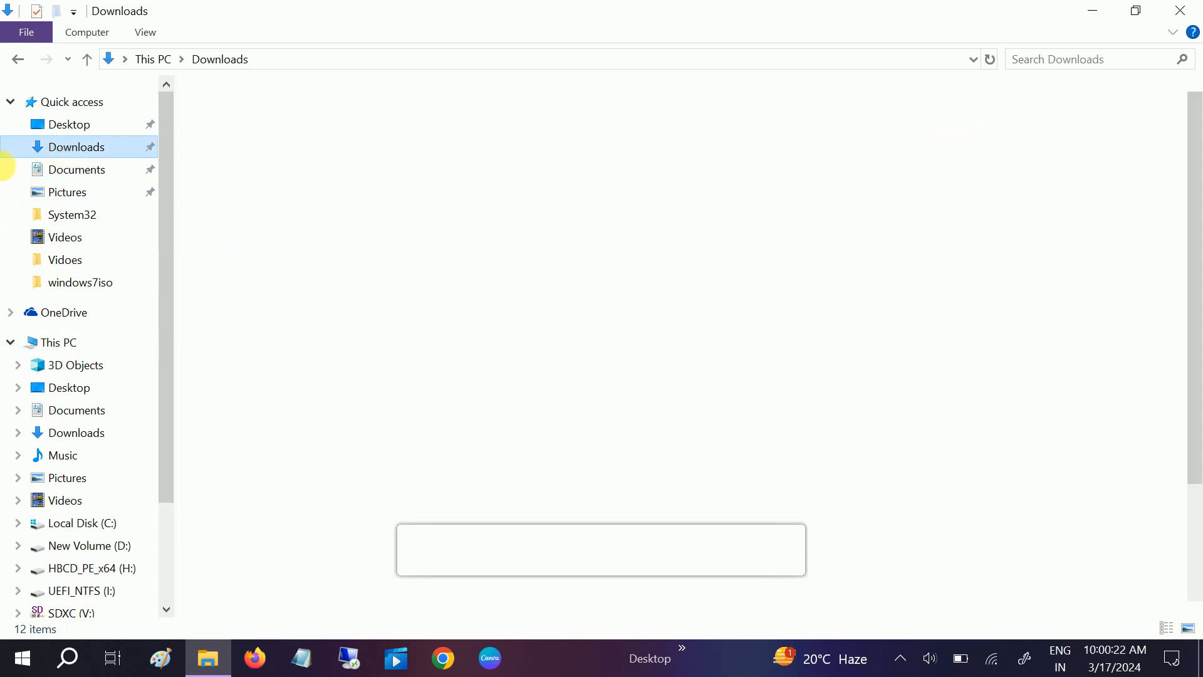
mouse_move(253, 117)
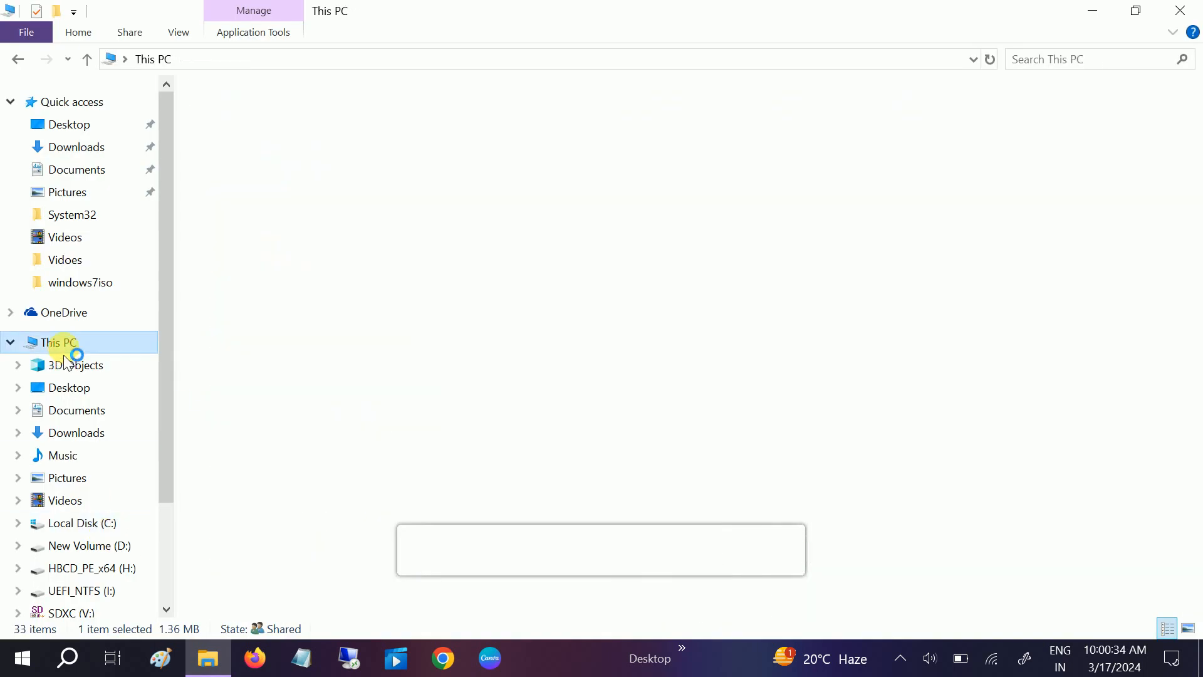
left_click(56, 341)
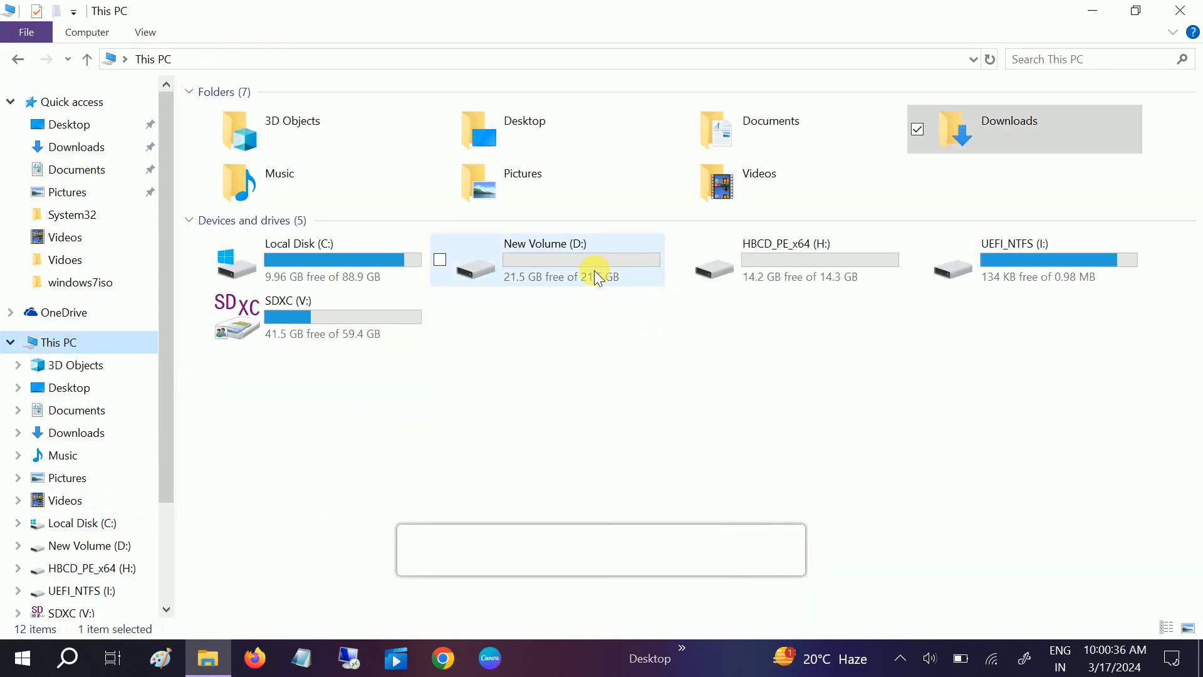
left_click(820, 260)
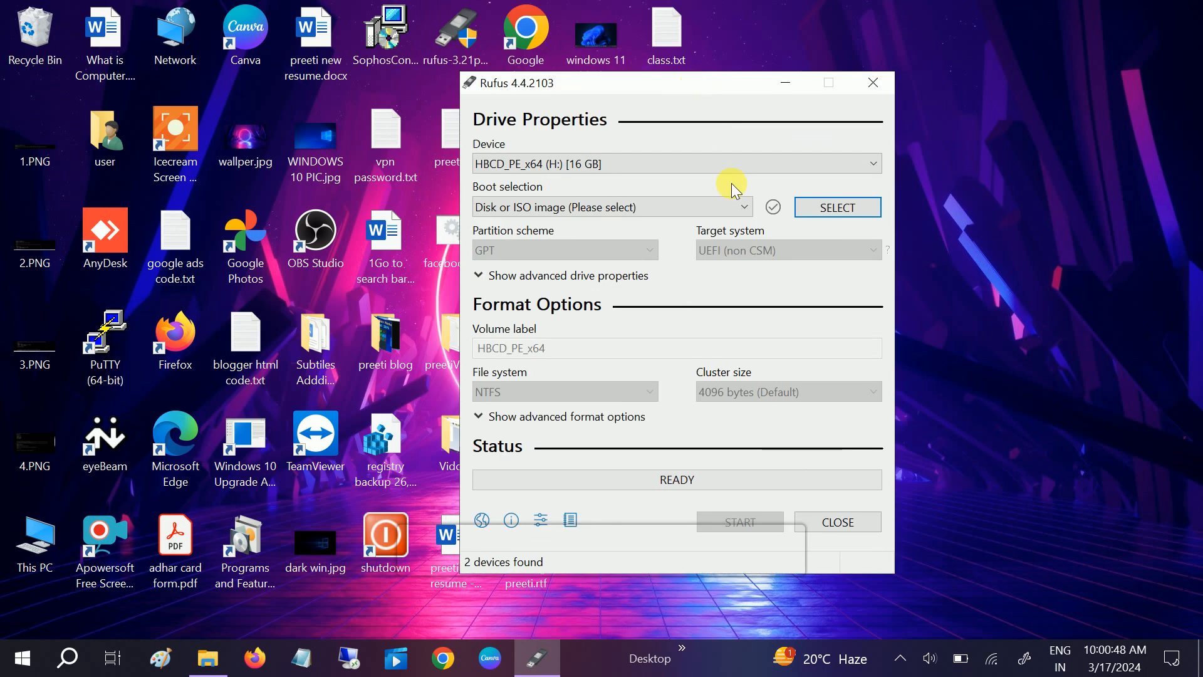
mouse_move(618, 275)
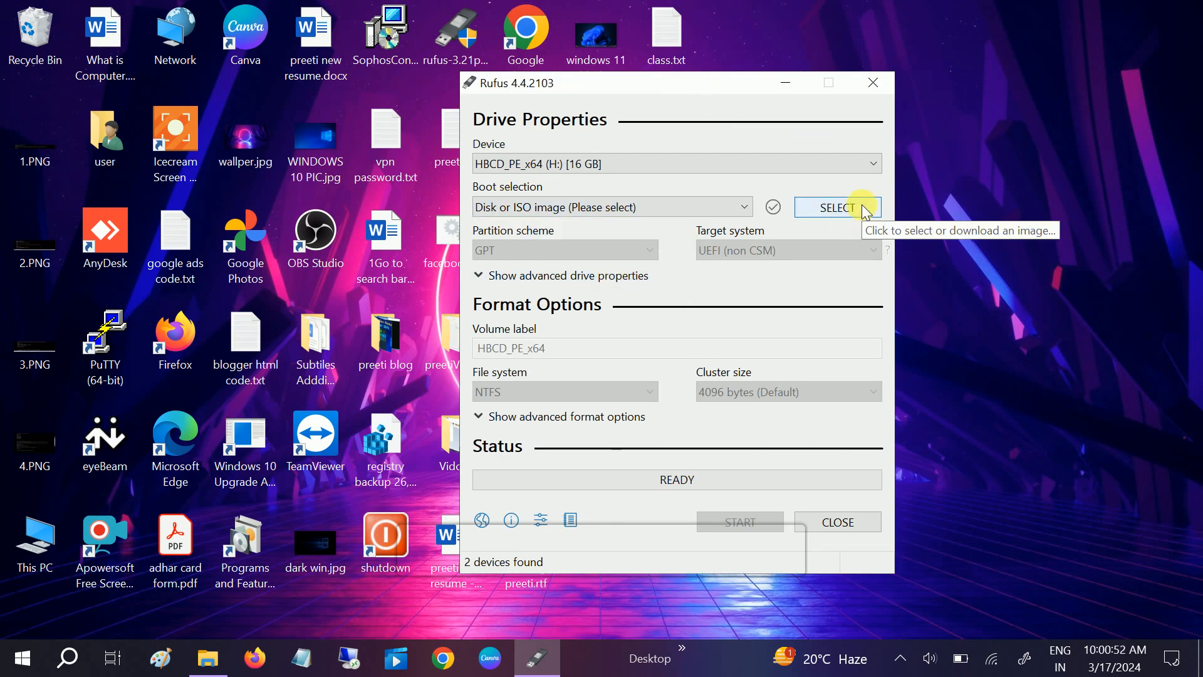
Load Windows.iso from the Desktop as the boot image in Rufus.
left_click(836, 208)
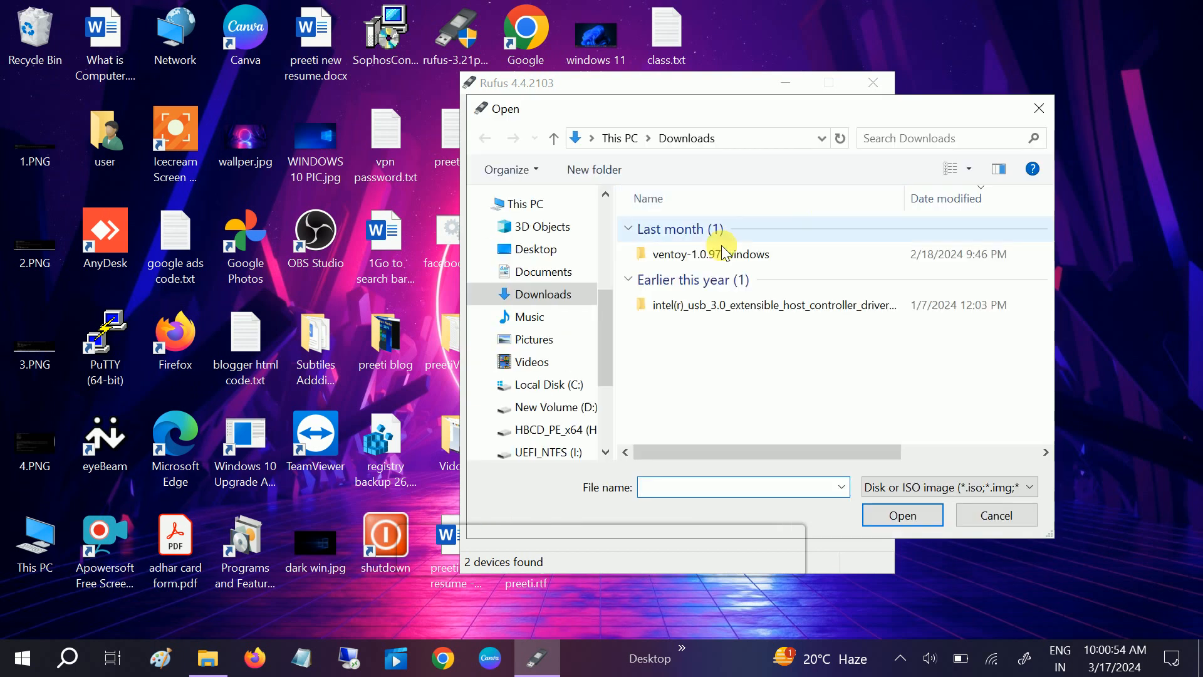
left_click(533, 249)
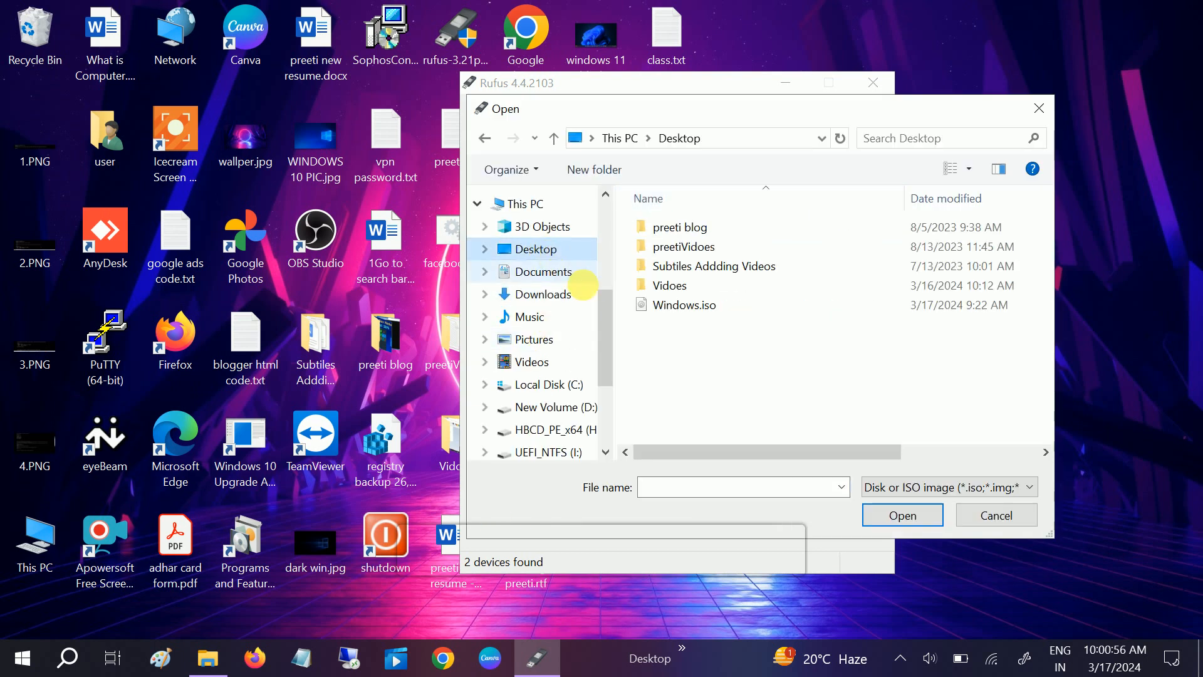
left_click(684, 304)
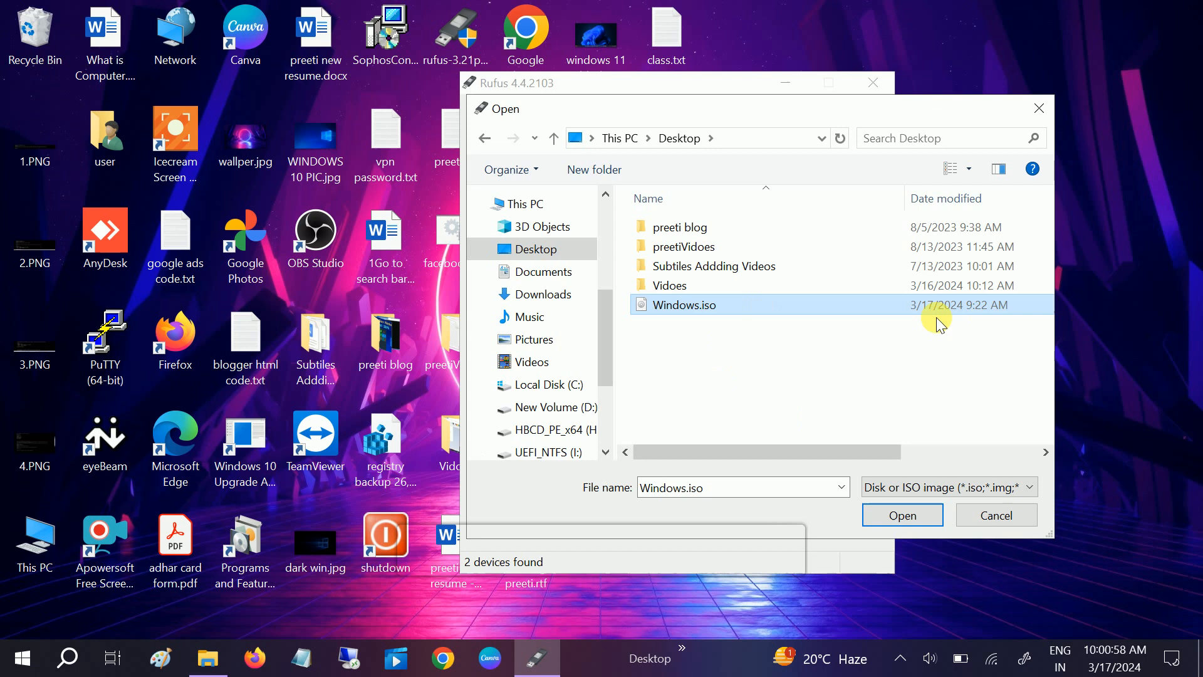
left_click(903, 516)
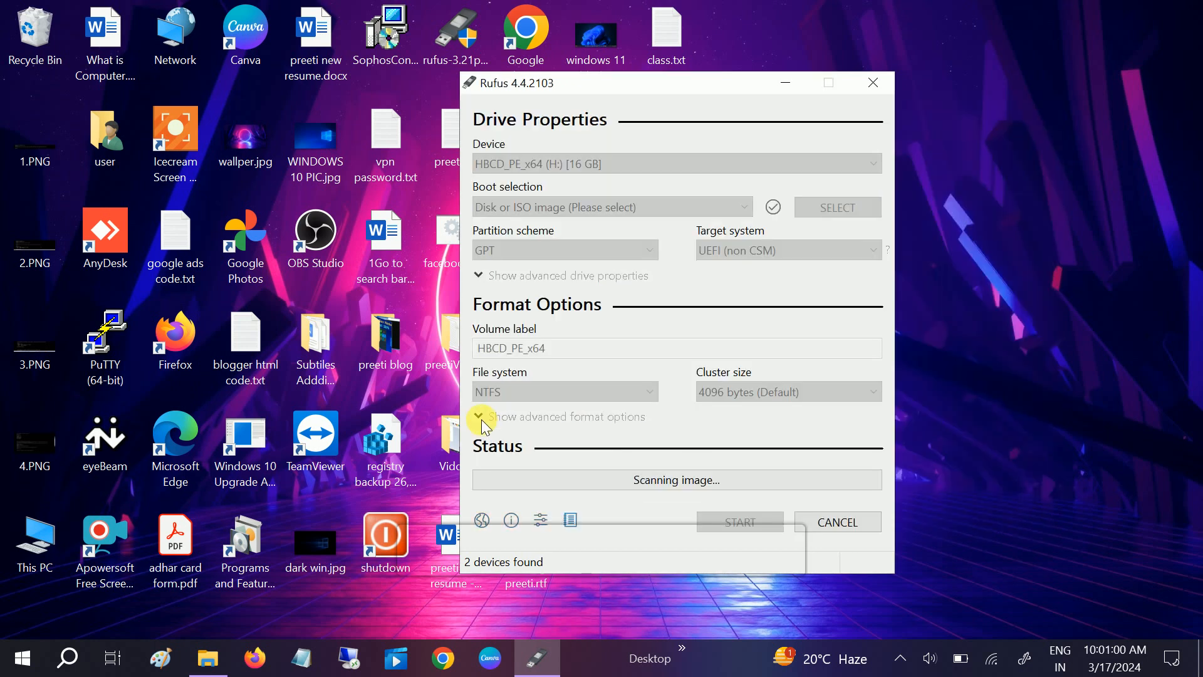
Keep GPT partition scheme, switch file system to NTFS, and start the write.
left_click(653, 292)
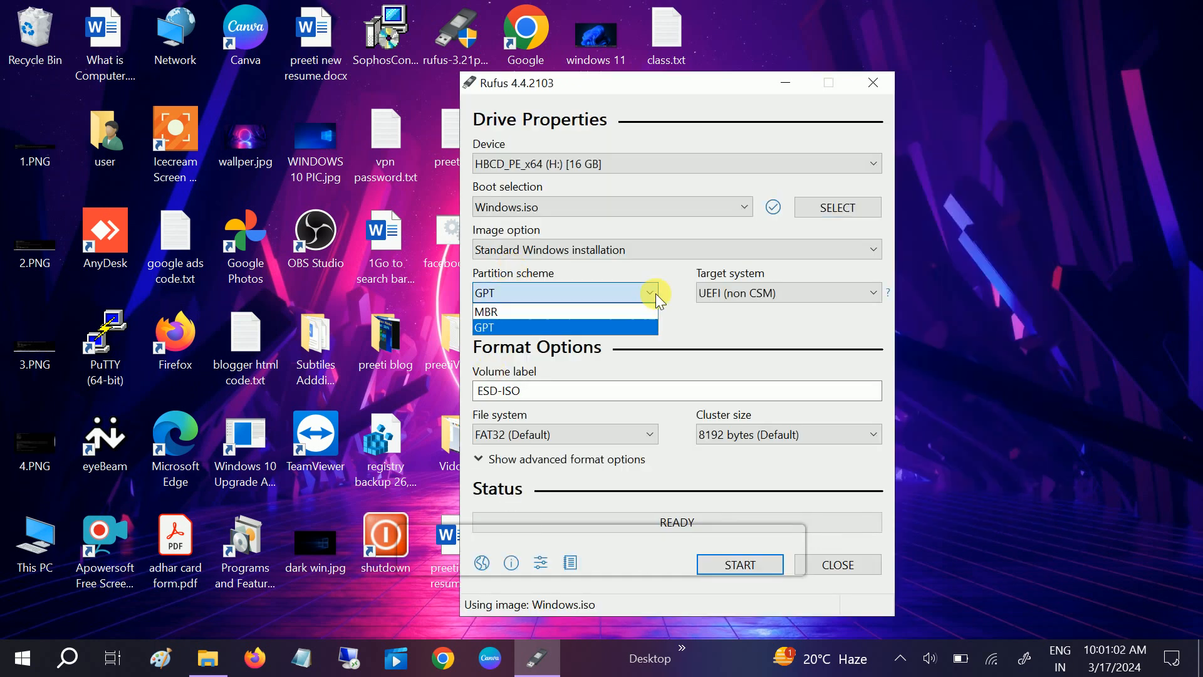
left_click(485, 327)
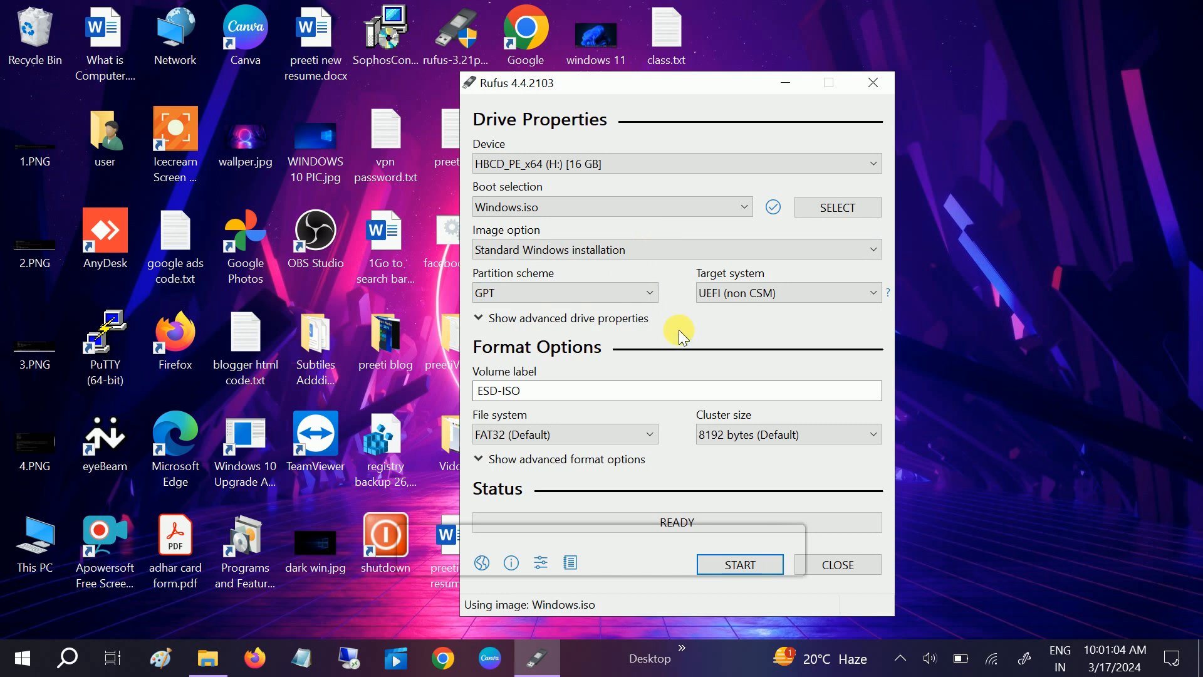
mouse_move(602, 344)
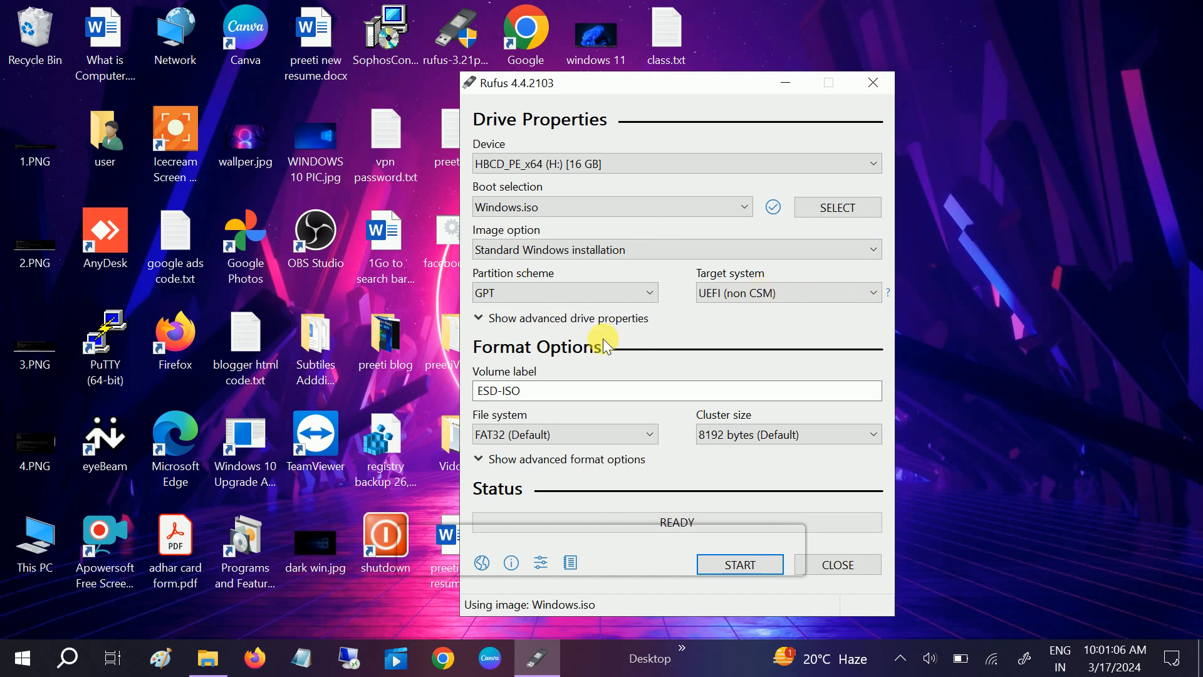
mouse_move(549, 434)
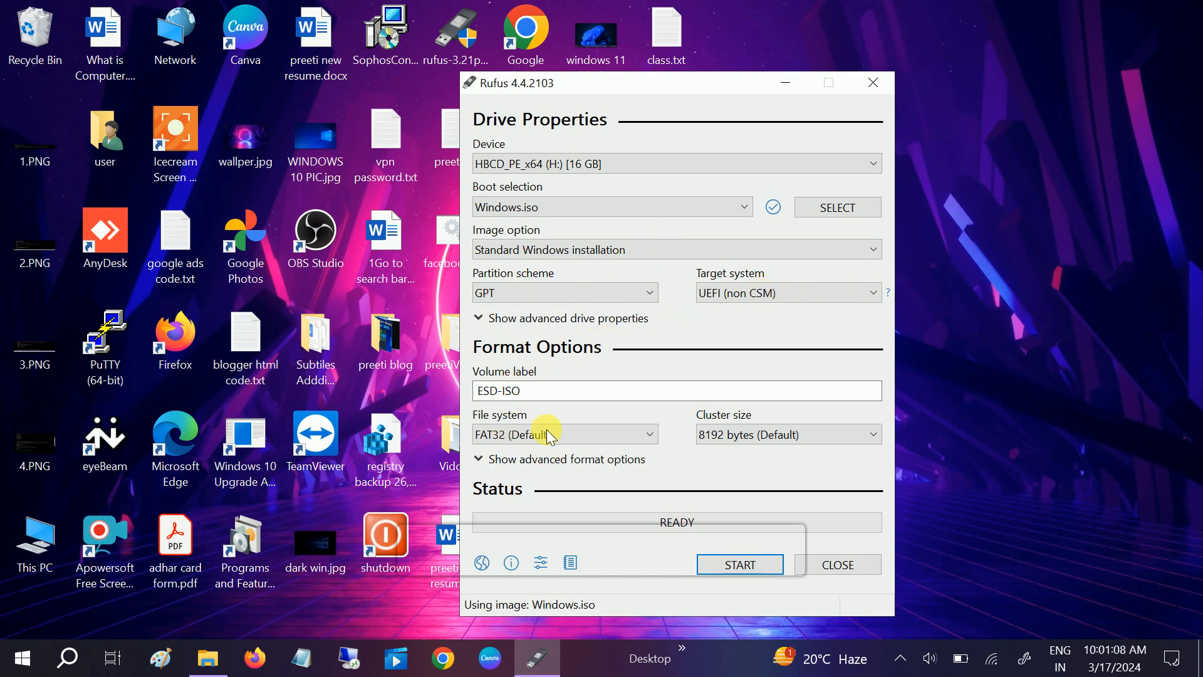
left_click(648, 435)
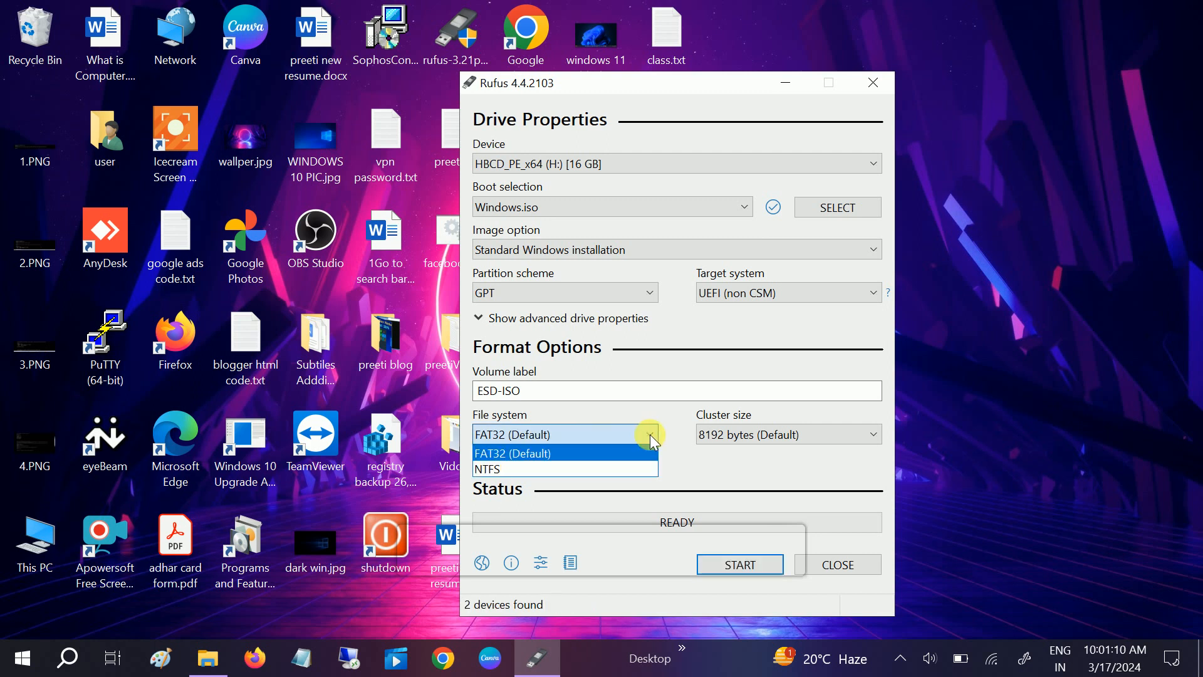
left_click(487, 468)
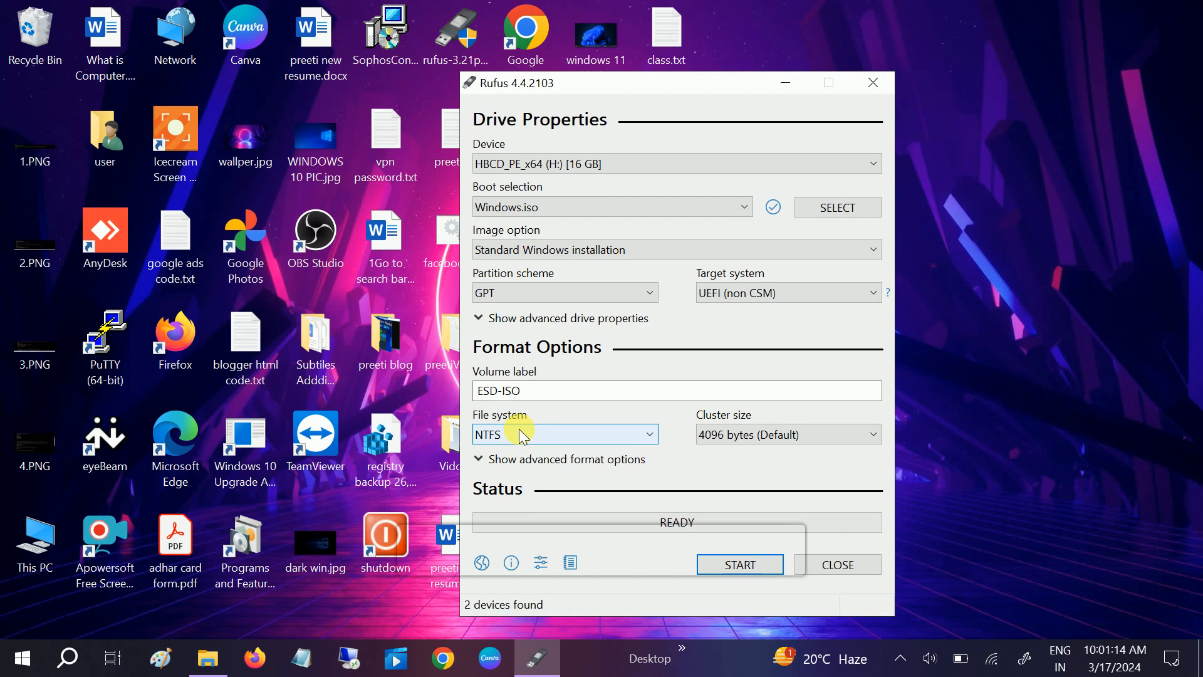
mouse_move(530, 437)
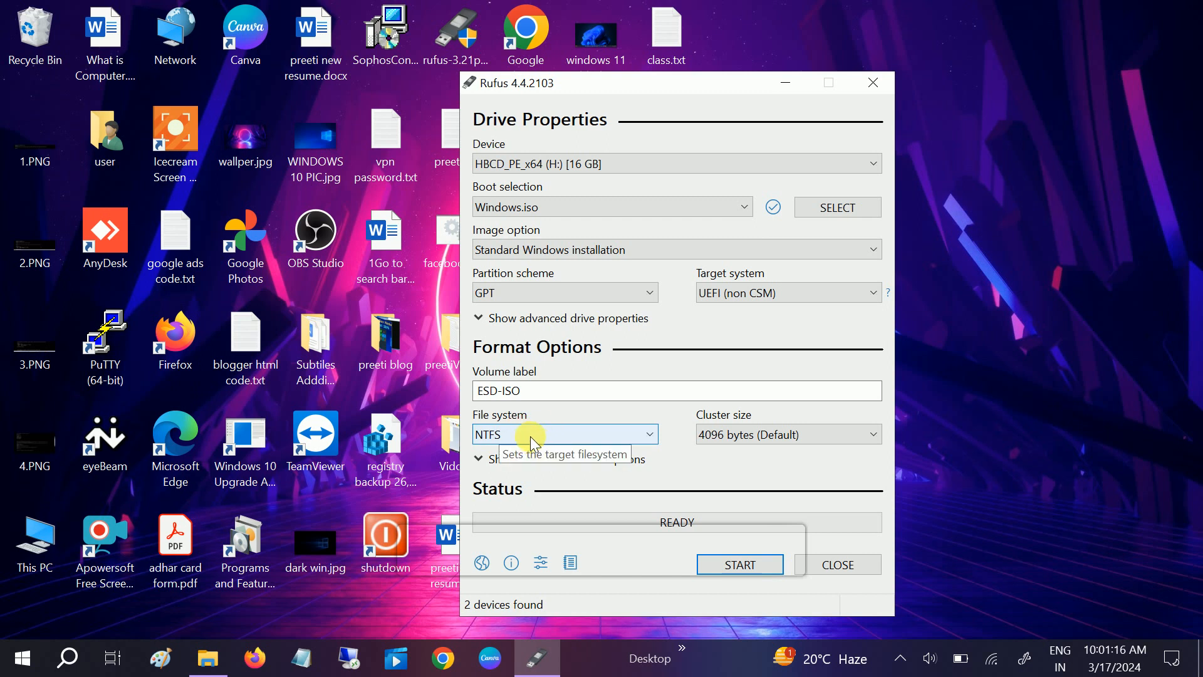
mouse_move(556, 400)
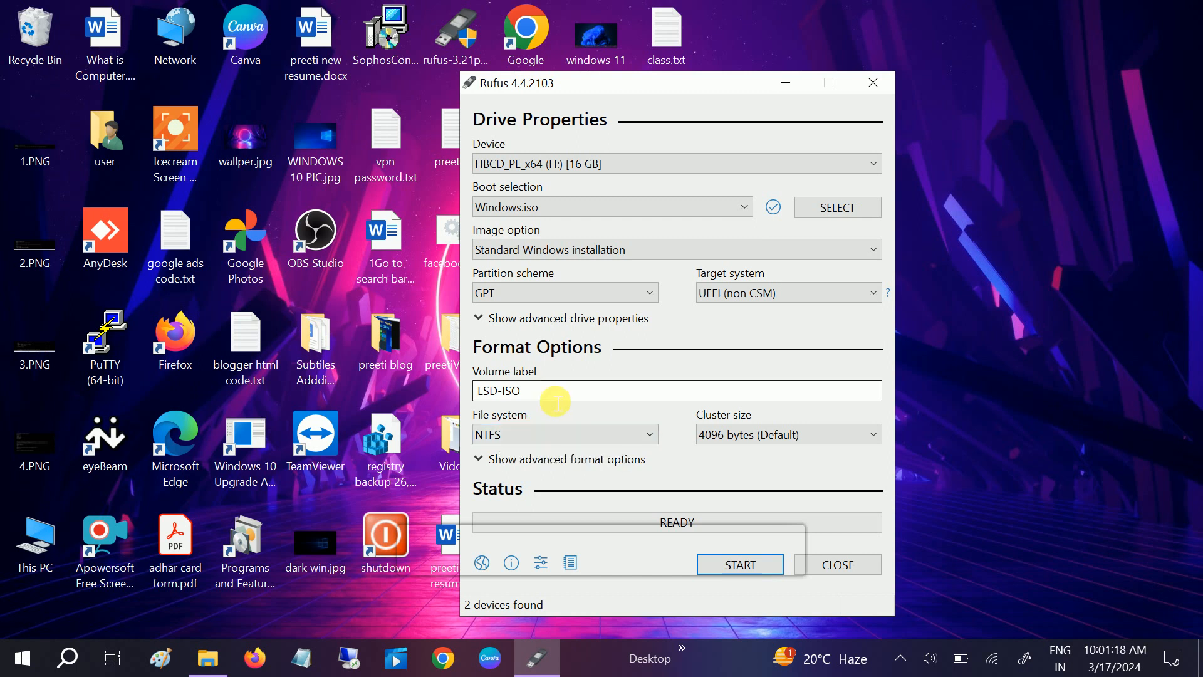
left_click(738, 564)
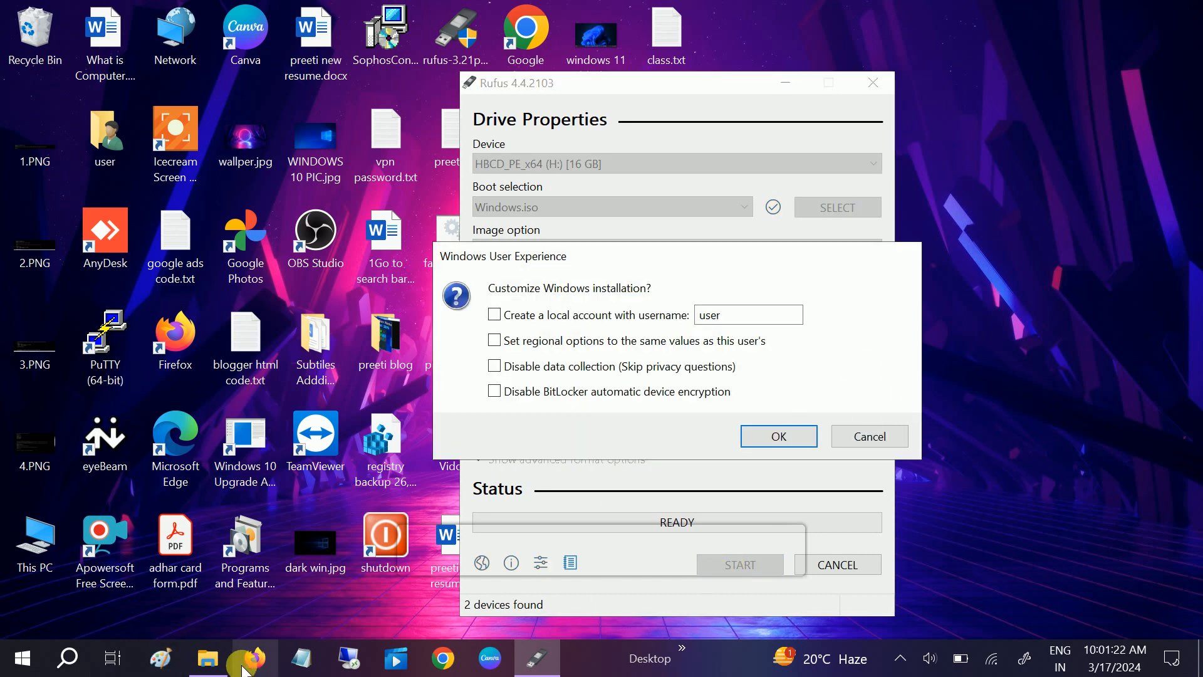
mouse_move(205, 657)
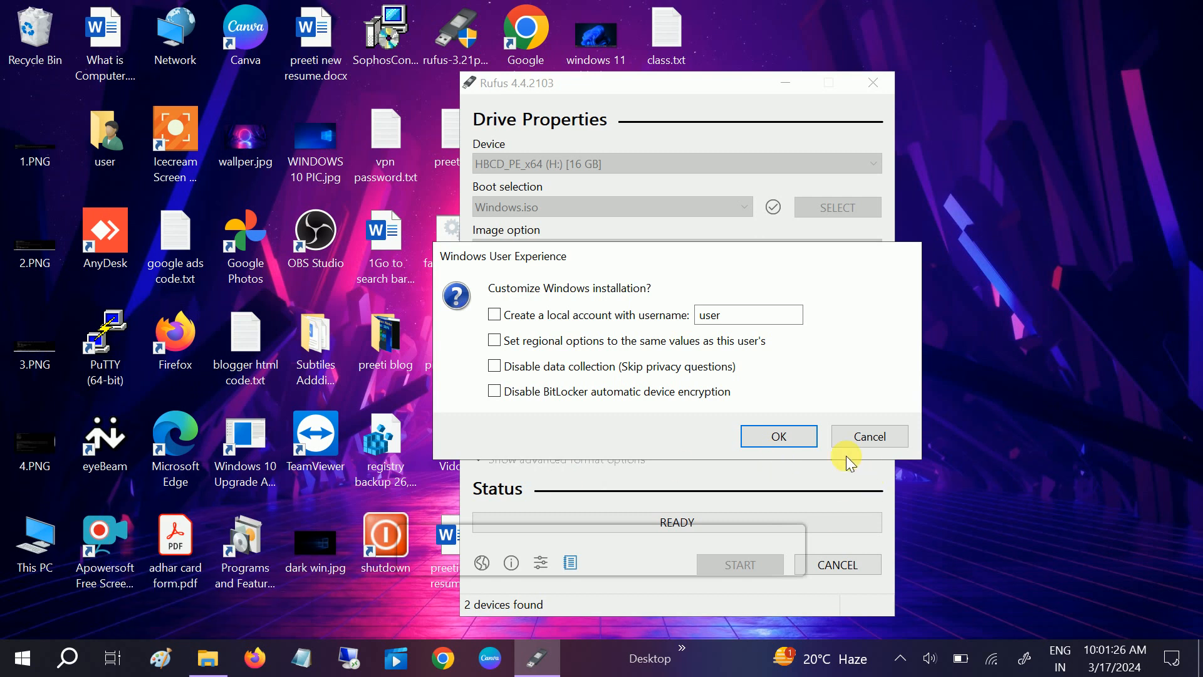
Accept the default Windows User Experience options and the data-destruction warning.
left_click(777, 437)
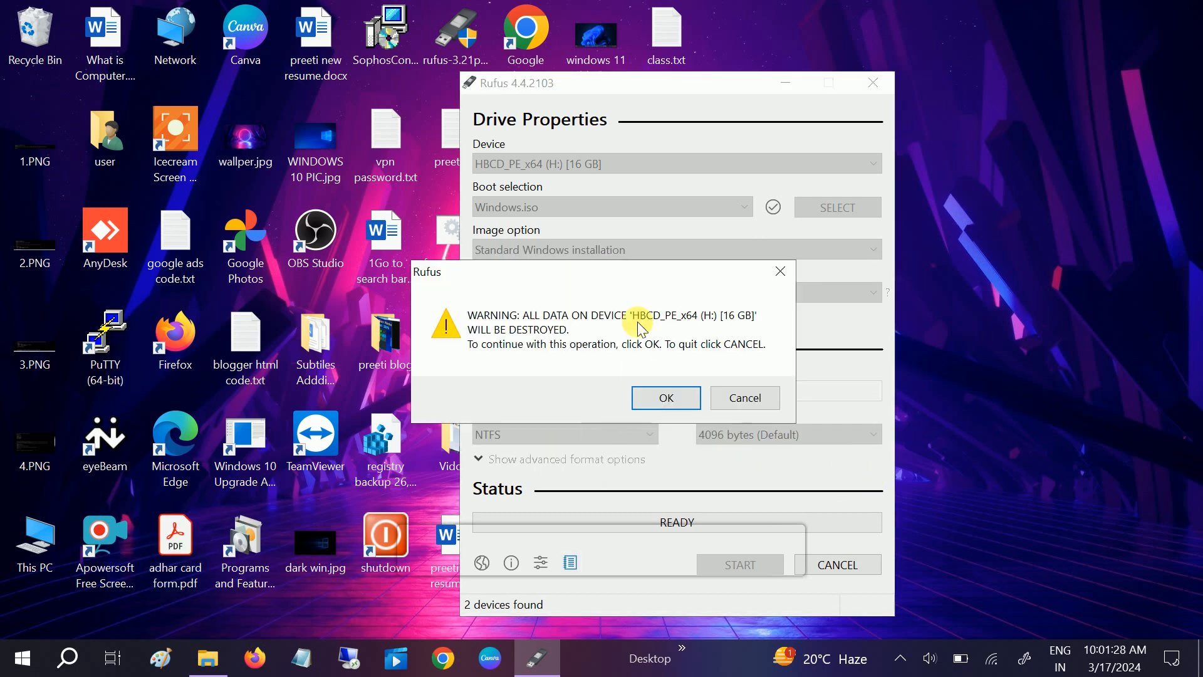
left_click(664, 398)
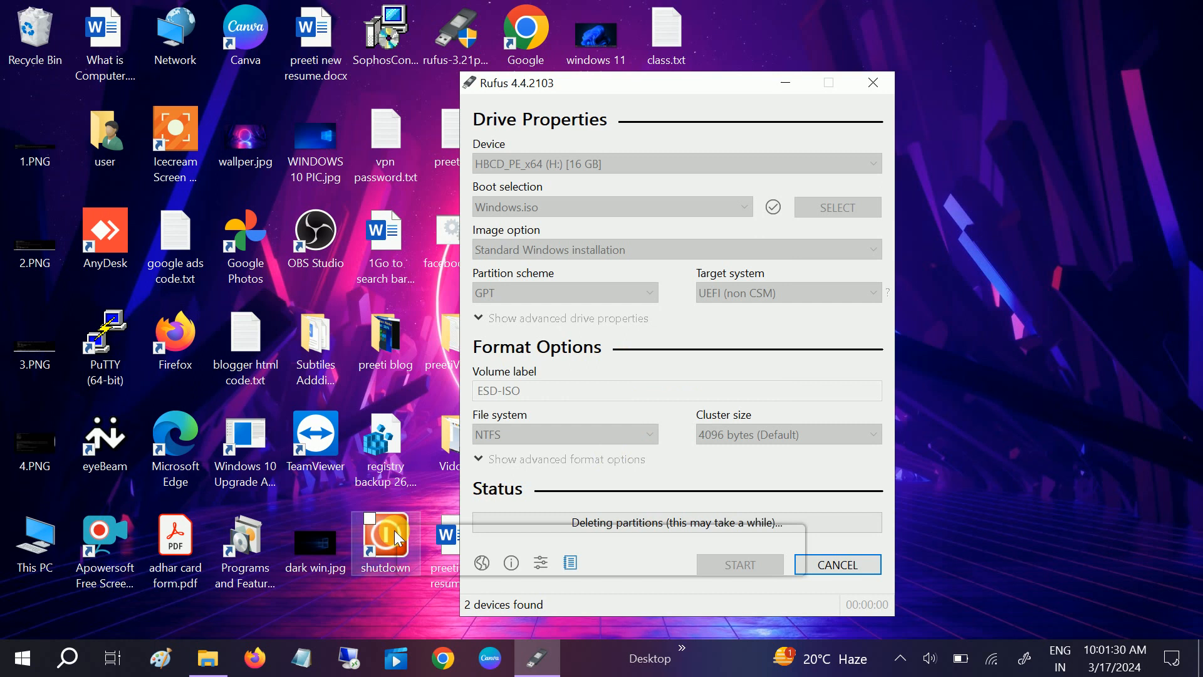